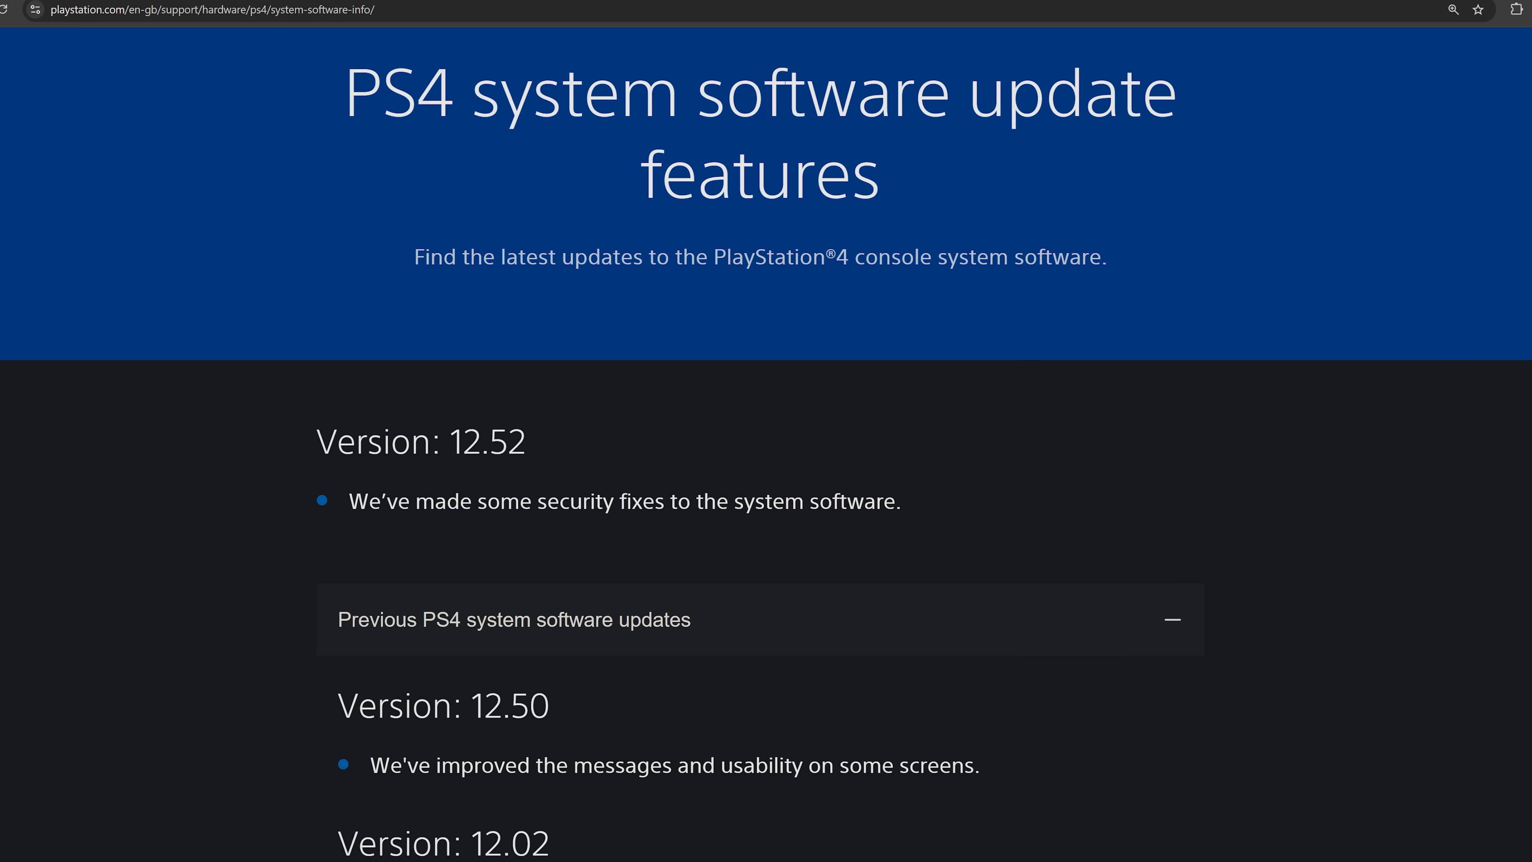
# Highlight the 12.52 security-fixes and 12.50 version notes, then bring up the ps4-hen 'Add 12.52 support' commit.
pyautogui.doubleClick(488, 443)
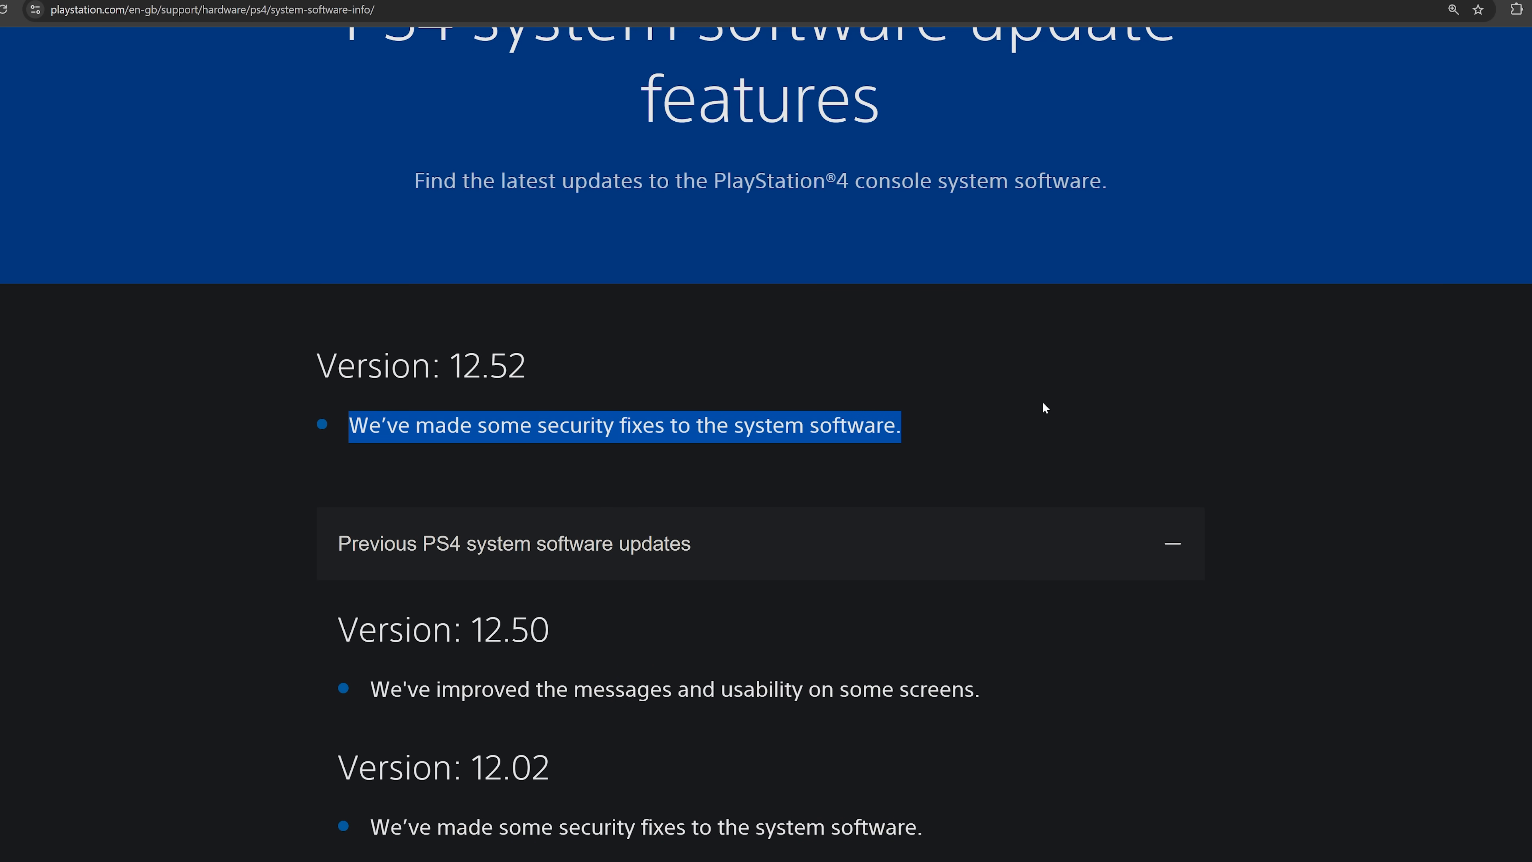
pyautogui.moveTo(1018, 409)
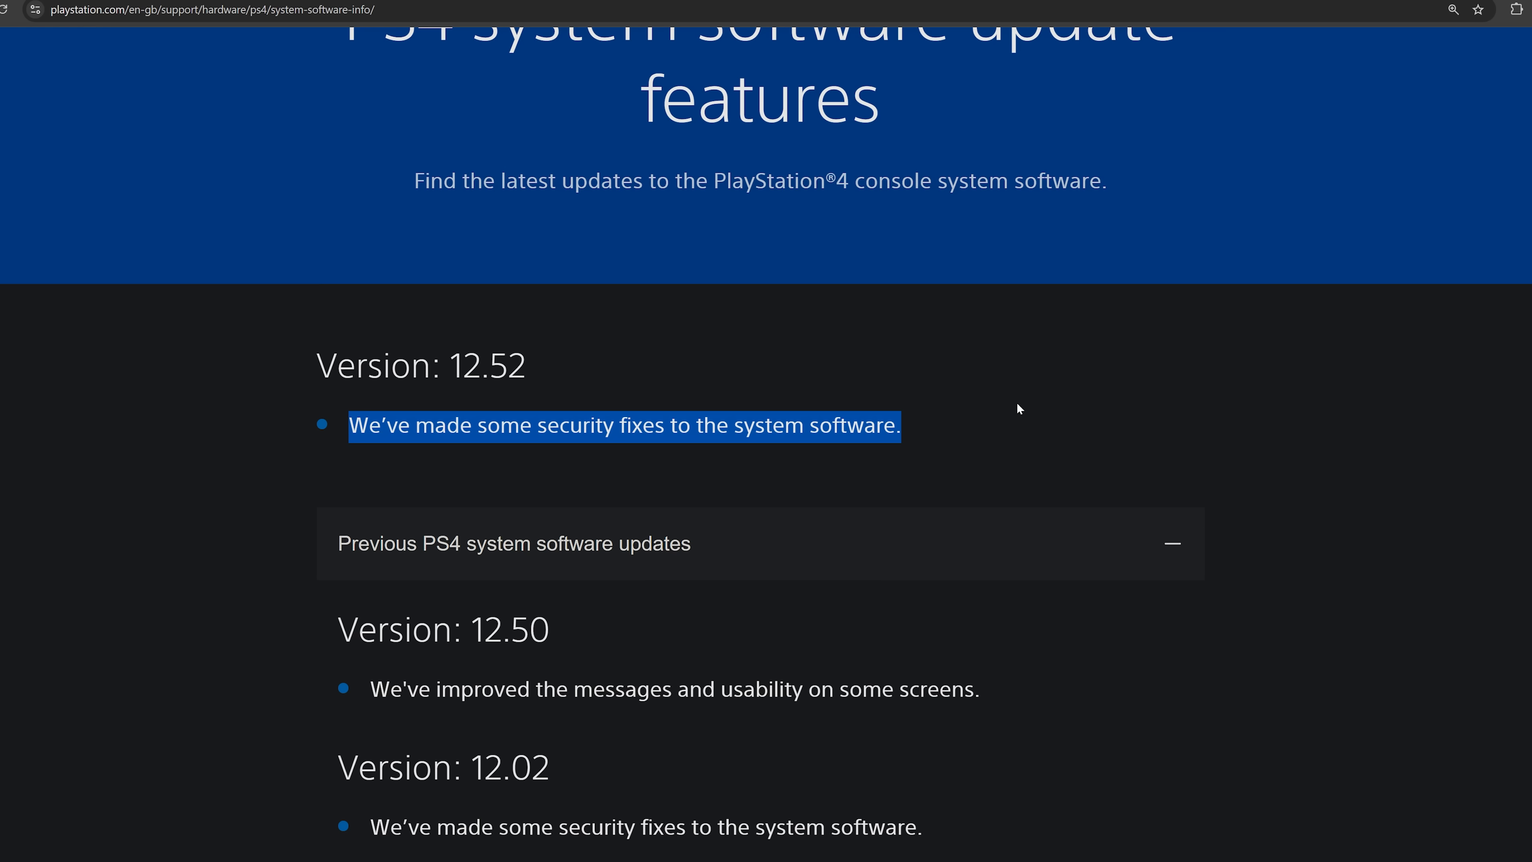
pyautogui.moveTo(959, 409)
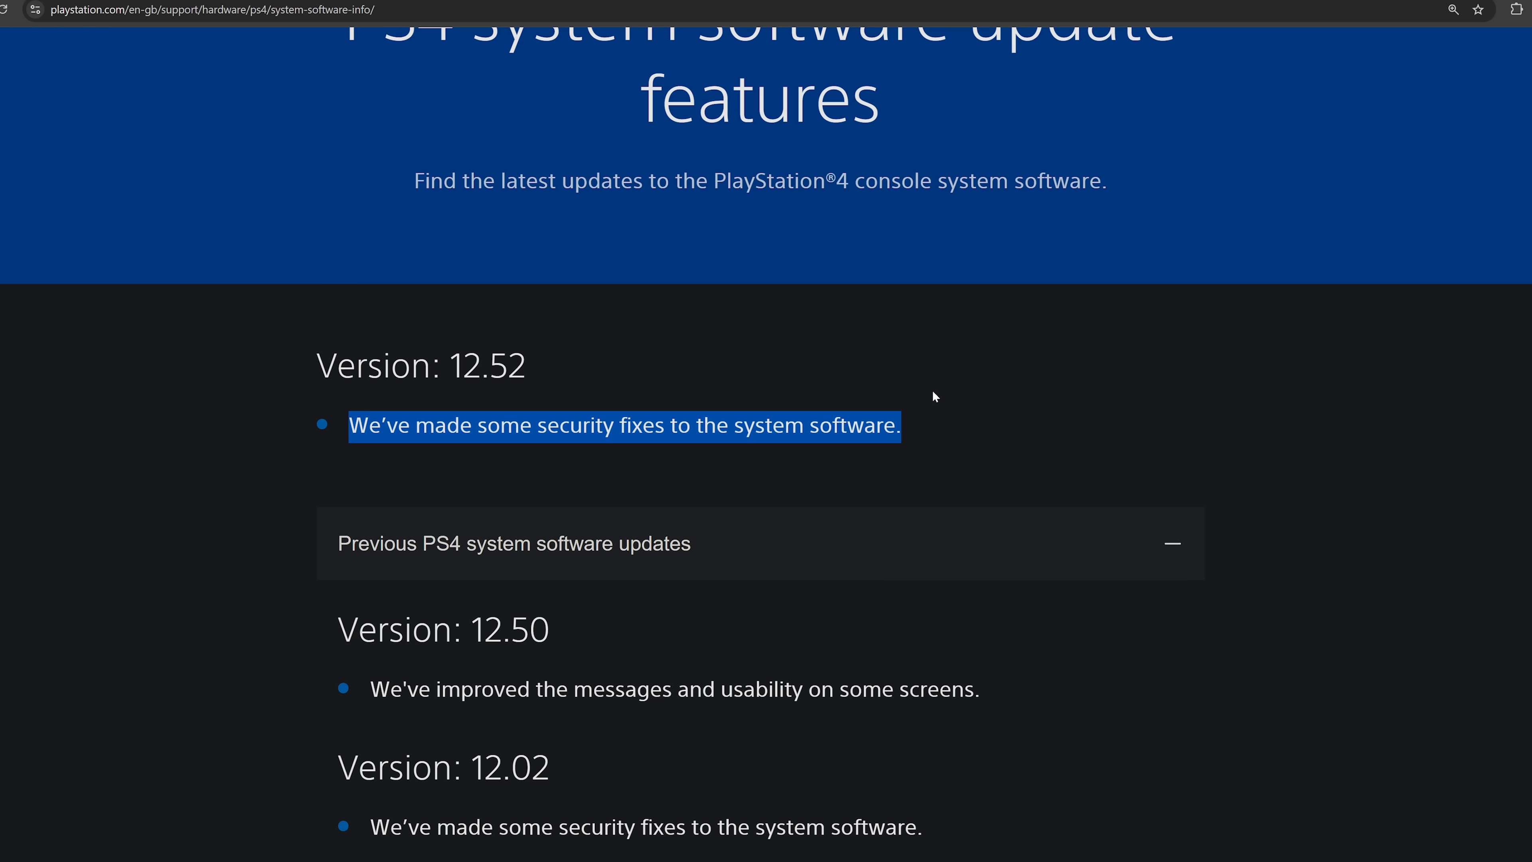
pyautogui.doubleClick(509, 629)
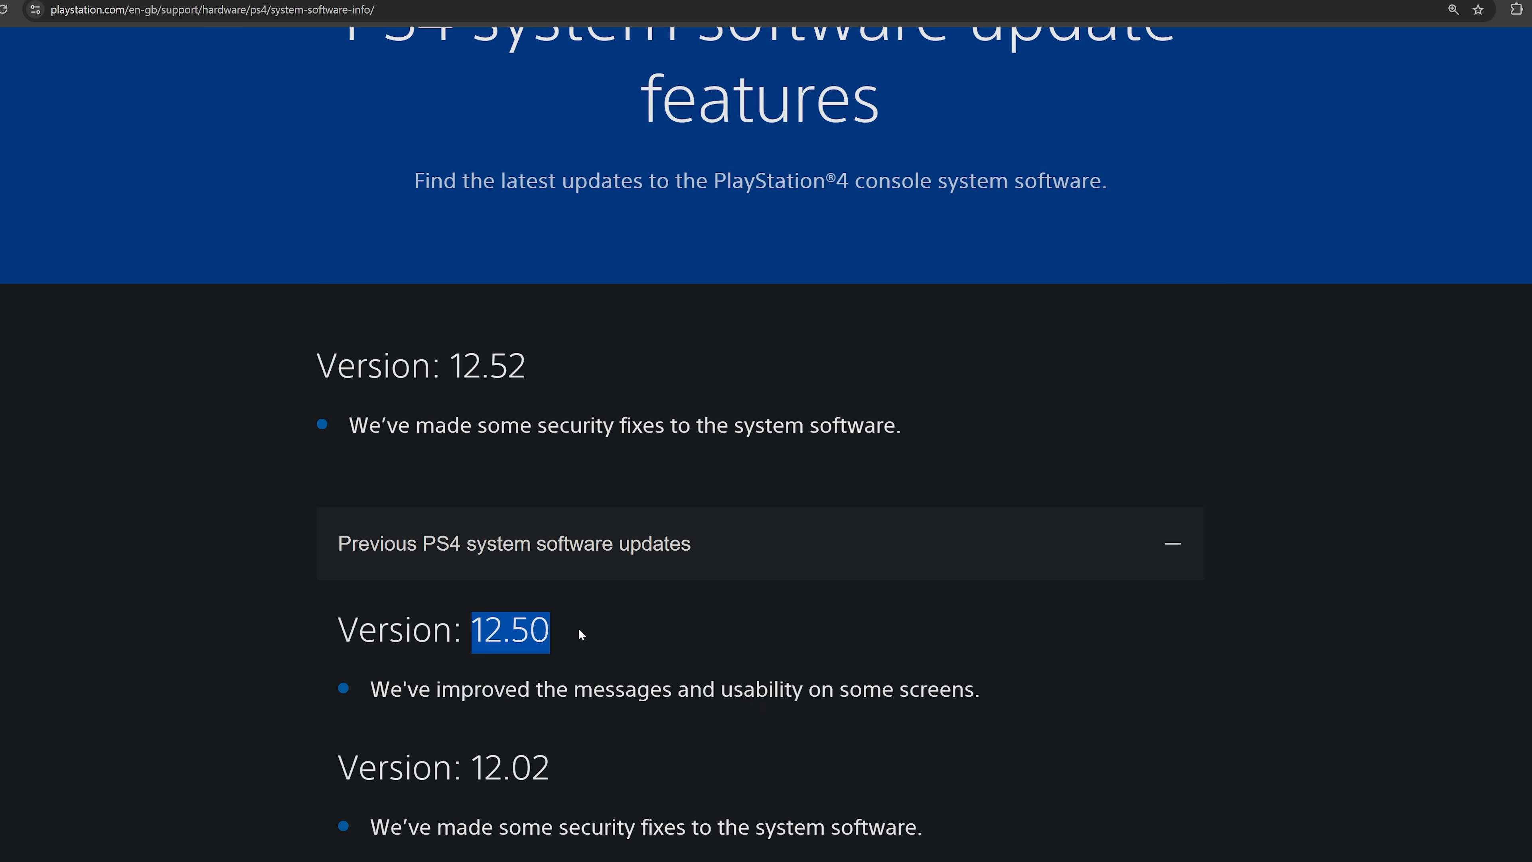
pyautogui.moveTo(587, 630)
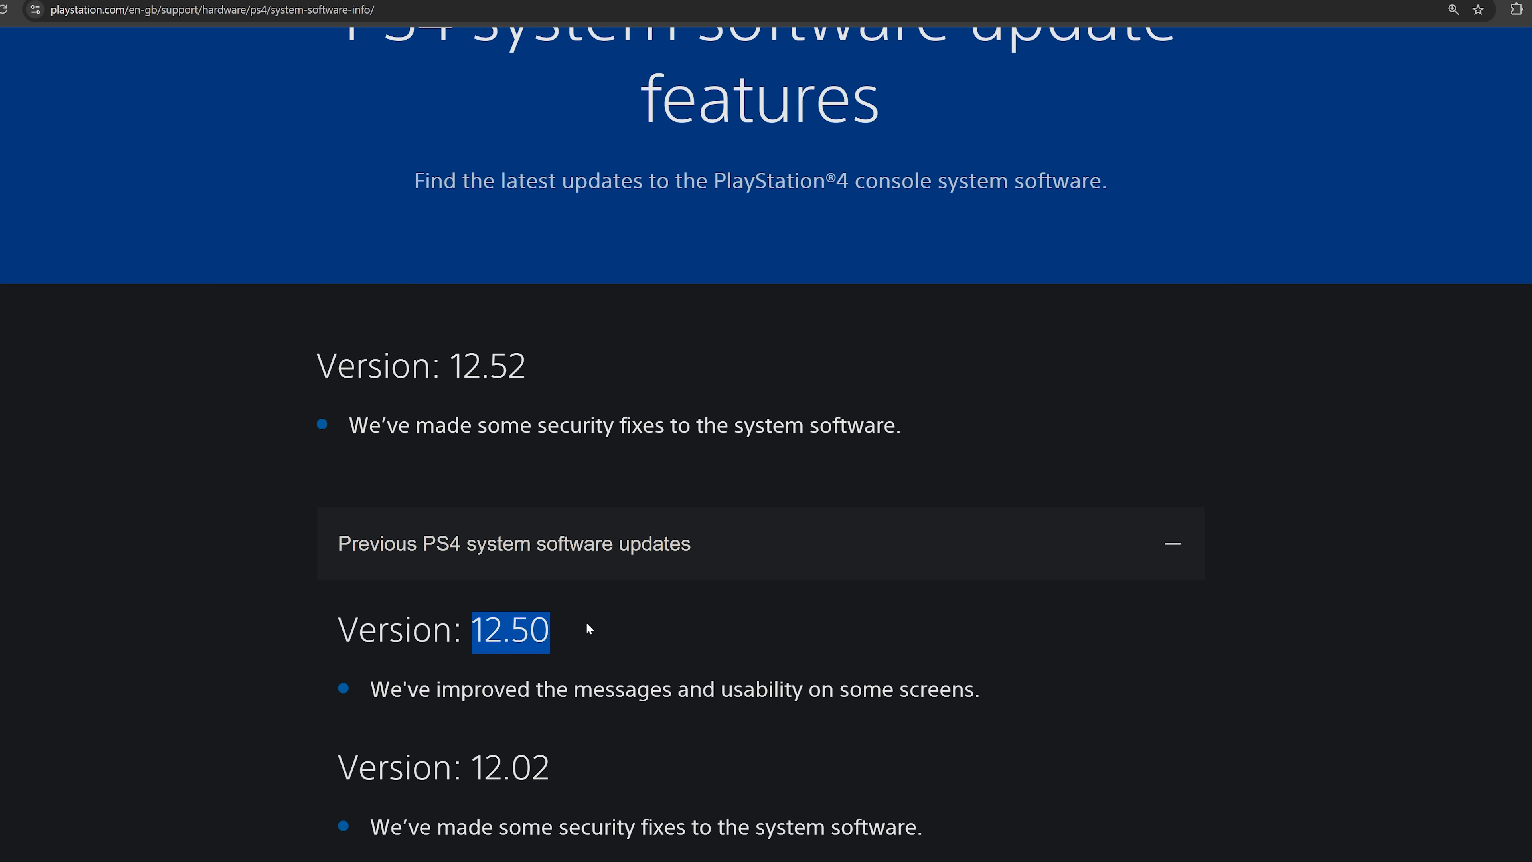
pyautogui.scroll(-3)
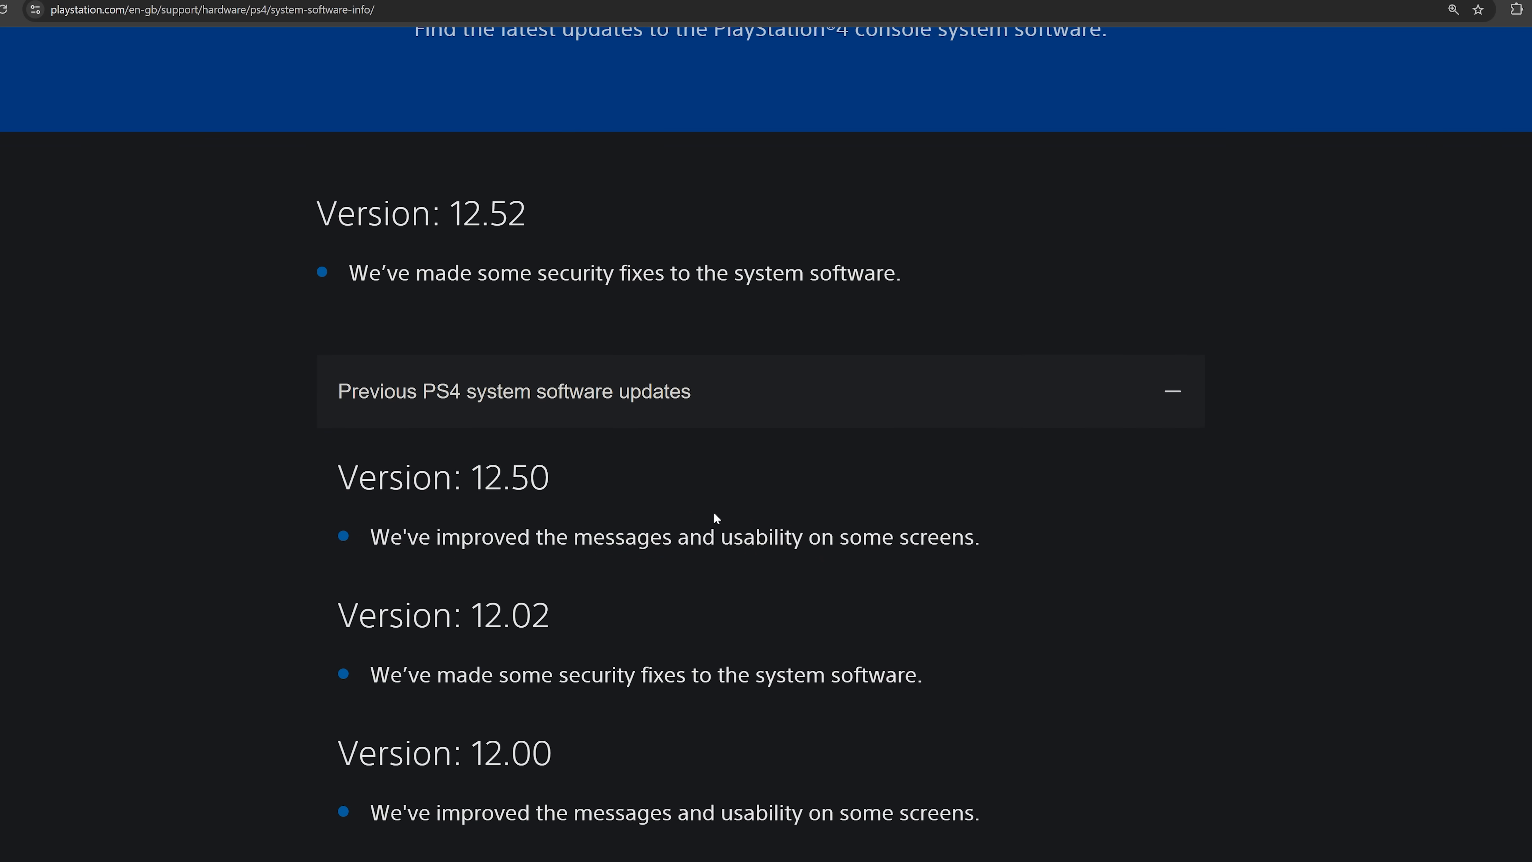
pyautogui.moveTo(349, 273); pyautogui.dragTo(901, 273)
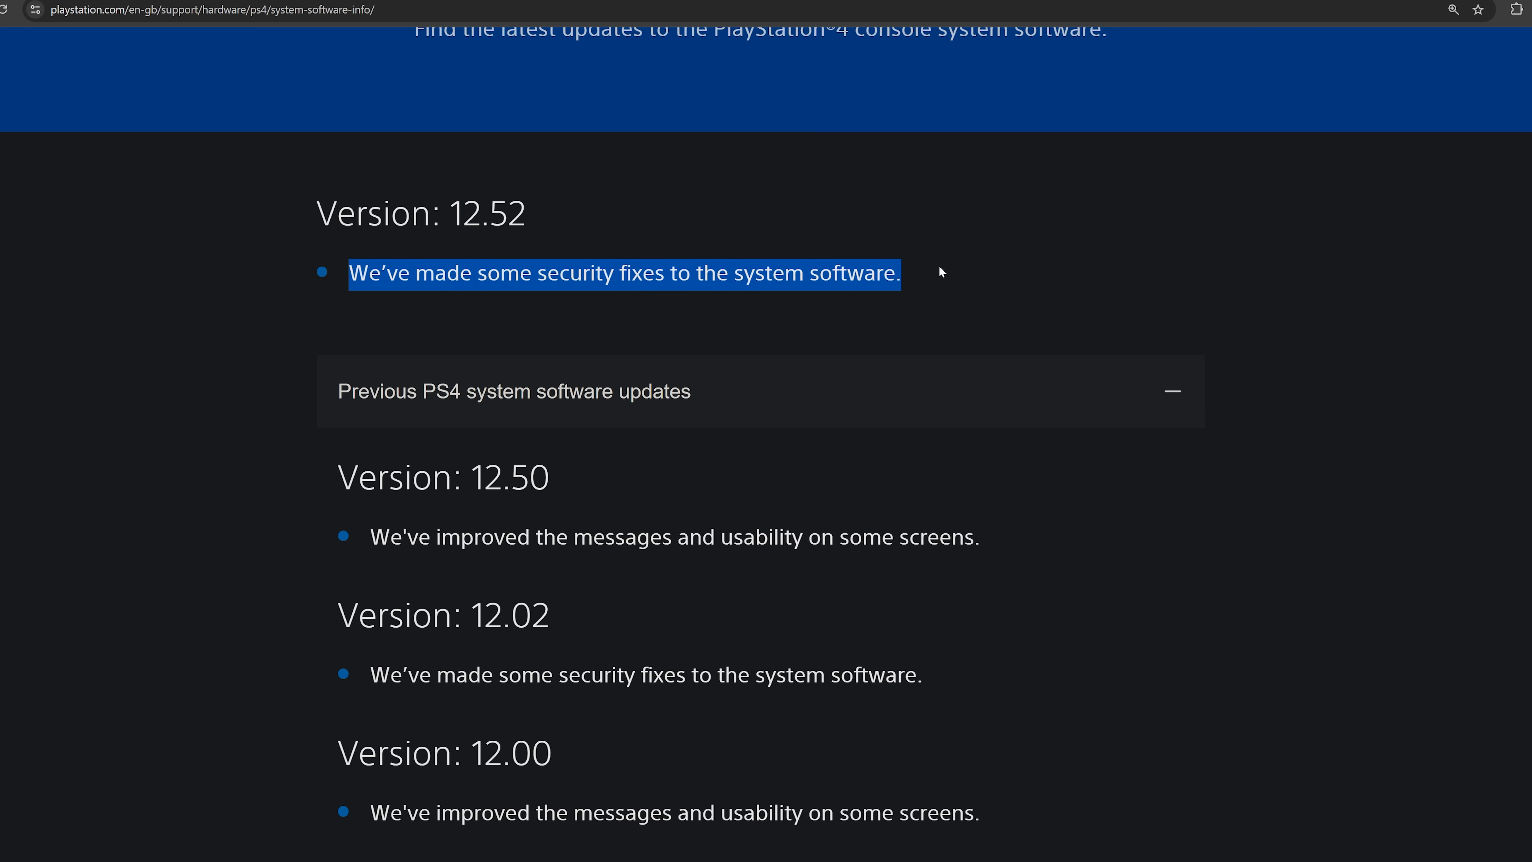
pyautogui.moveTo(912, 273)
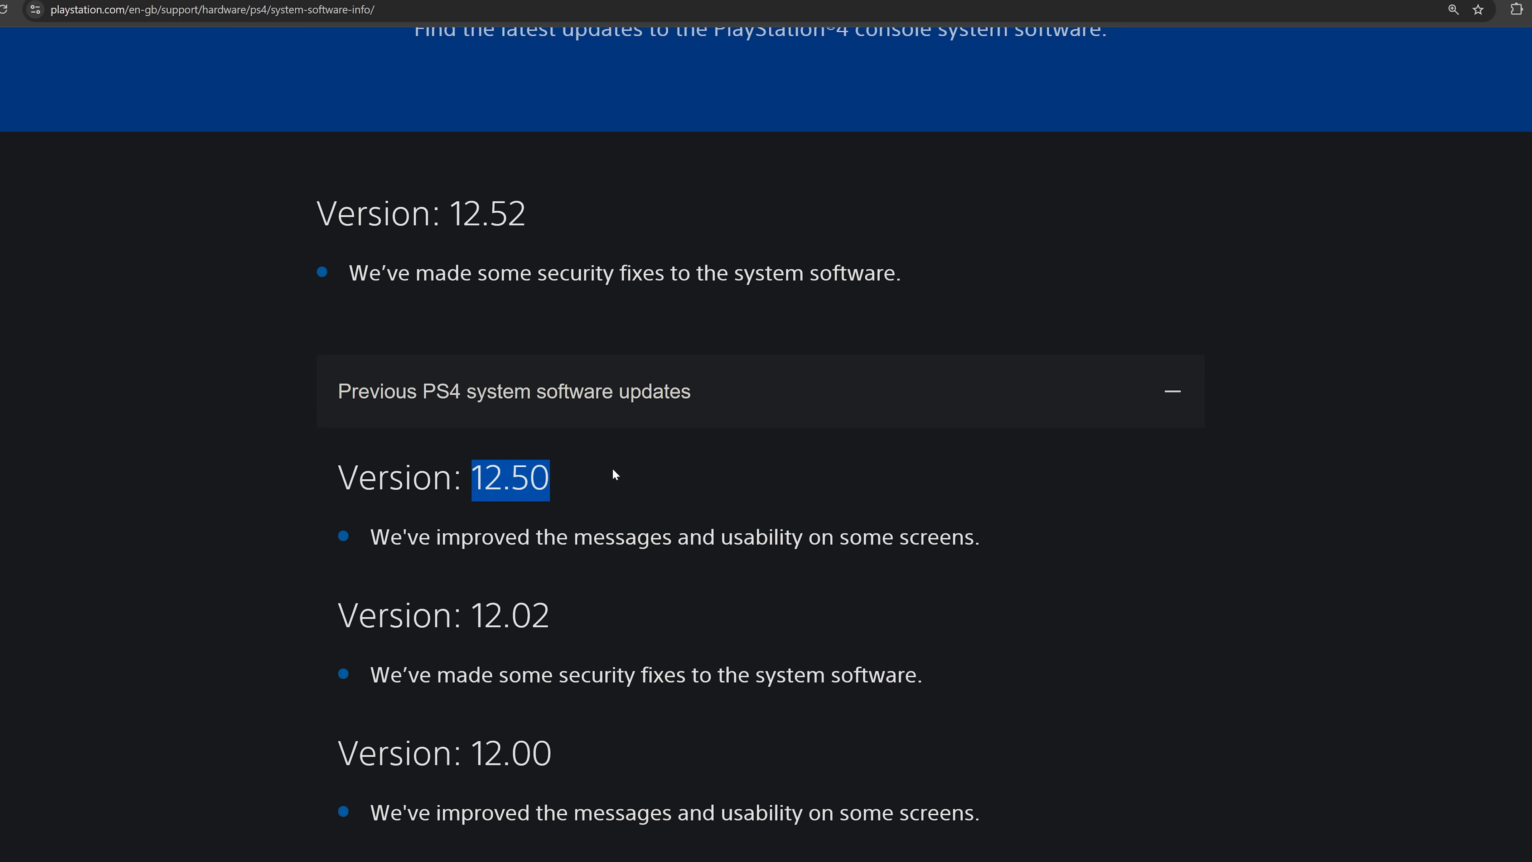
pyautogui.moveTo(609, 467)
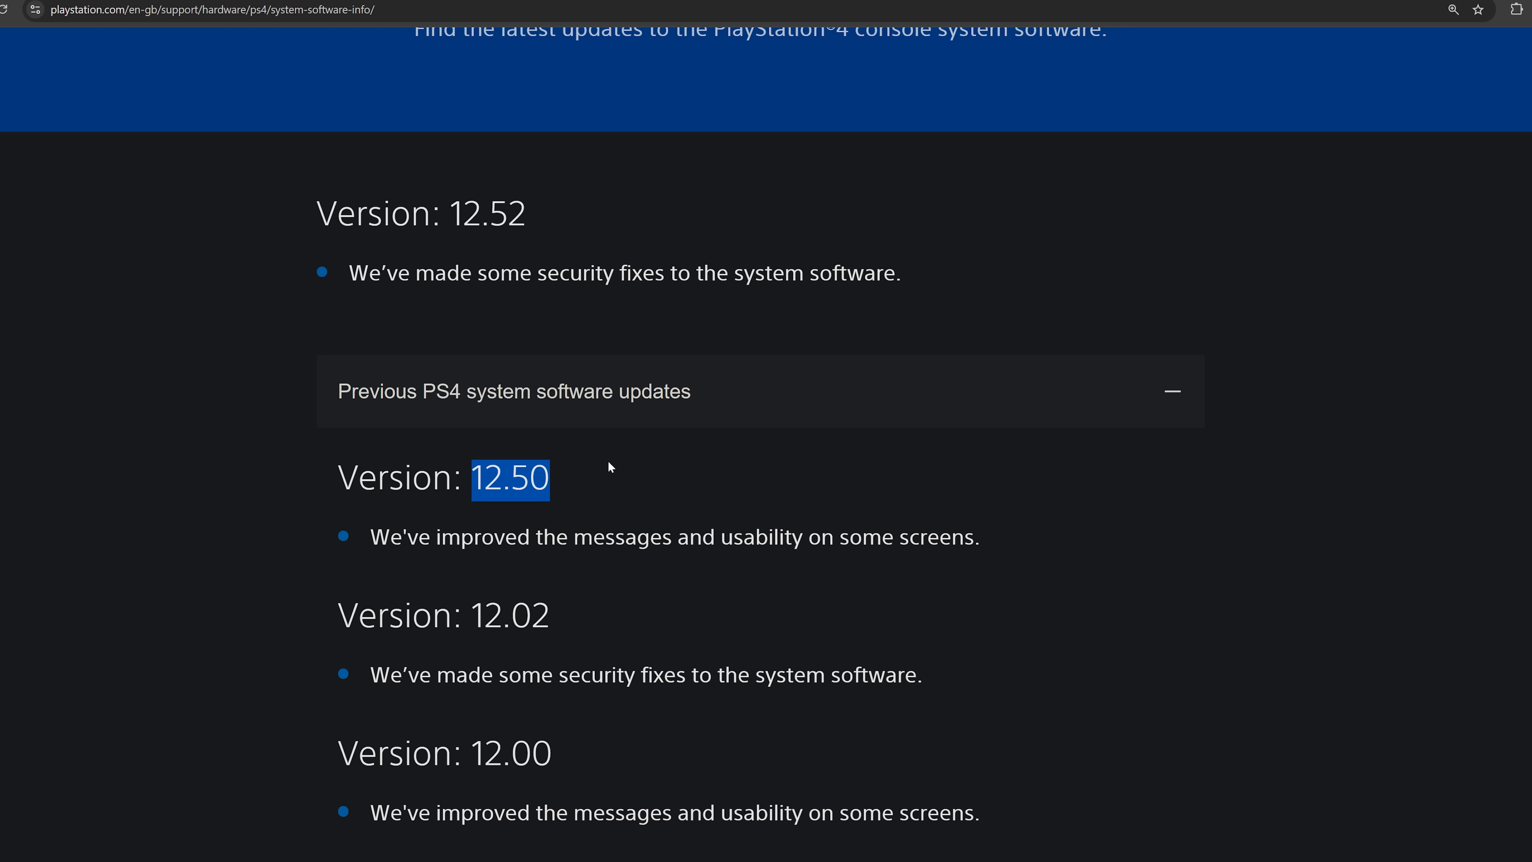
pyautogui.moveTo(603, 461)
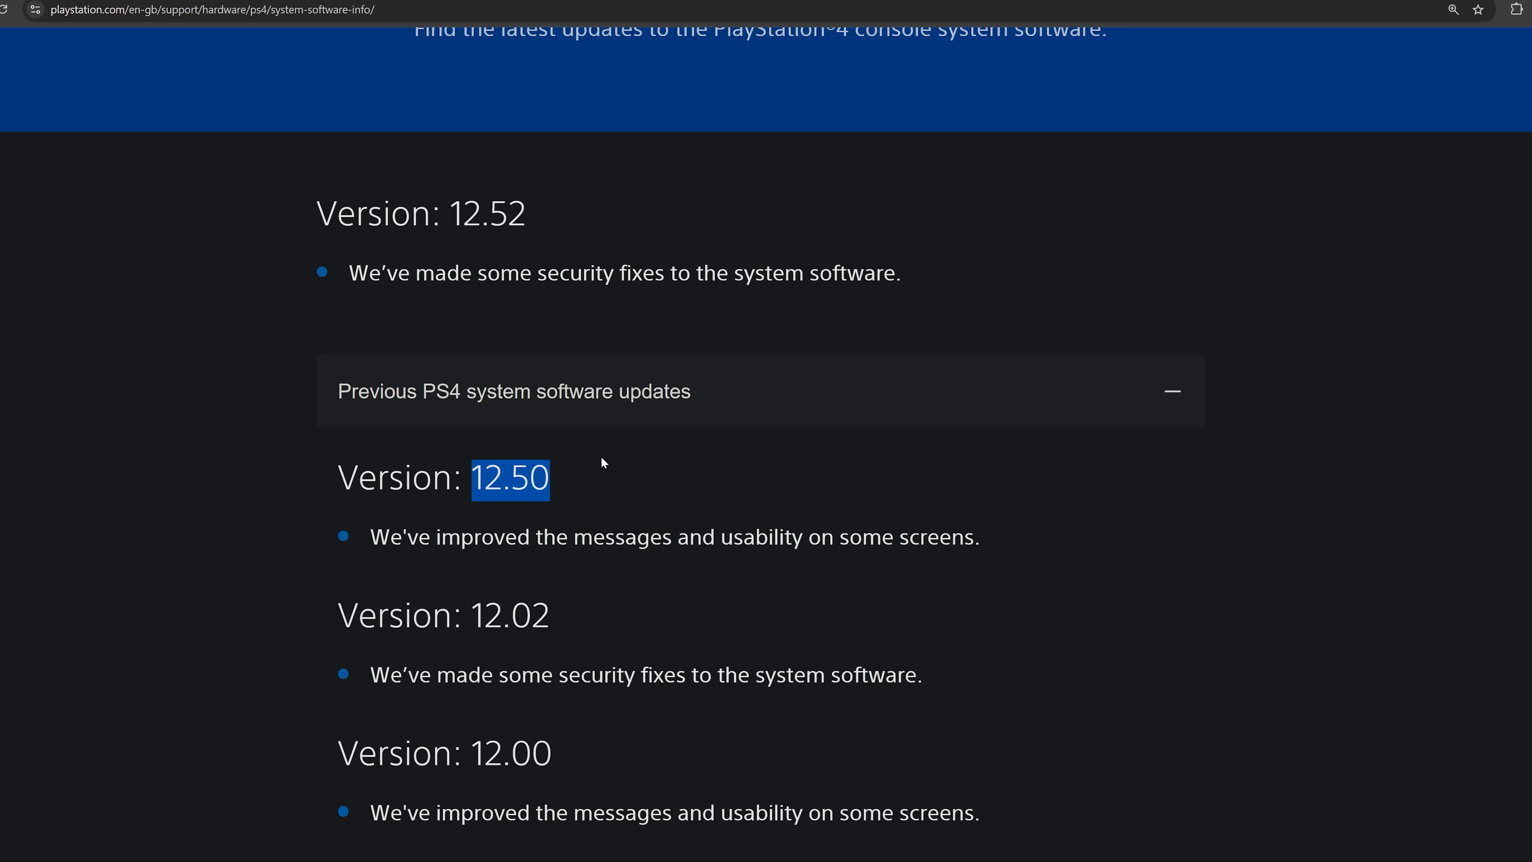
pyautogui.moveTo(601, 460)
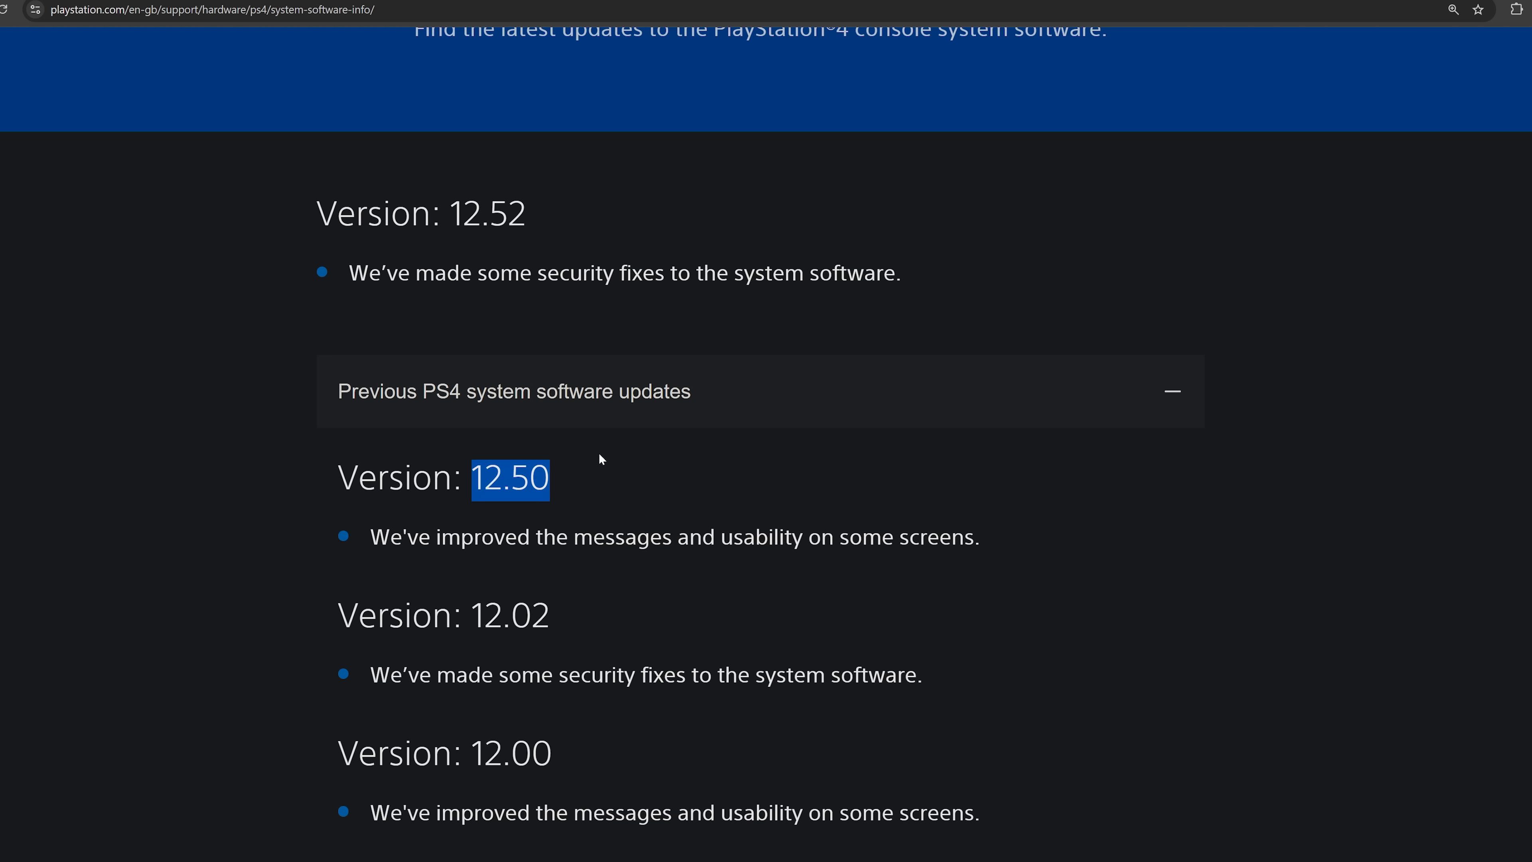
pyautogui.moveTo(598, 447)
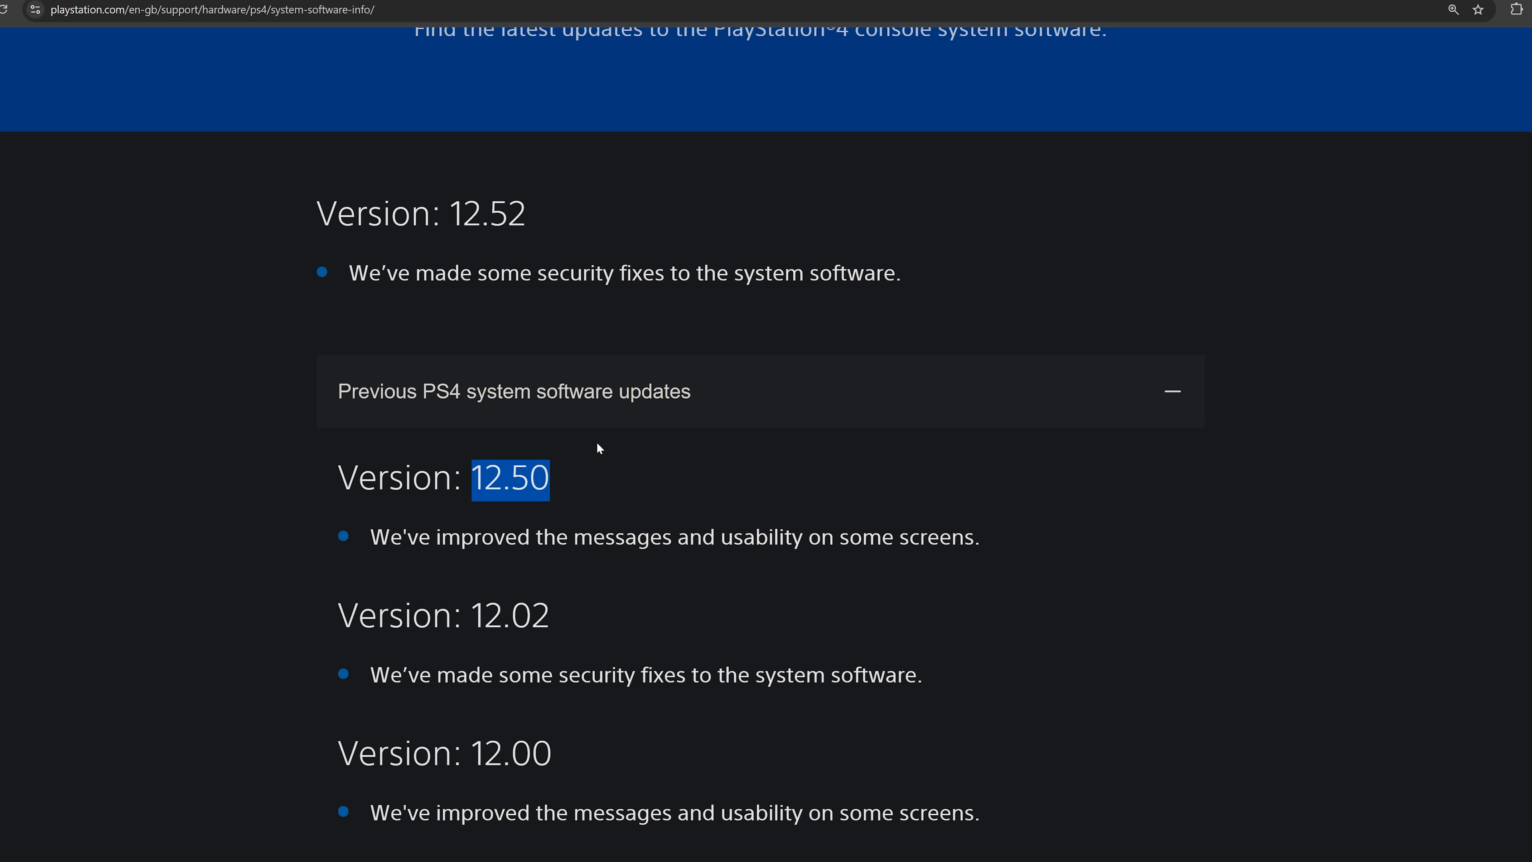
pyautogui.moveTo(610, 456)
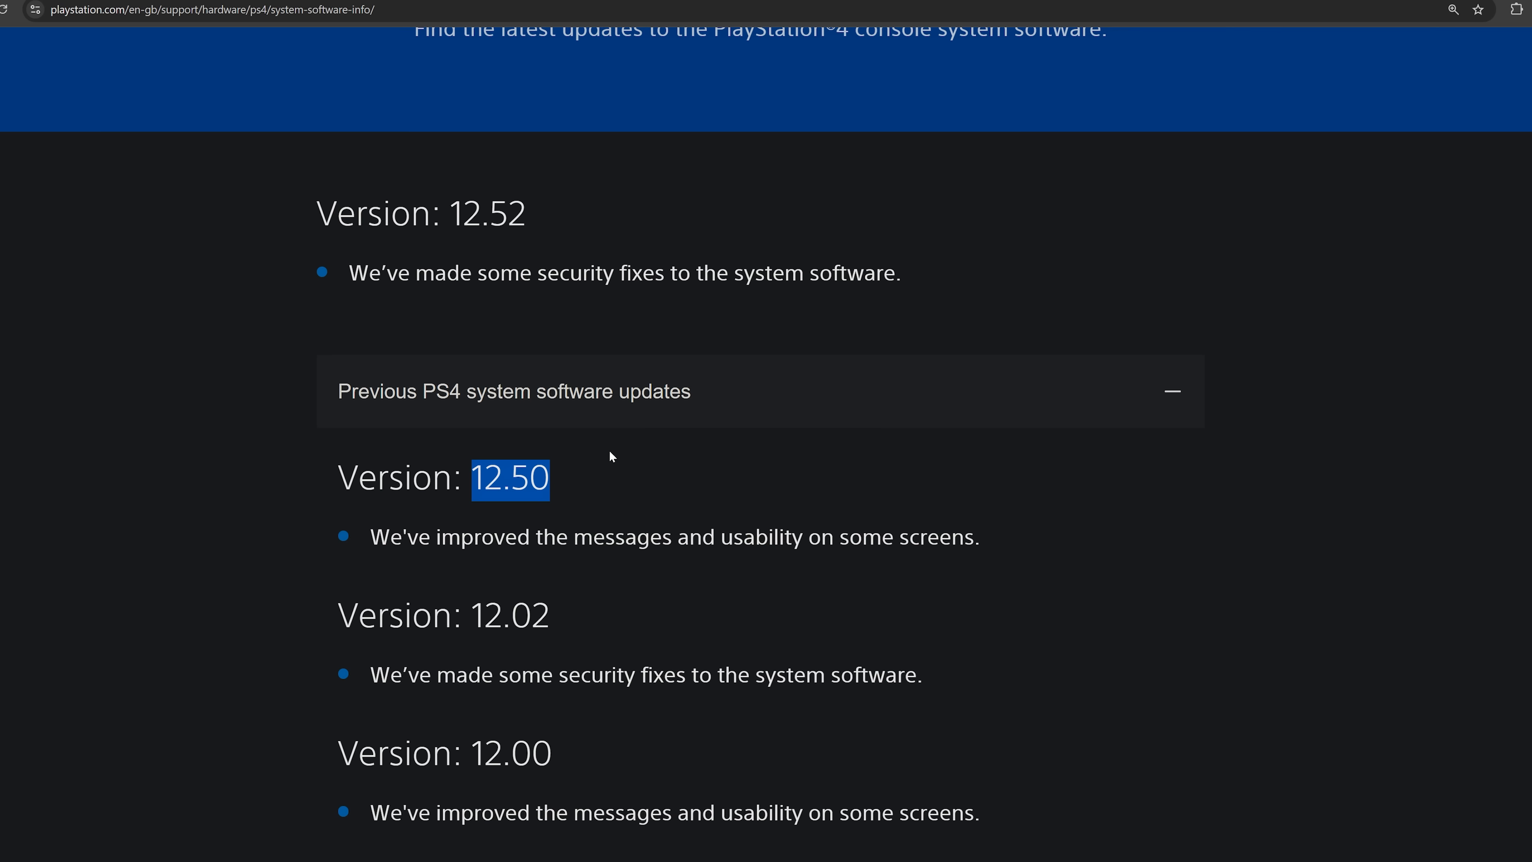
pyautogui.scroll(3)
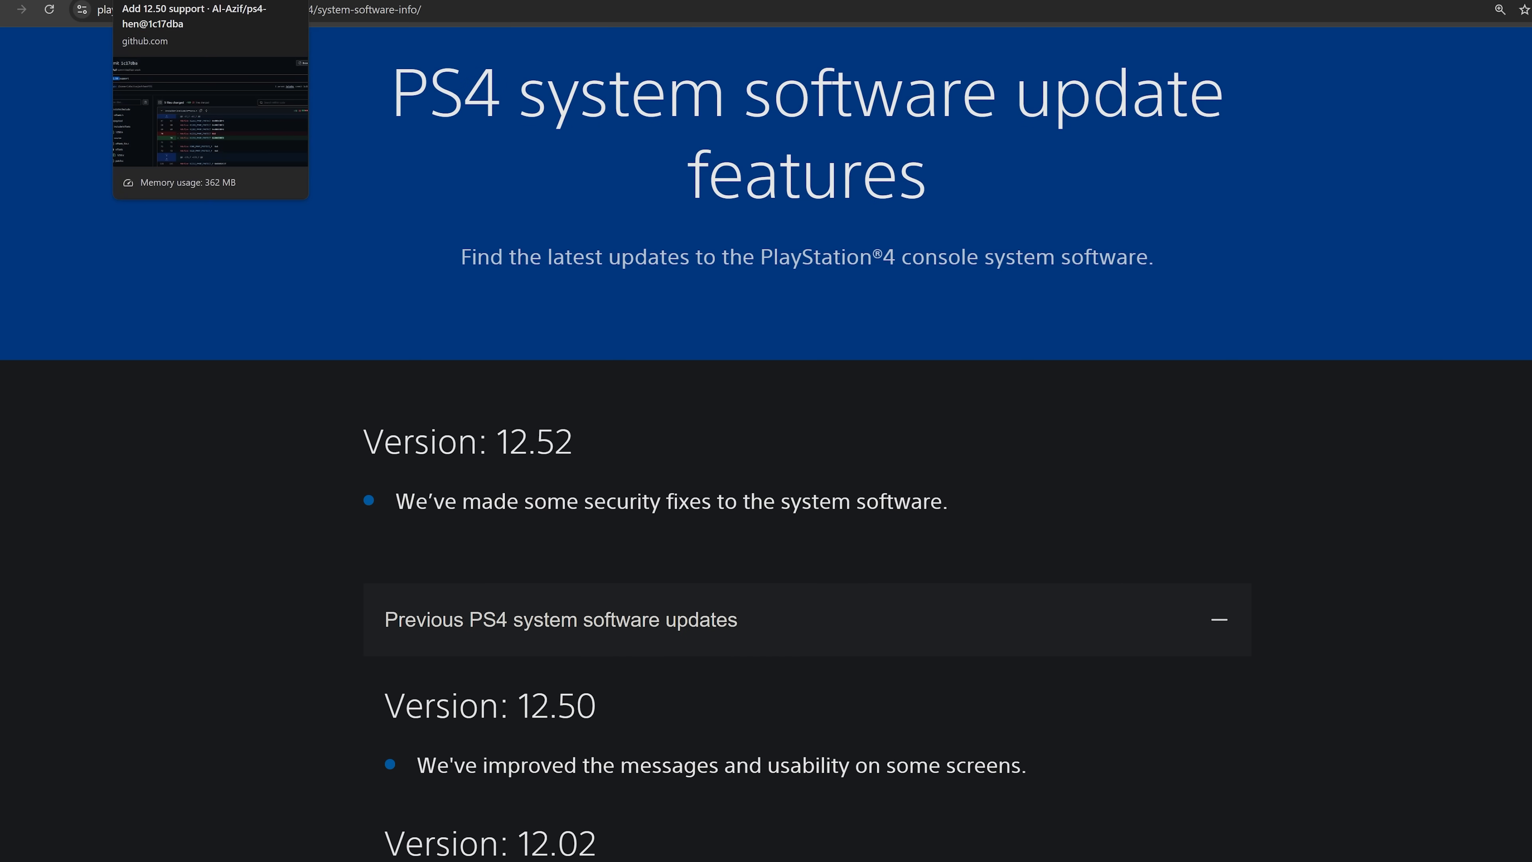
pyautogui.click(210, 24)
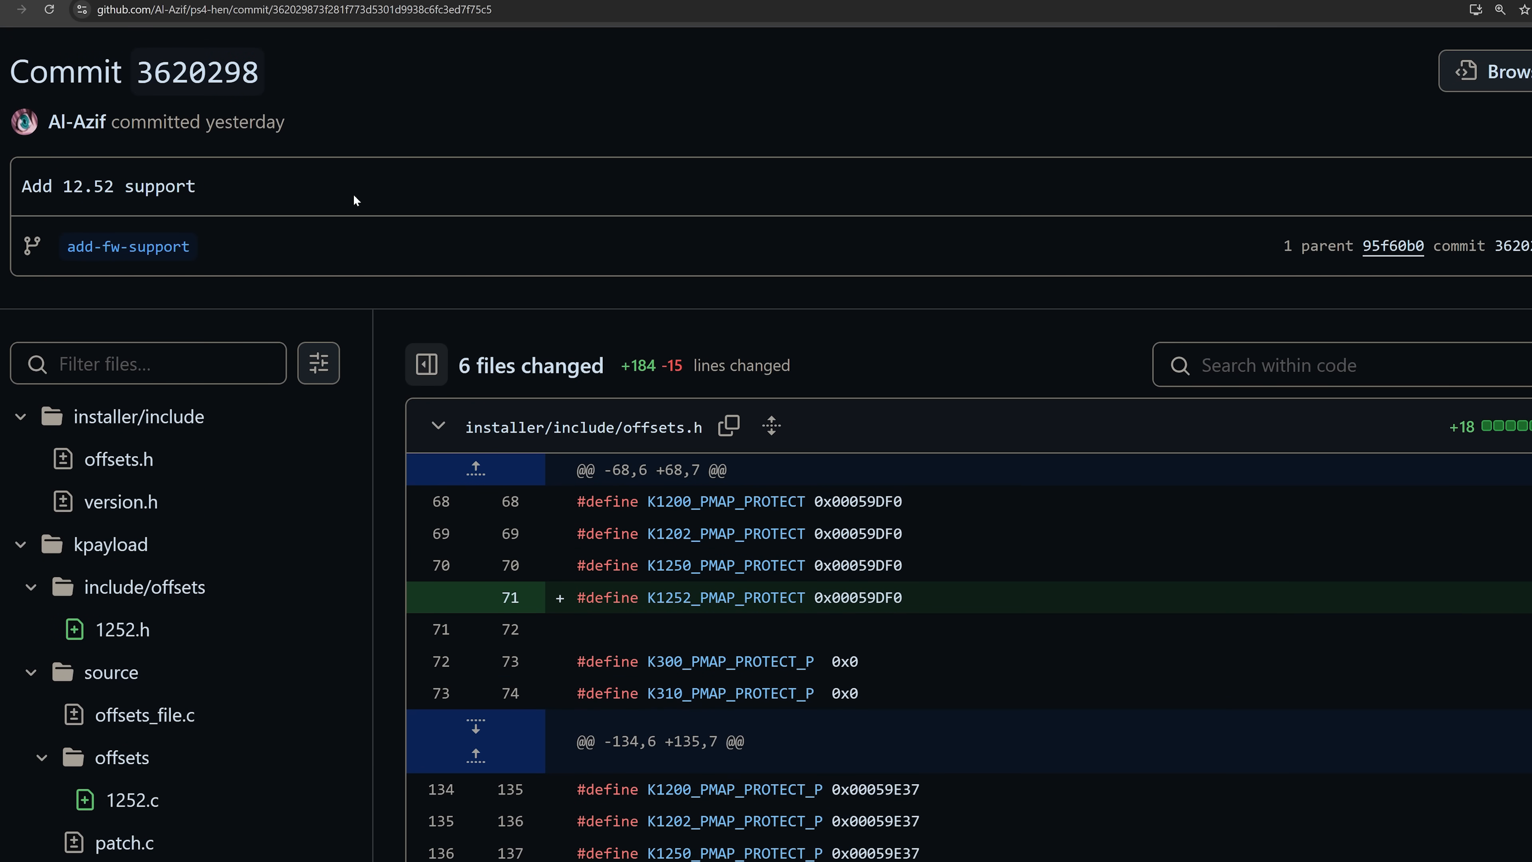
pyautogui.moveTo(361, 216)
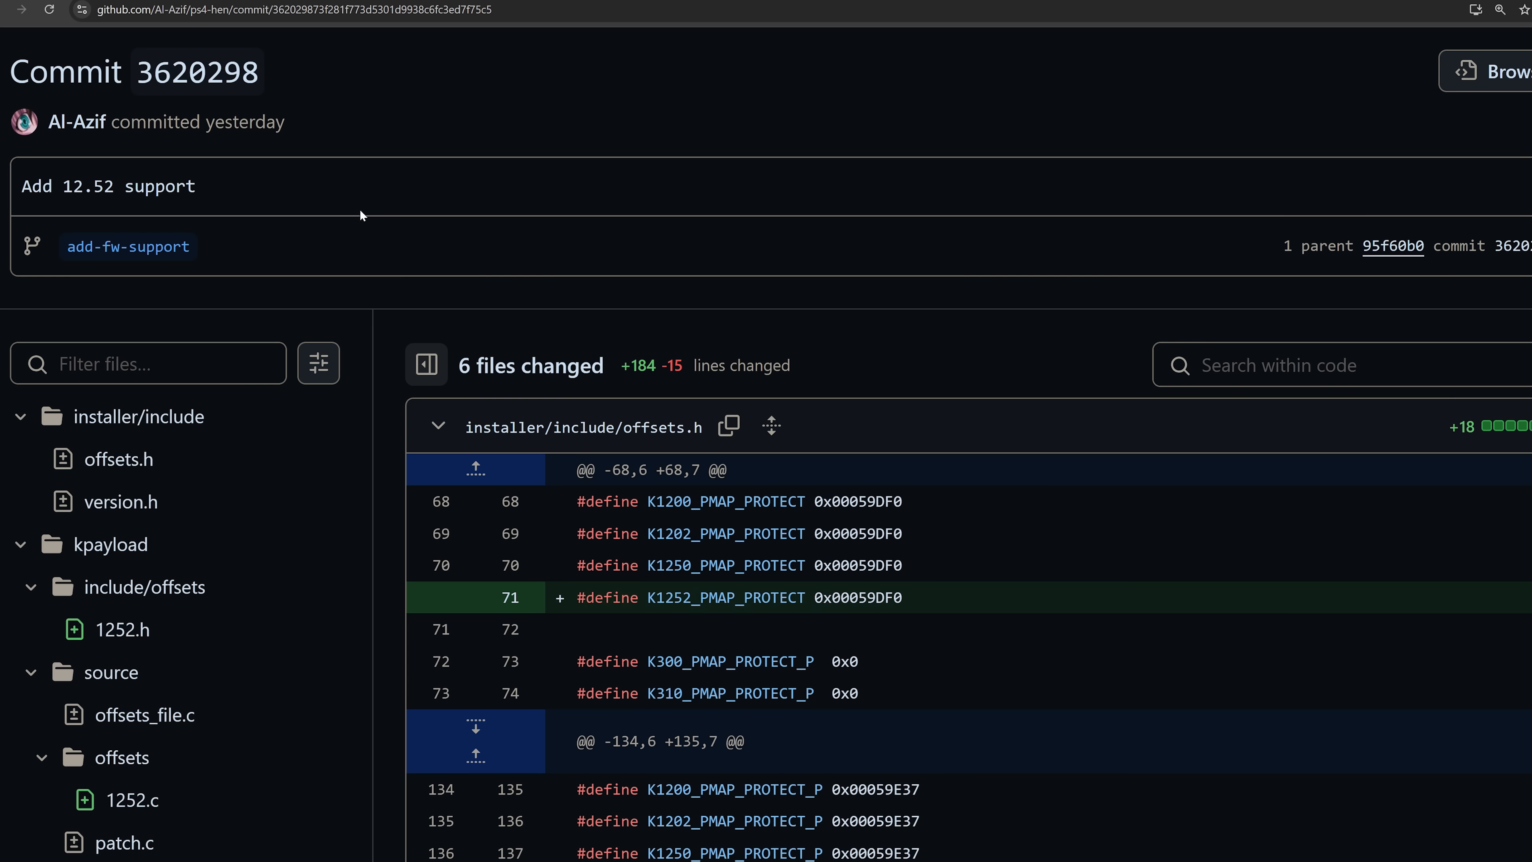
pyautogui.moveTo(369, 216)
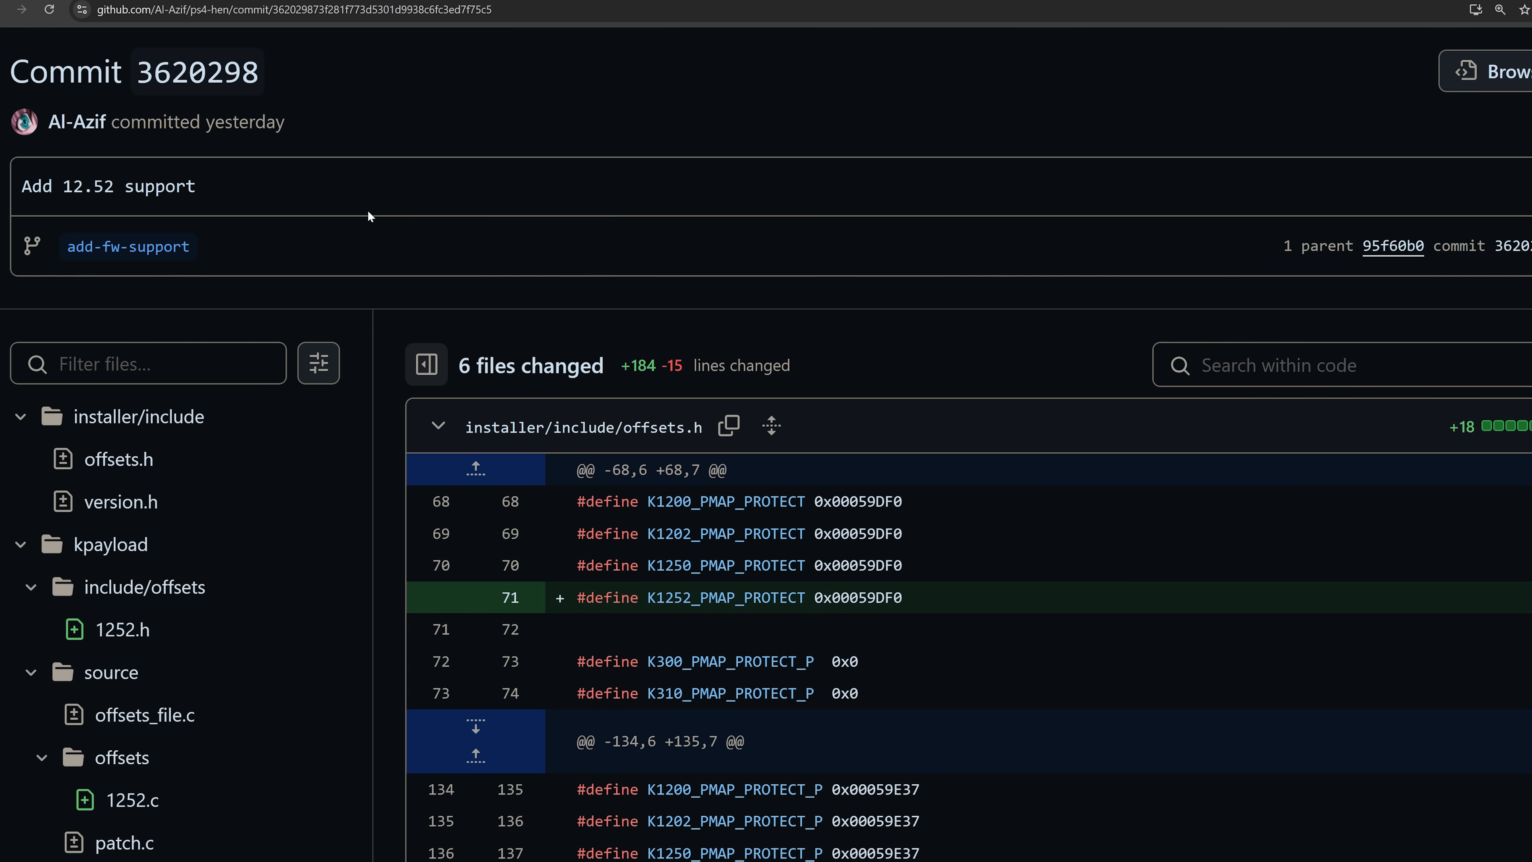
pyautogui.moveTo(470, 244)
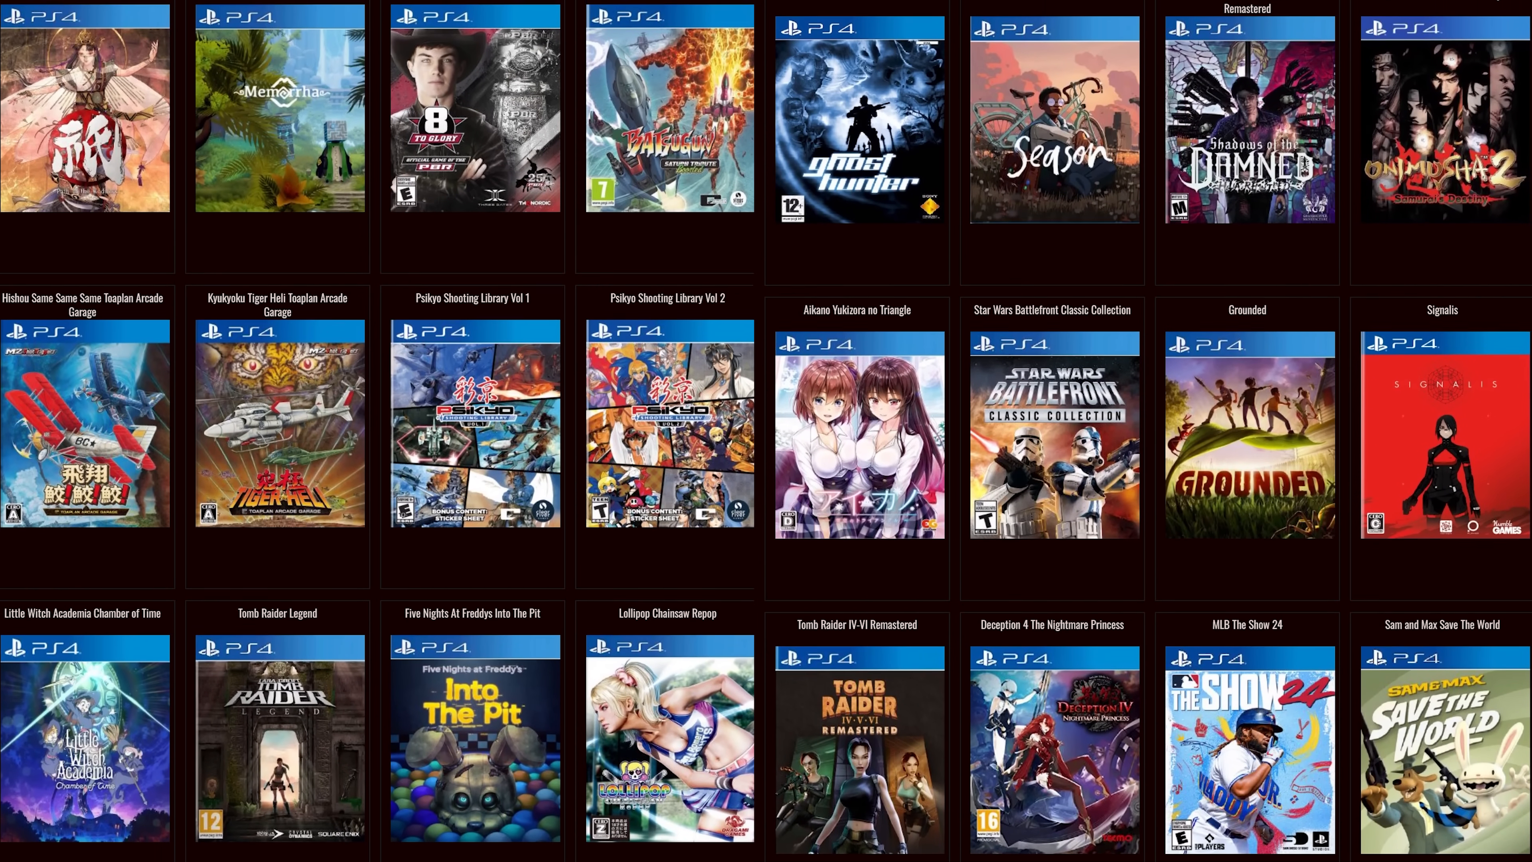
pyautogui.scroll(-3)
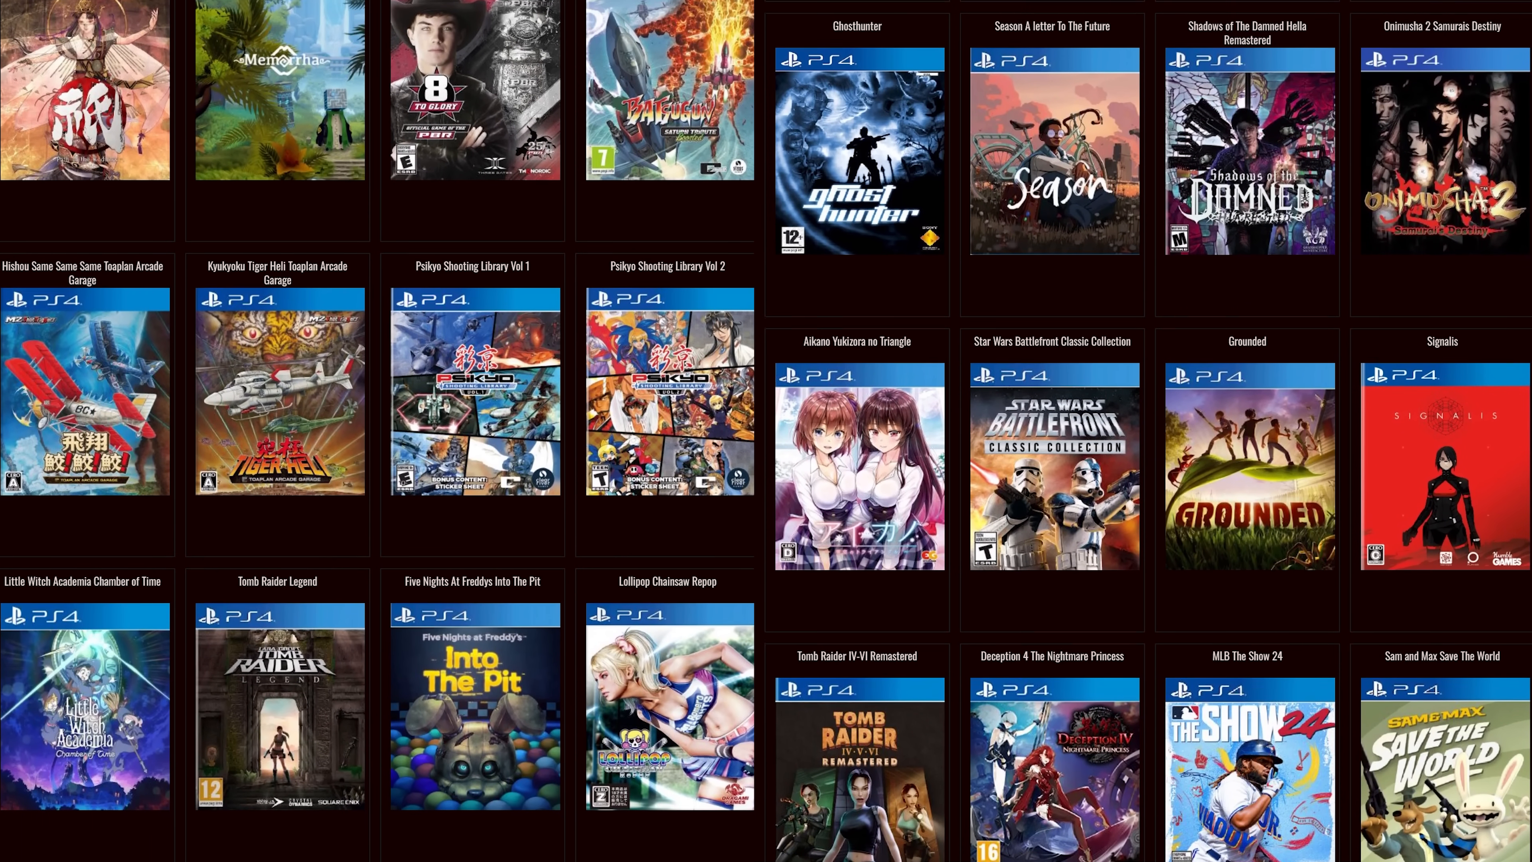
pyautogui.scroll(-3)
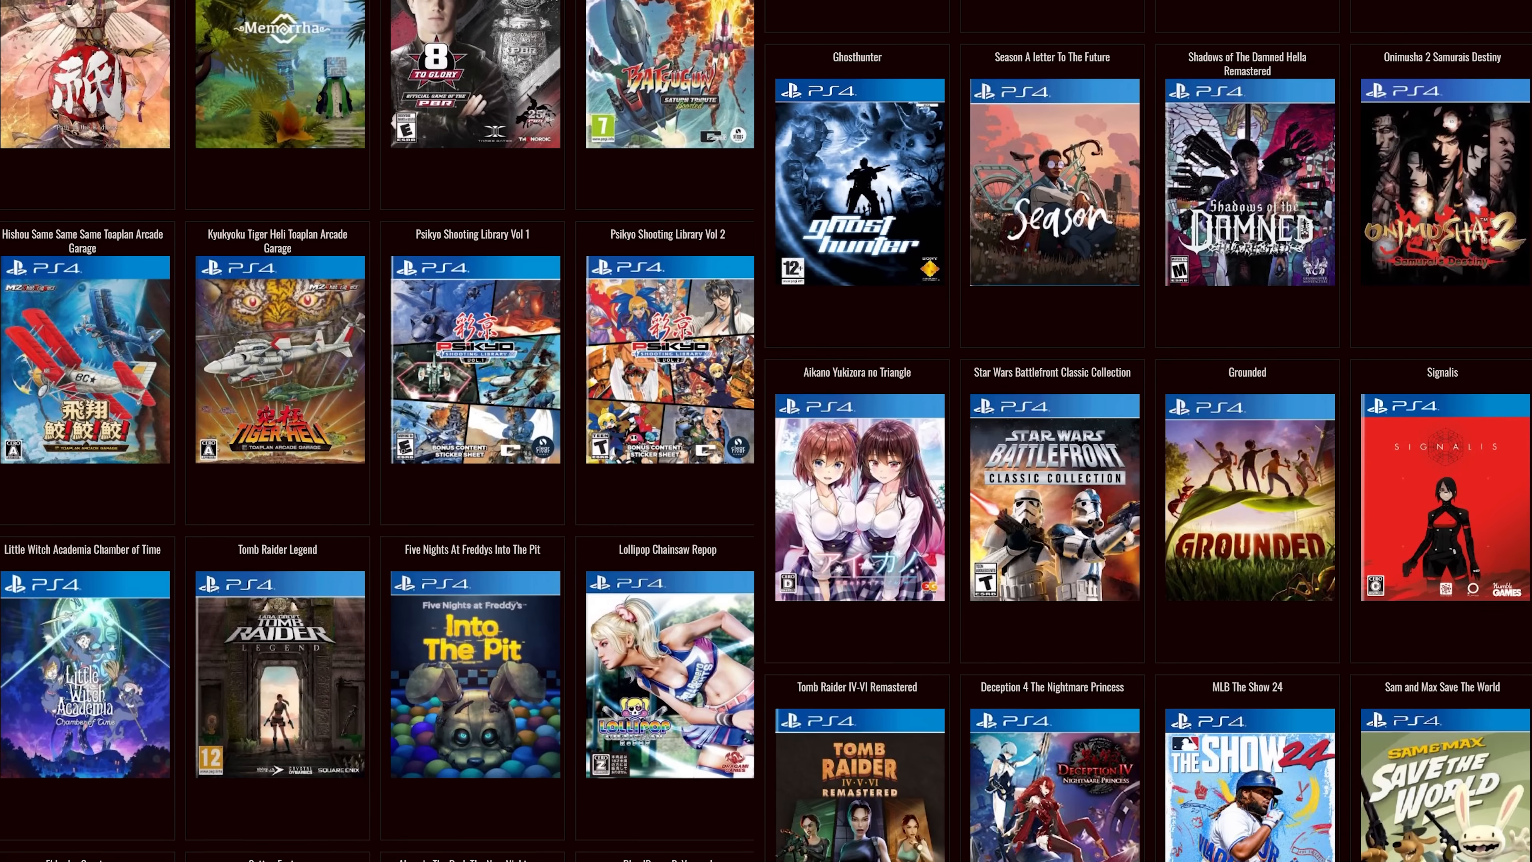
pyautogui.scroll(-3)
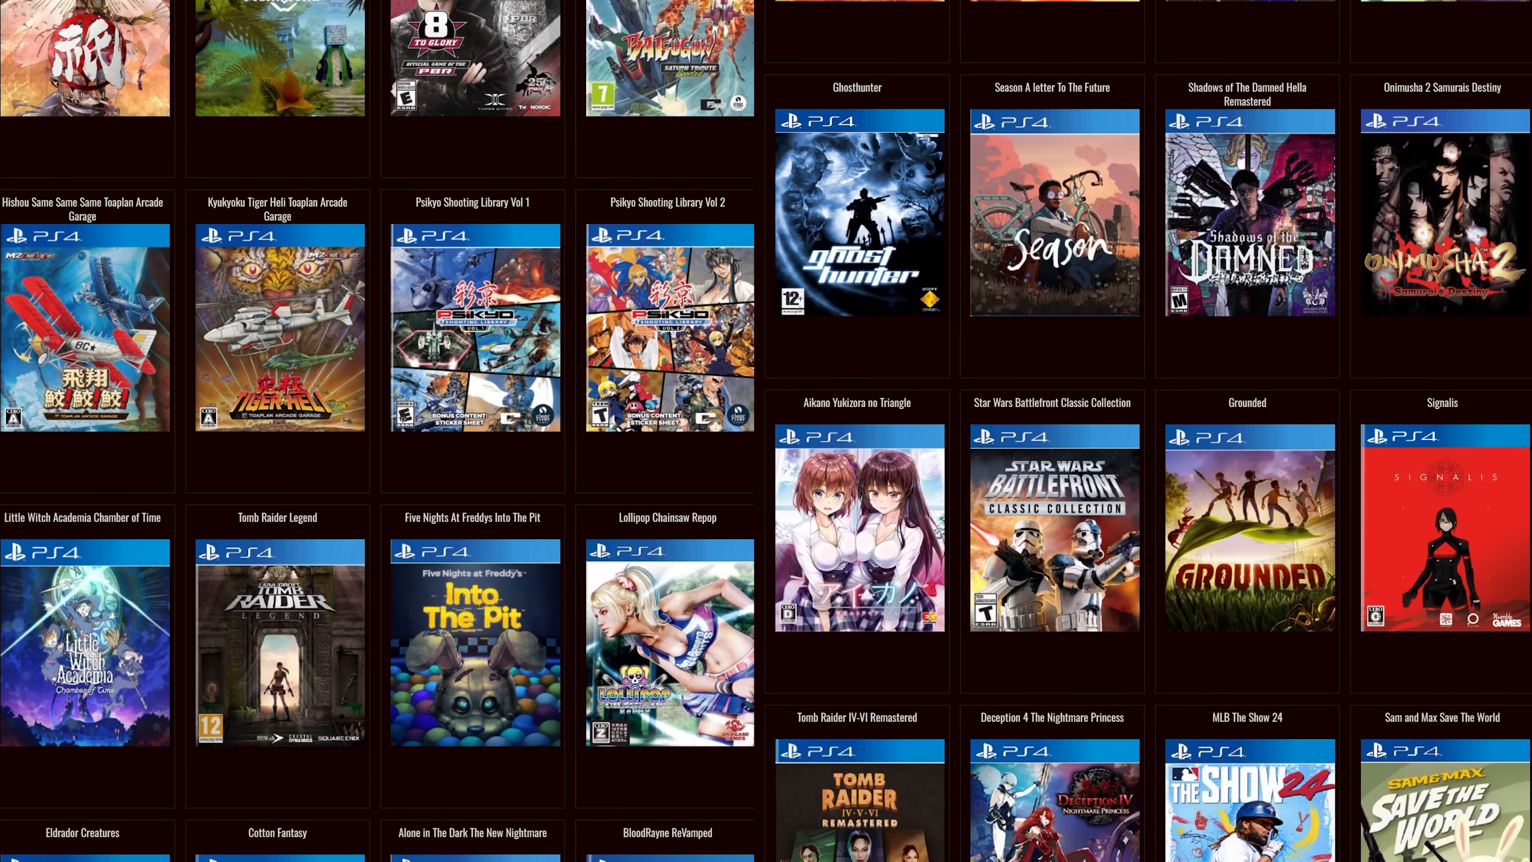
pyautogui.scroll(-3)
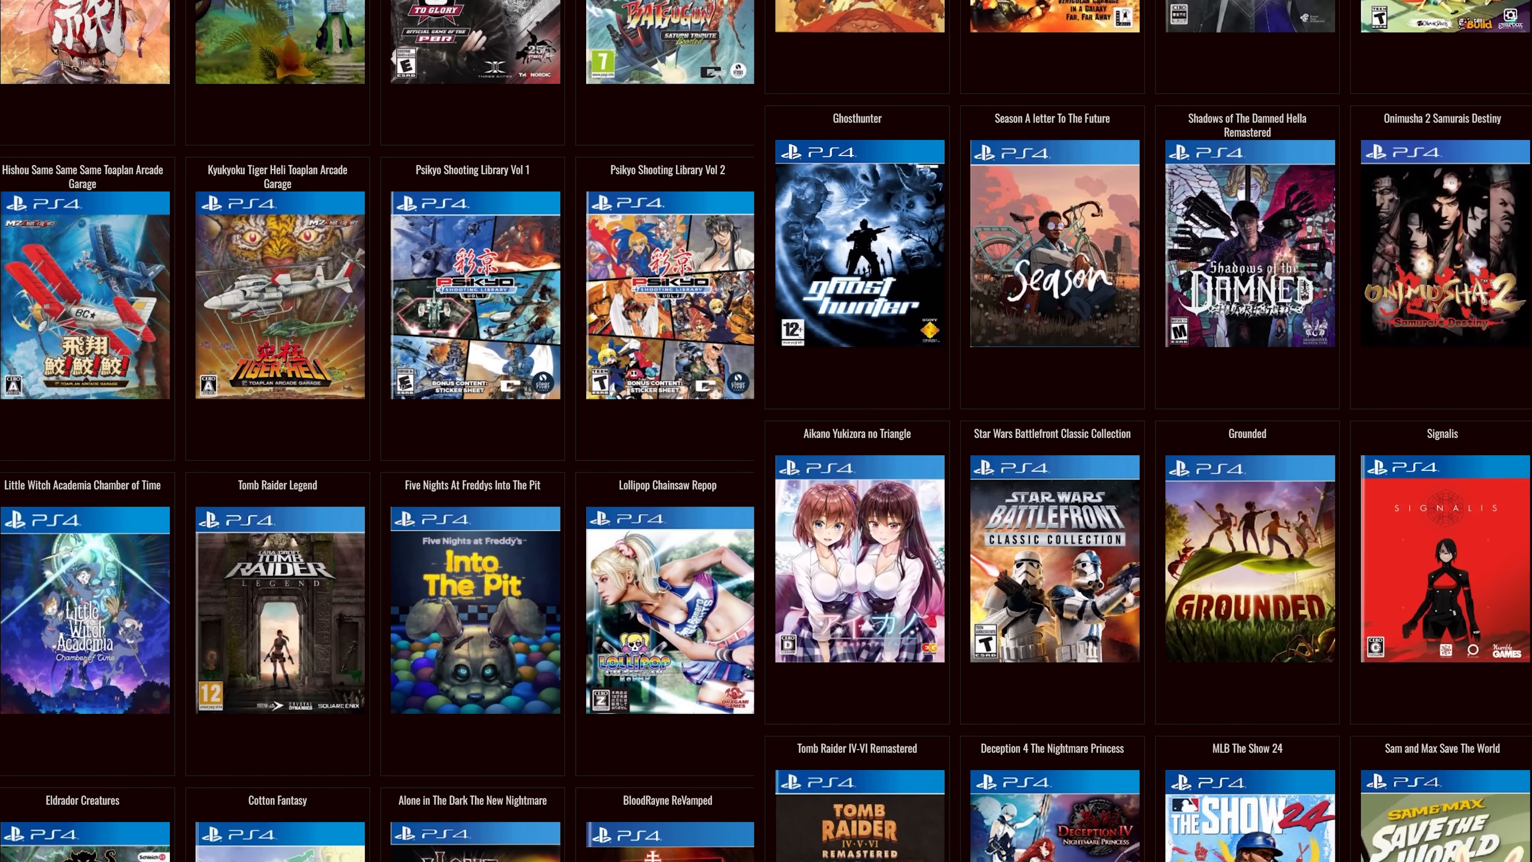
pyautogui.scroll(-3)
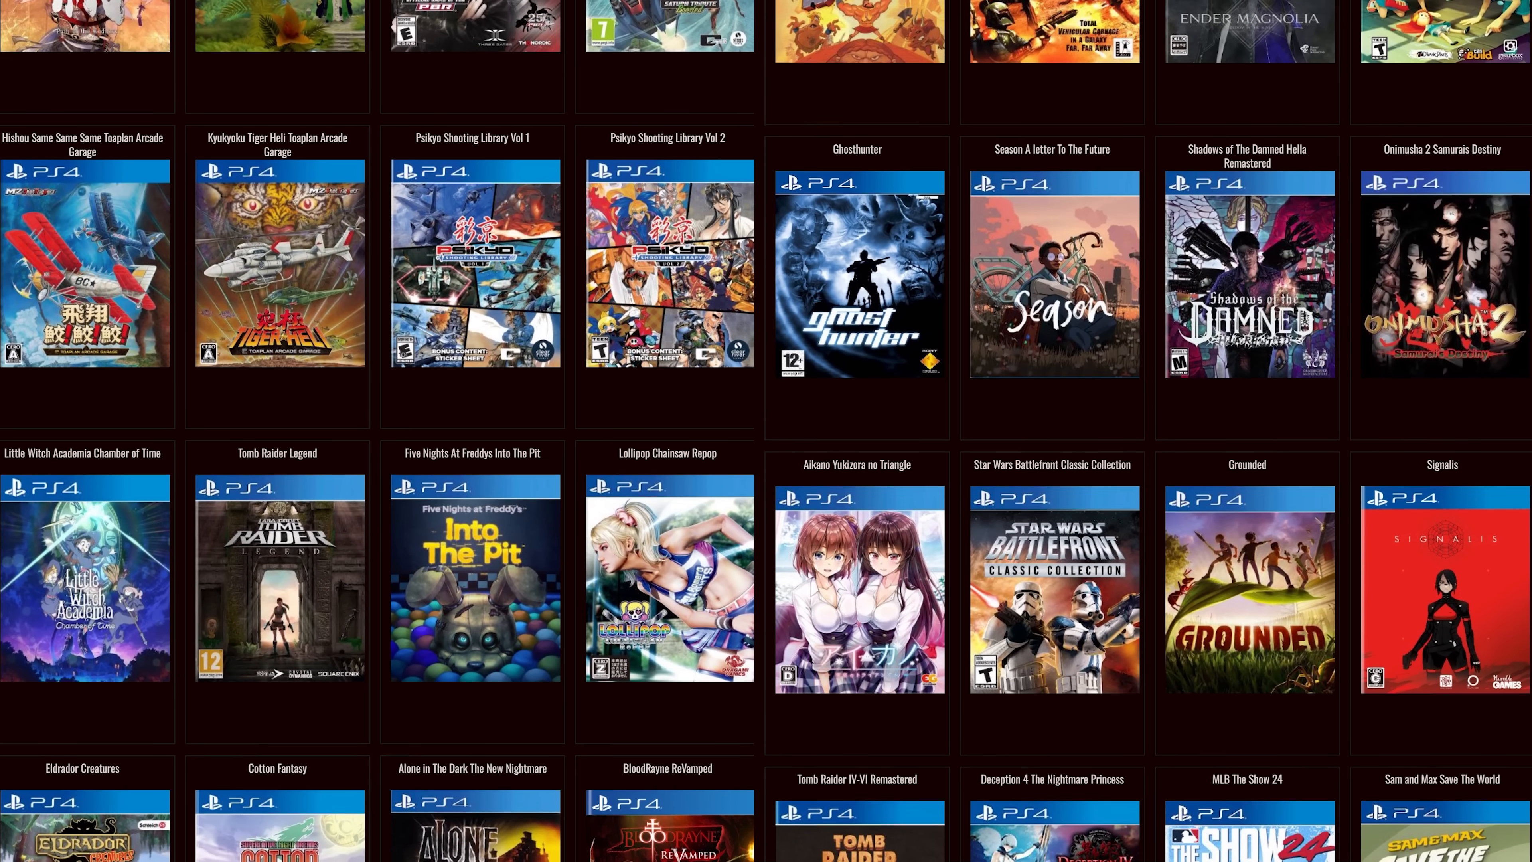
pyautogui.scroll(-3)
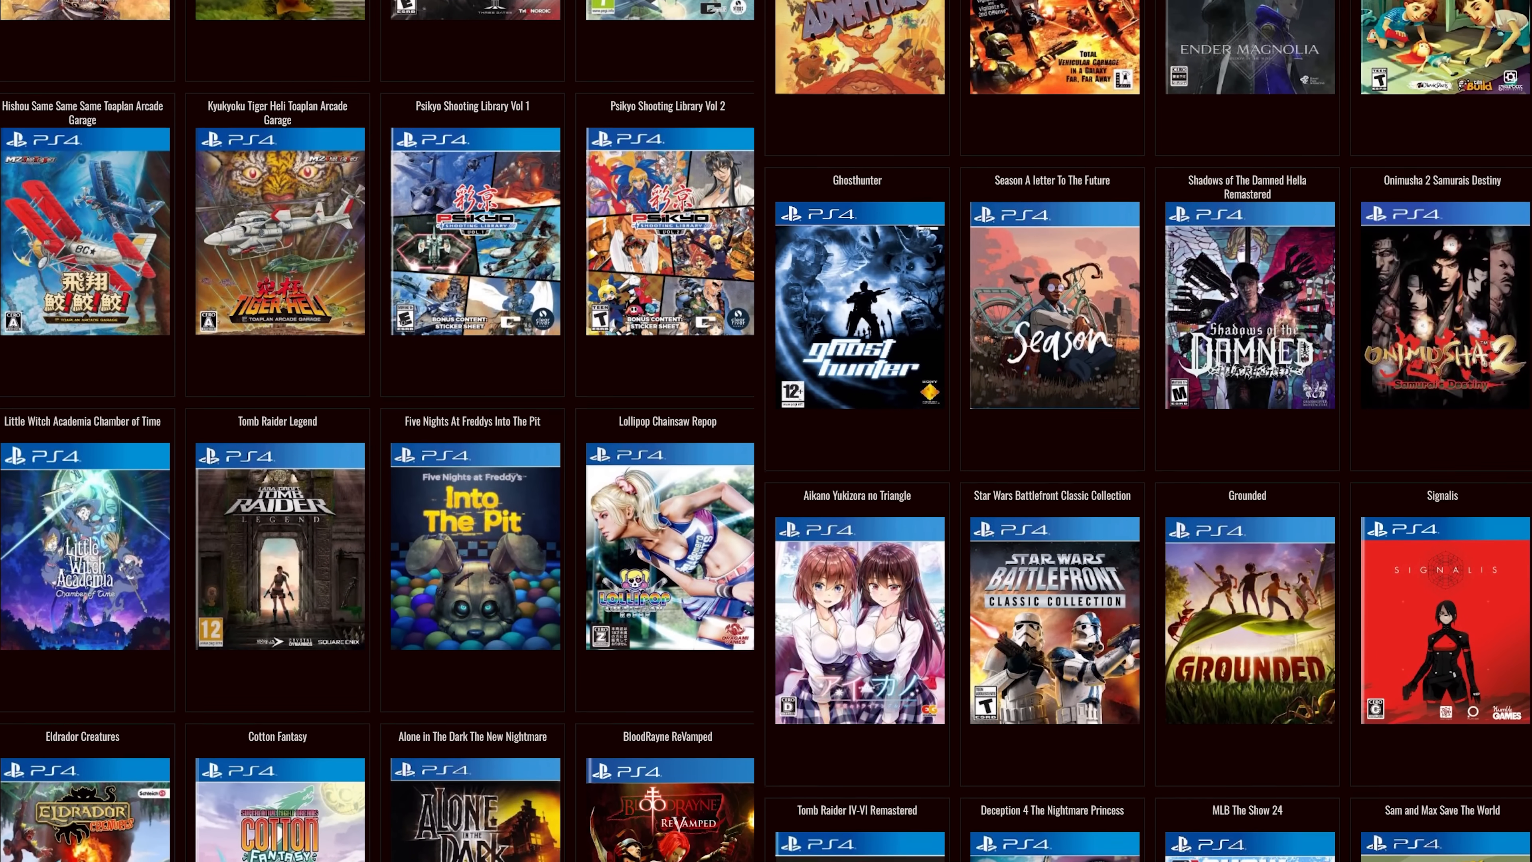
pyautogui.scroll(-3)
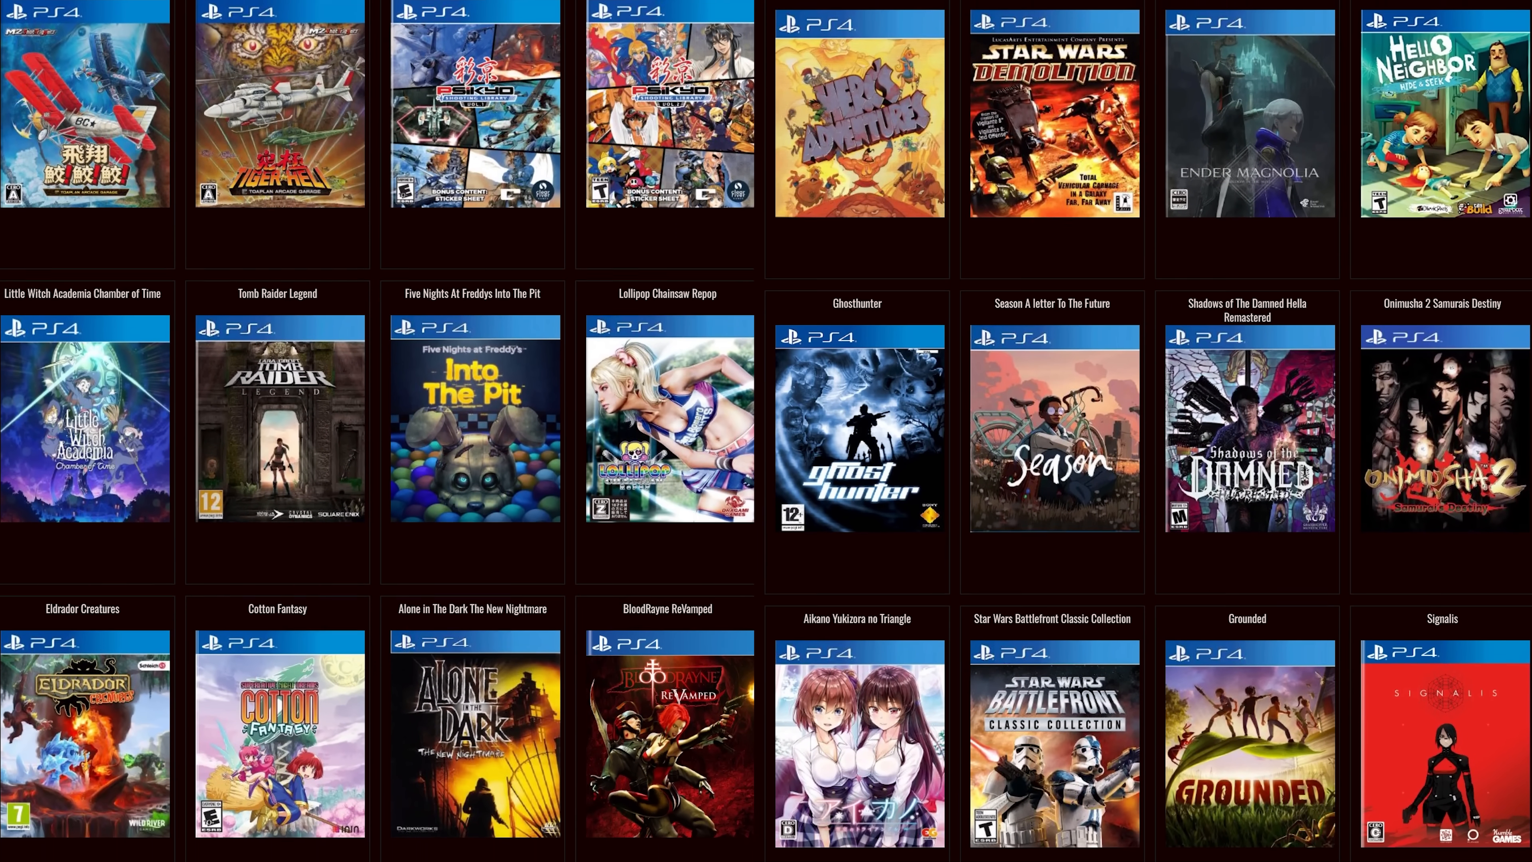
pyautogui.scroll(-3)
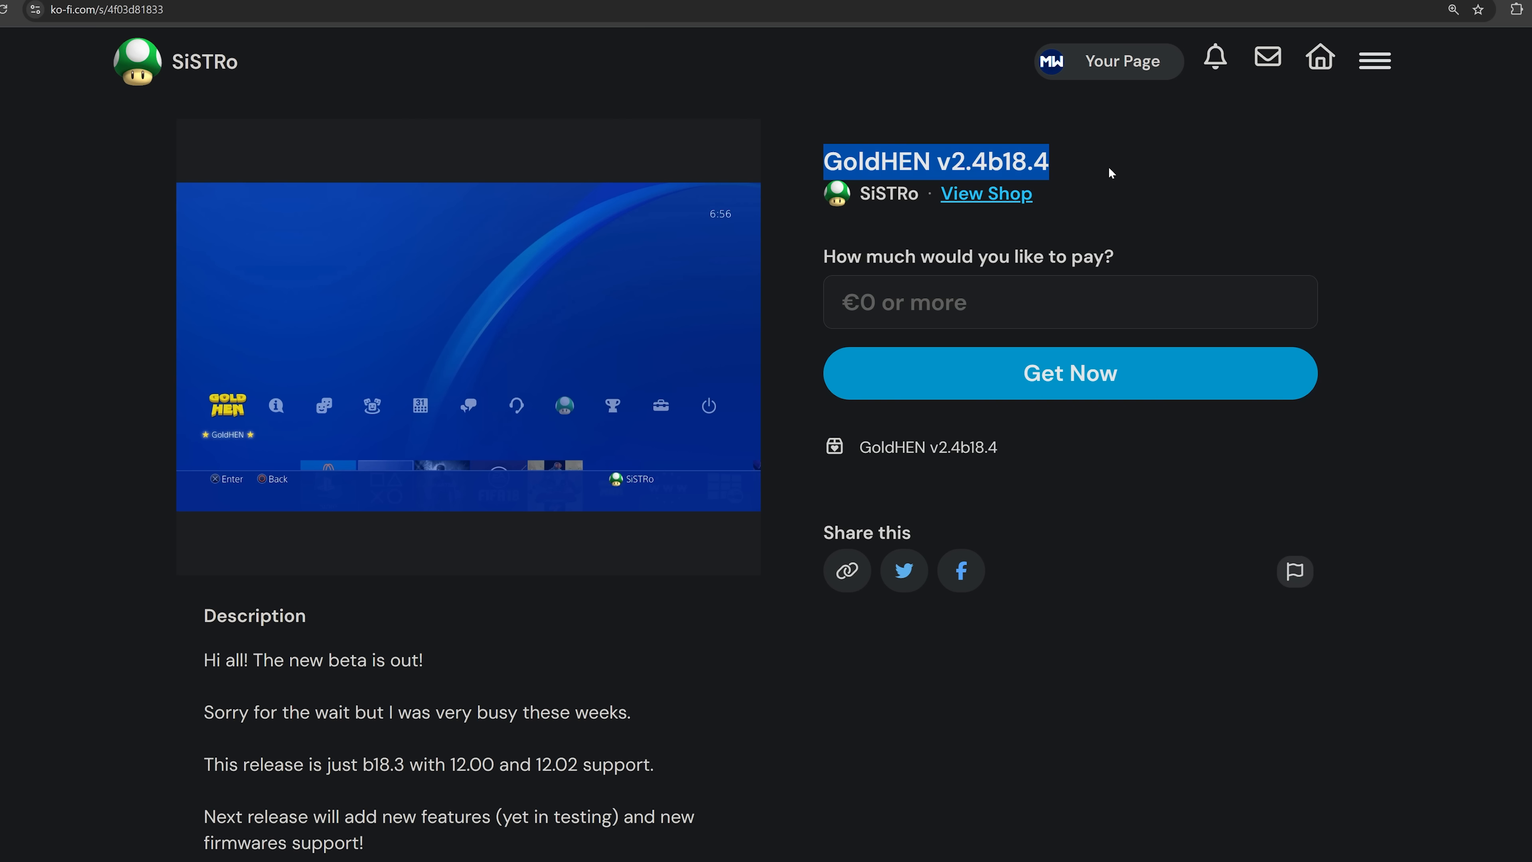
pyautogui.moveTo(736, 349)
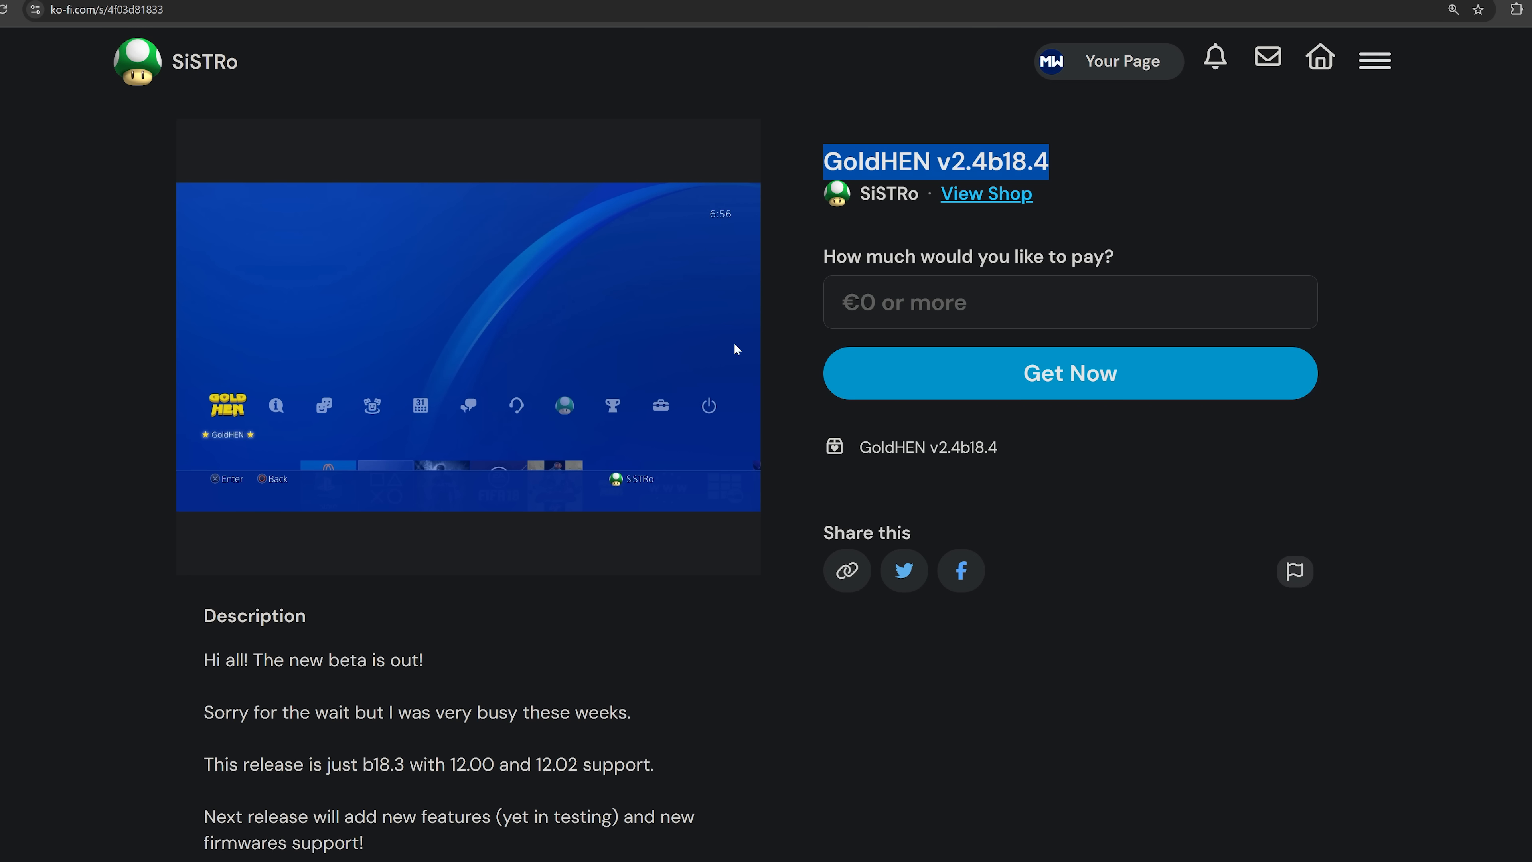
# Scroll down the Ko-fi GoldHEN v2.4b18.4 beta release description.
pyautogui.scroll(-3)
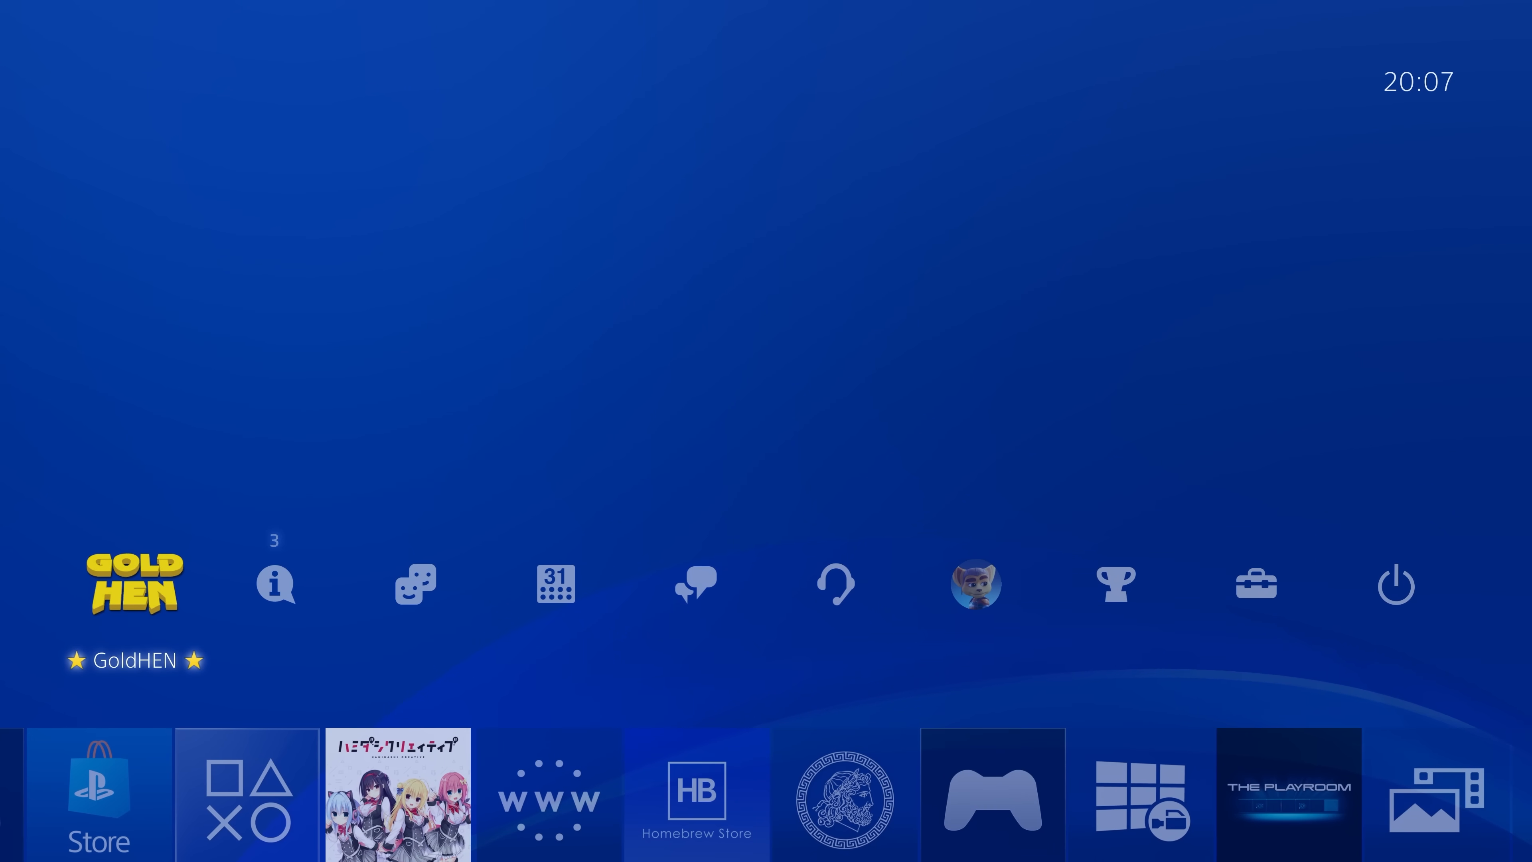
pyautogui.click(126, 585)
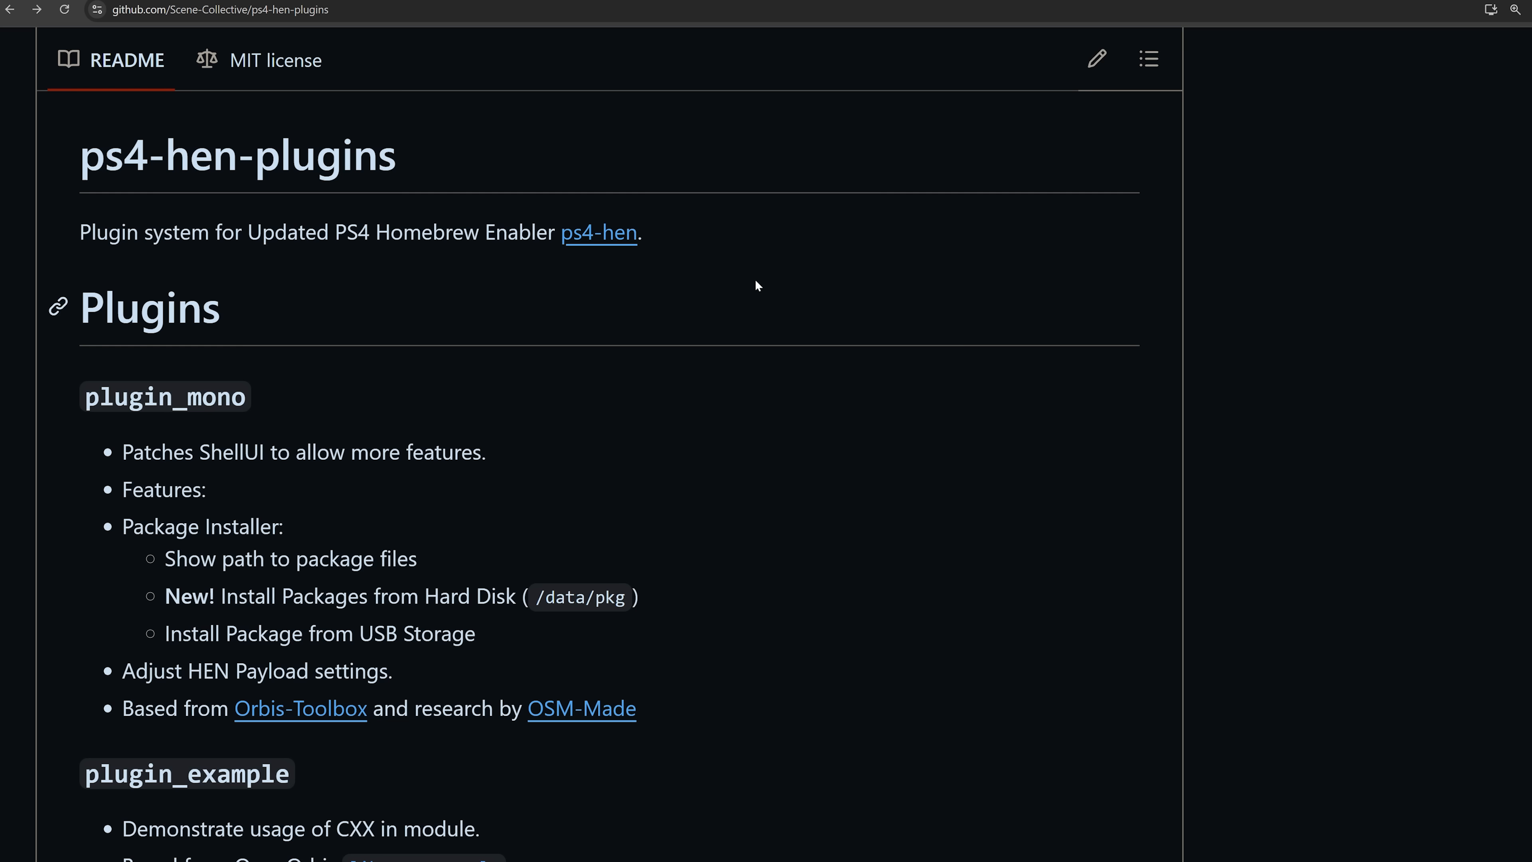
pyautogui.moveTo(620, 311)
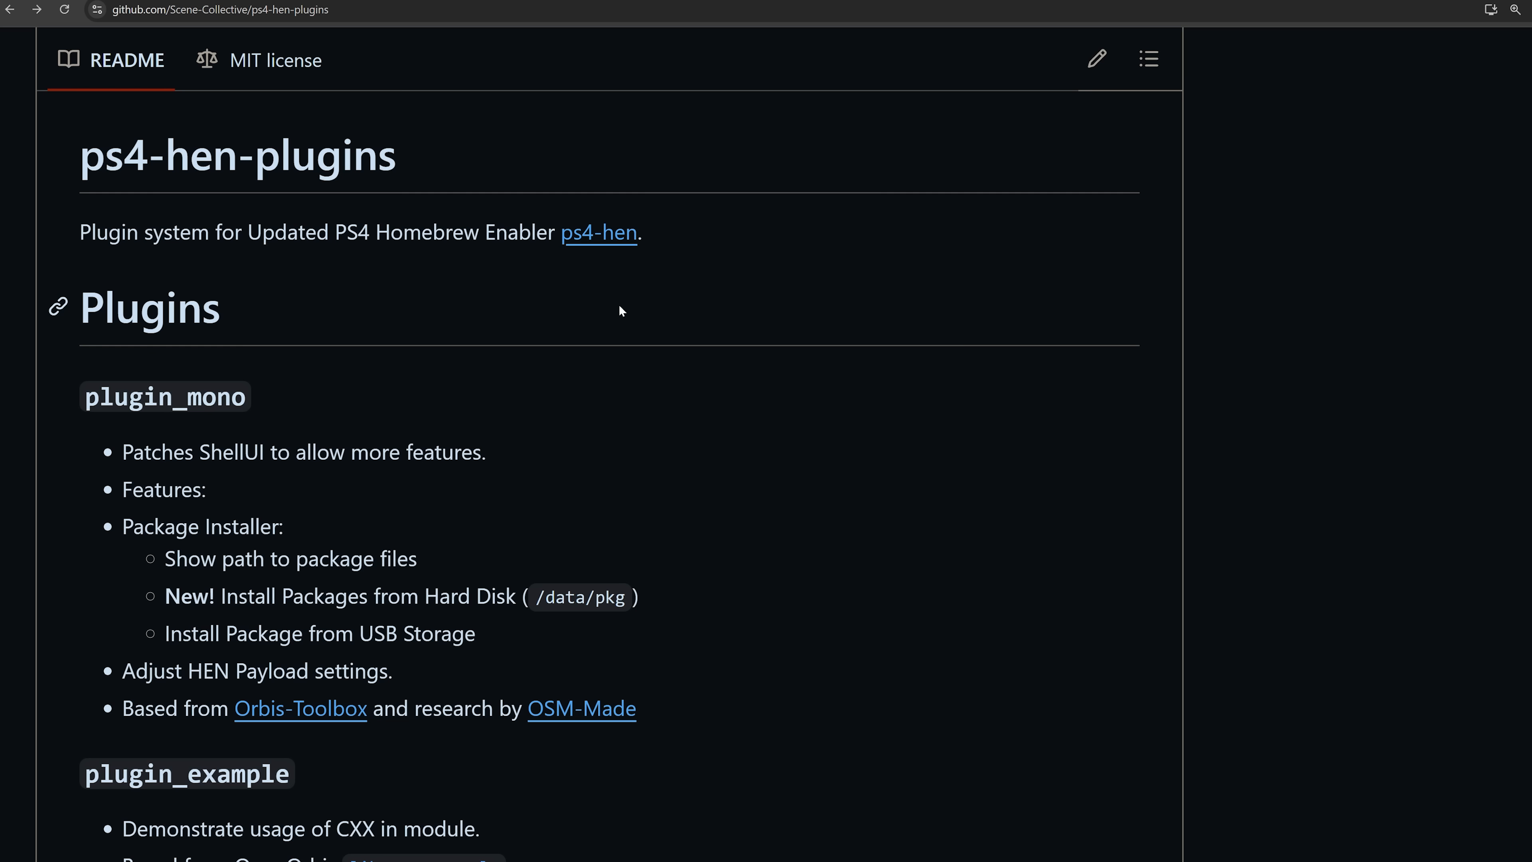
pyautogui.moveTo(555, 322)
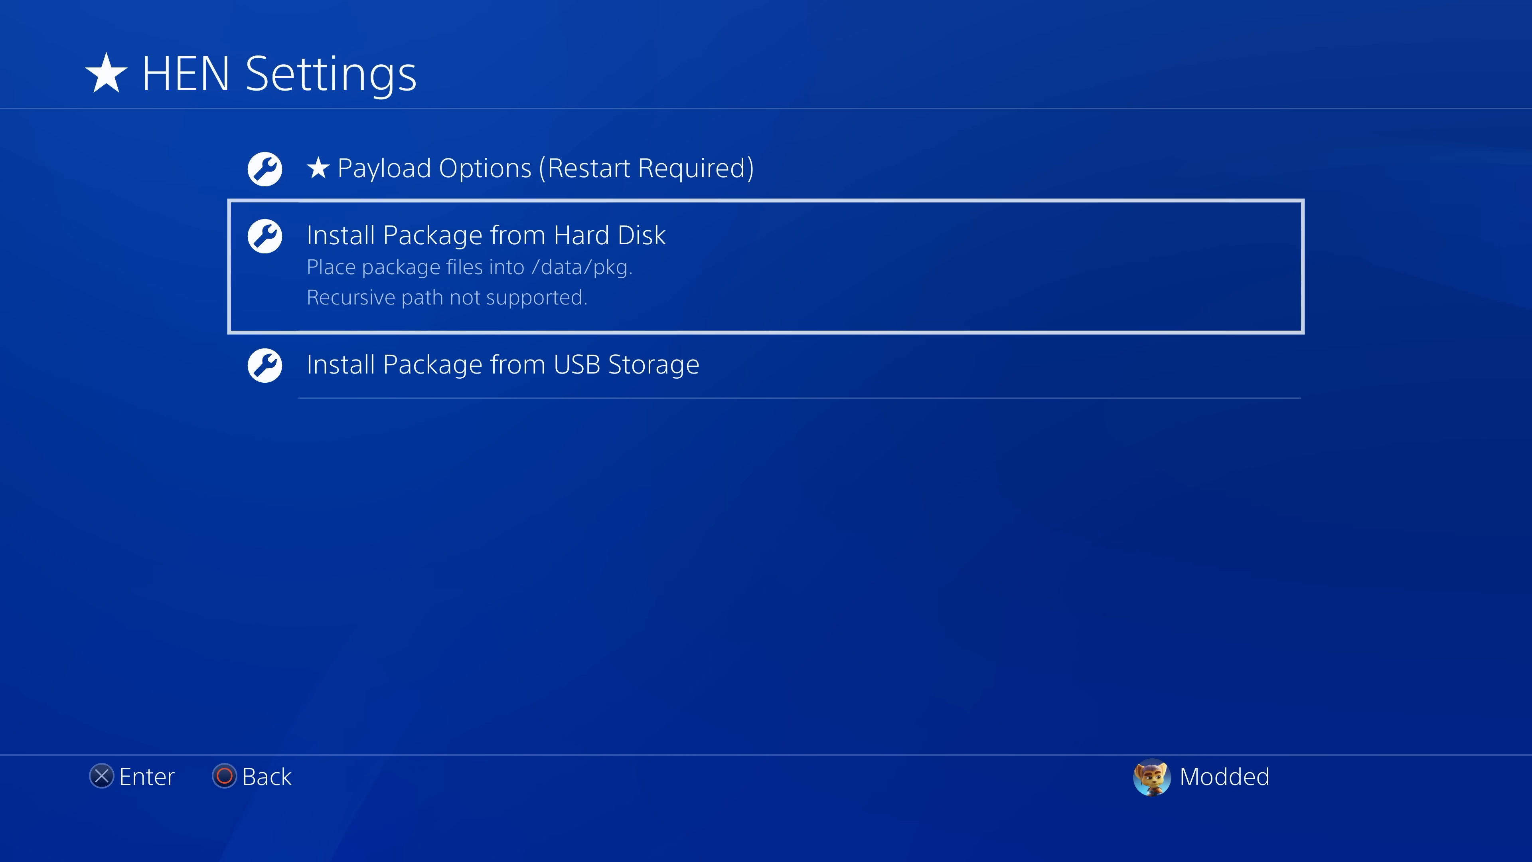
# View GoldHEN's HEN payload options (exploit fixes, memory patches, update blocking), then leave the page.
pyautogui.press('Up')
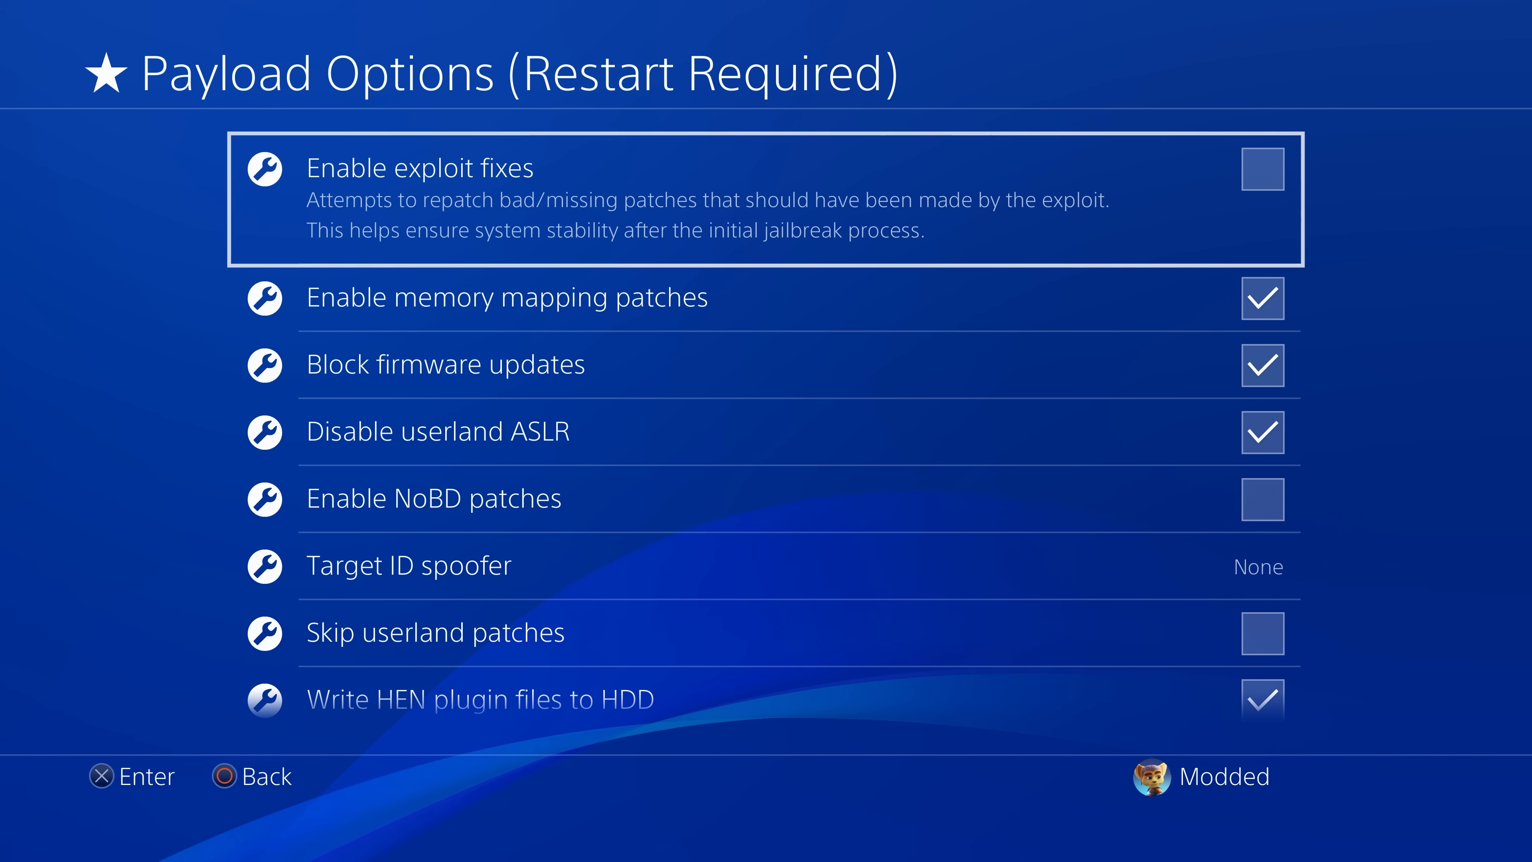
pyautogui.press('Down')
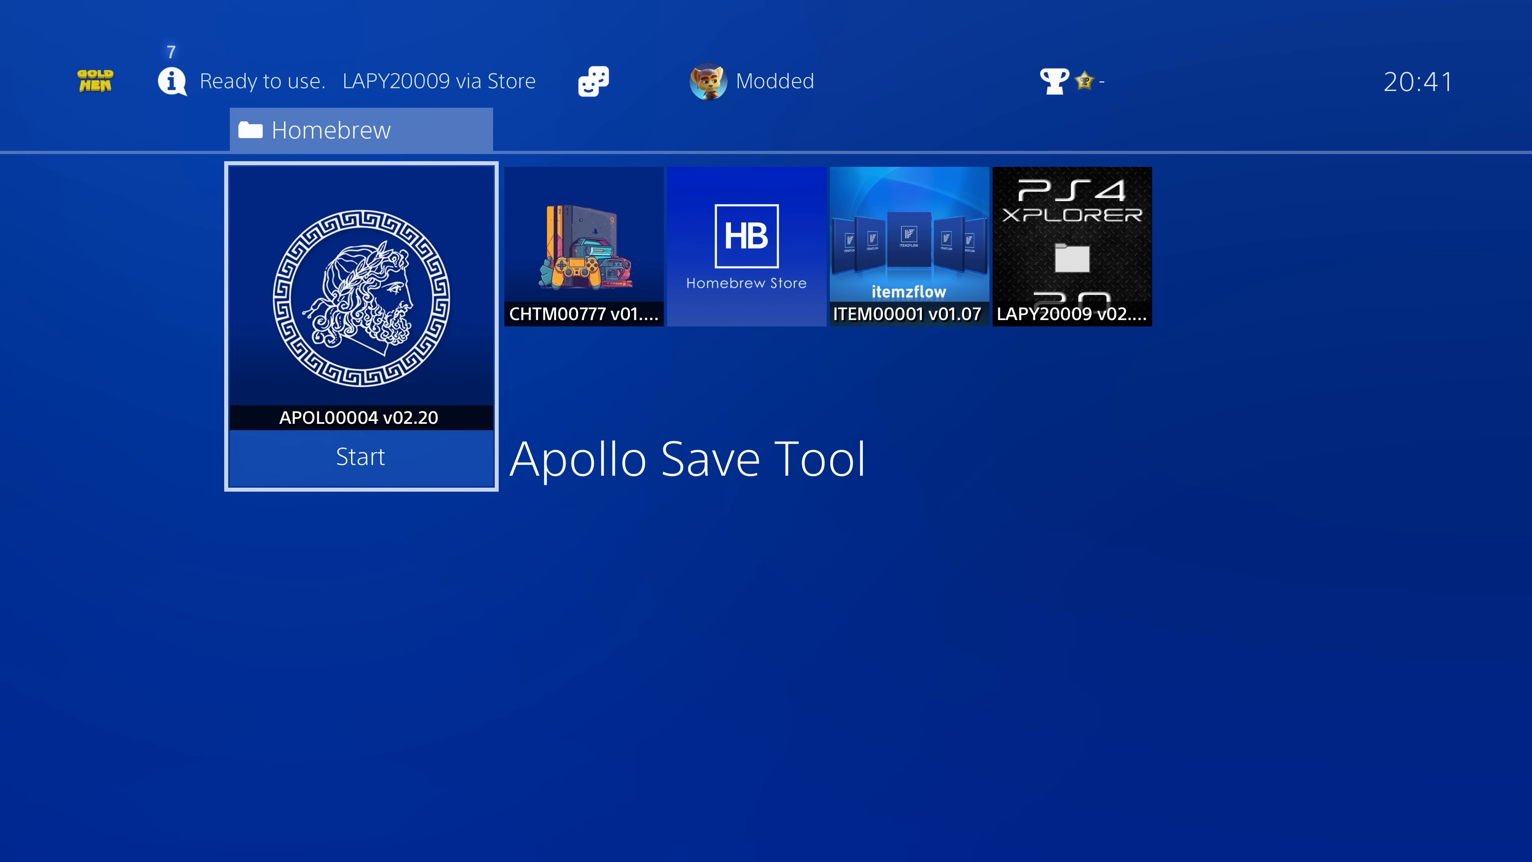
# Step through the Homebrew folder apps: PS4 Cheats Manager, Homebrew Store, itemzflow and PS4 Xplorer.
pyautogui.press('Right')
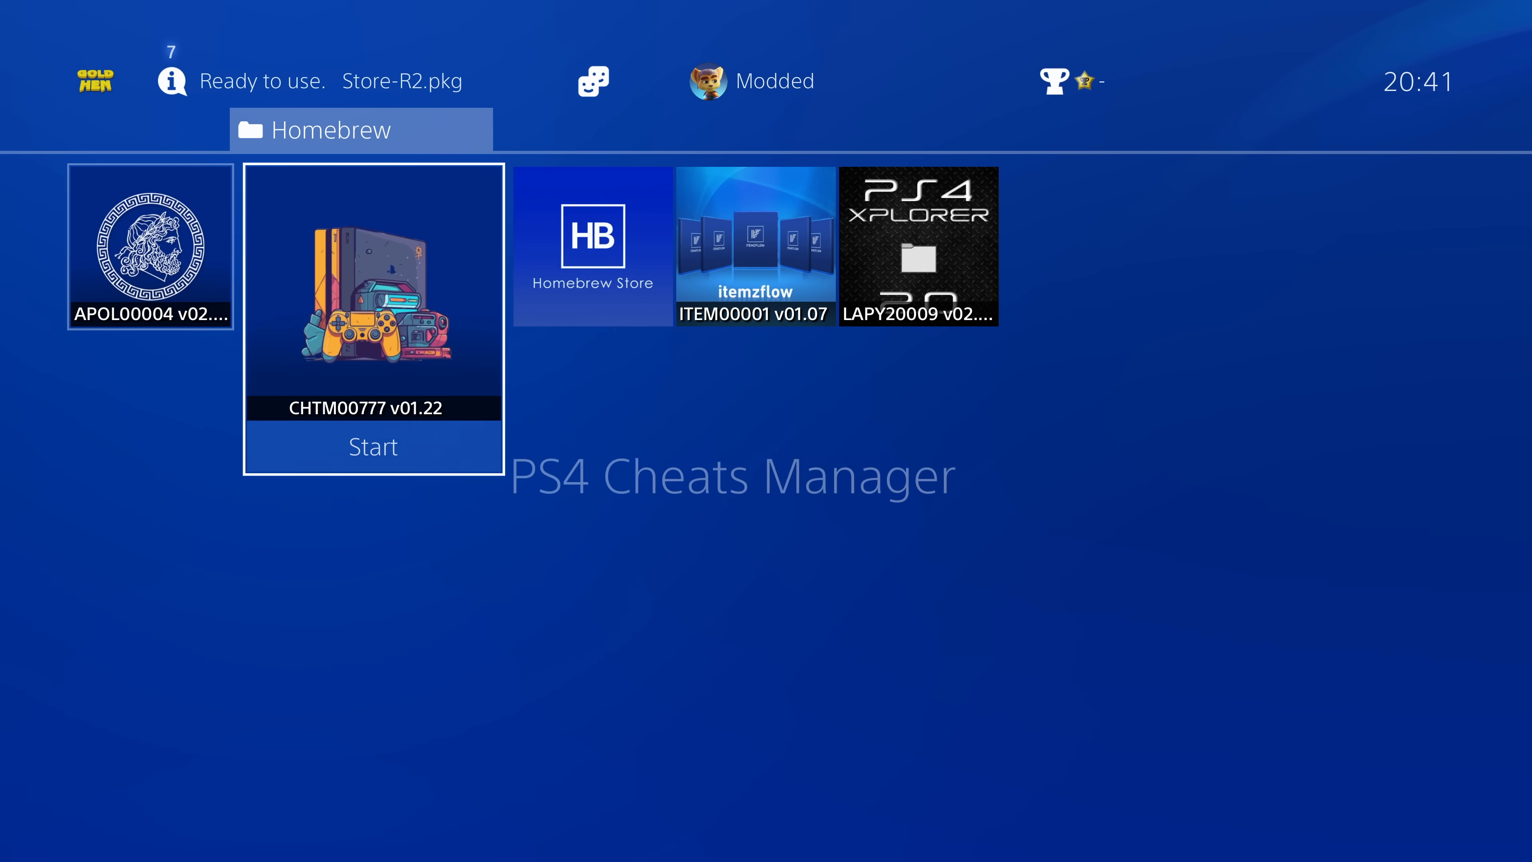
pyautogui.press('right')
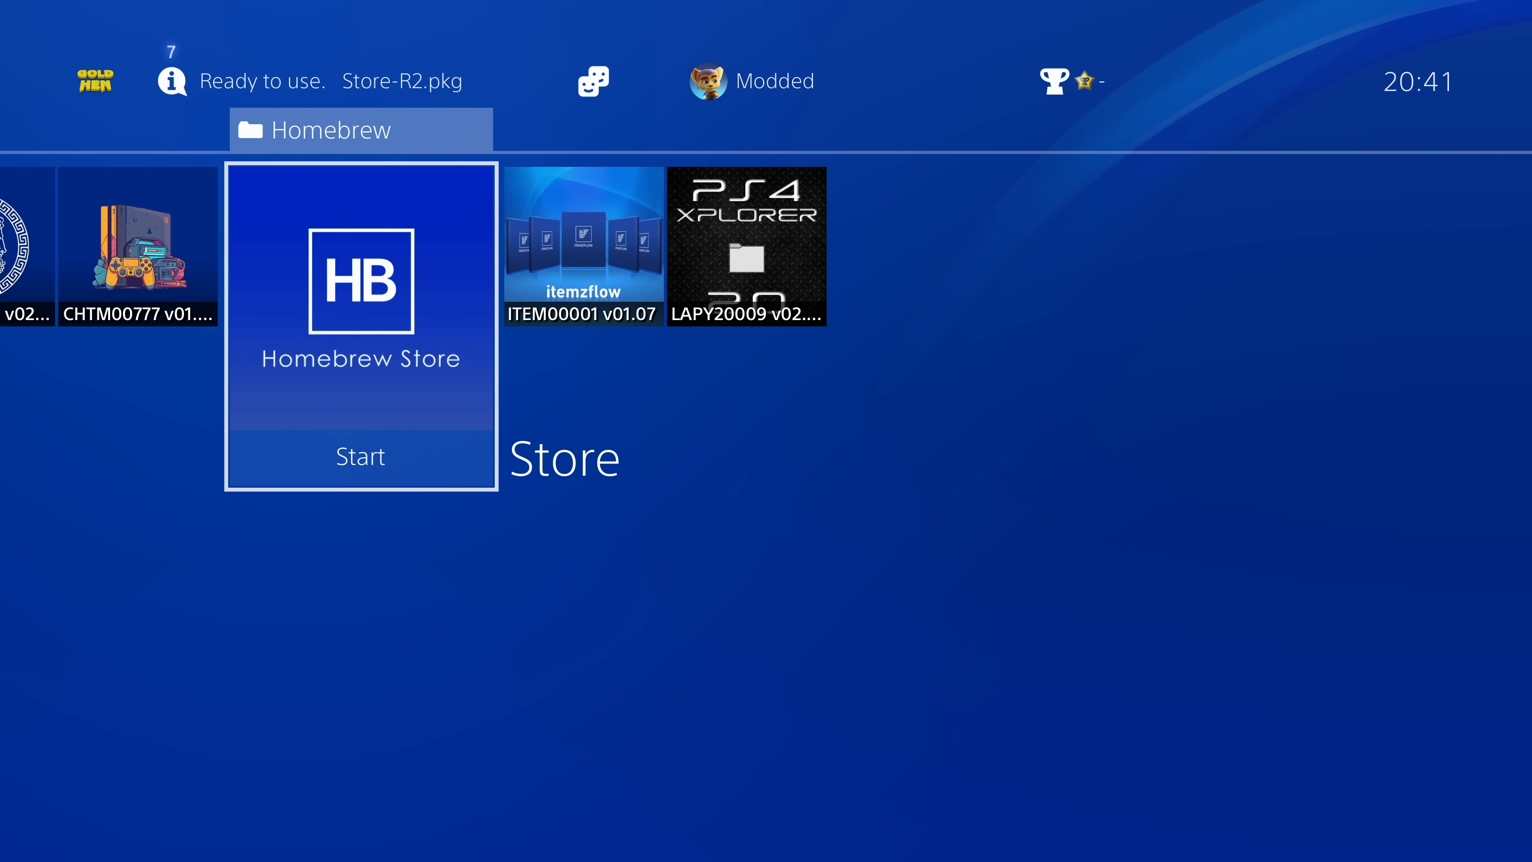
pyautogui.hscroll(3)
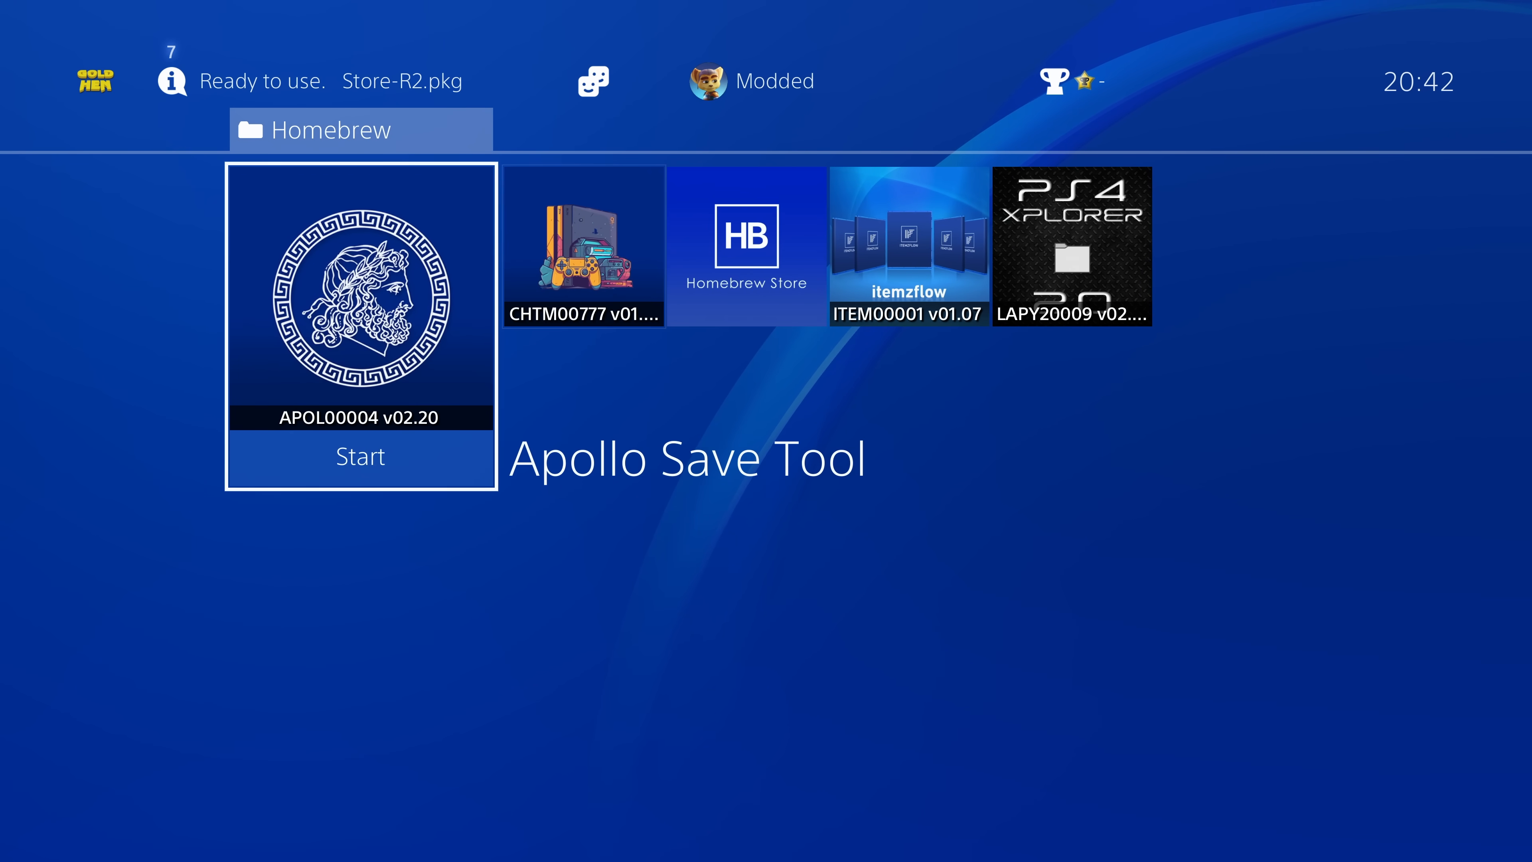
pyautogui.hscroll(3)
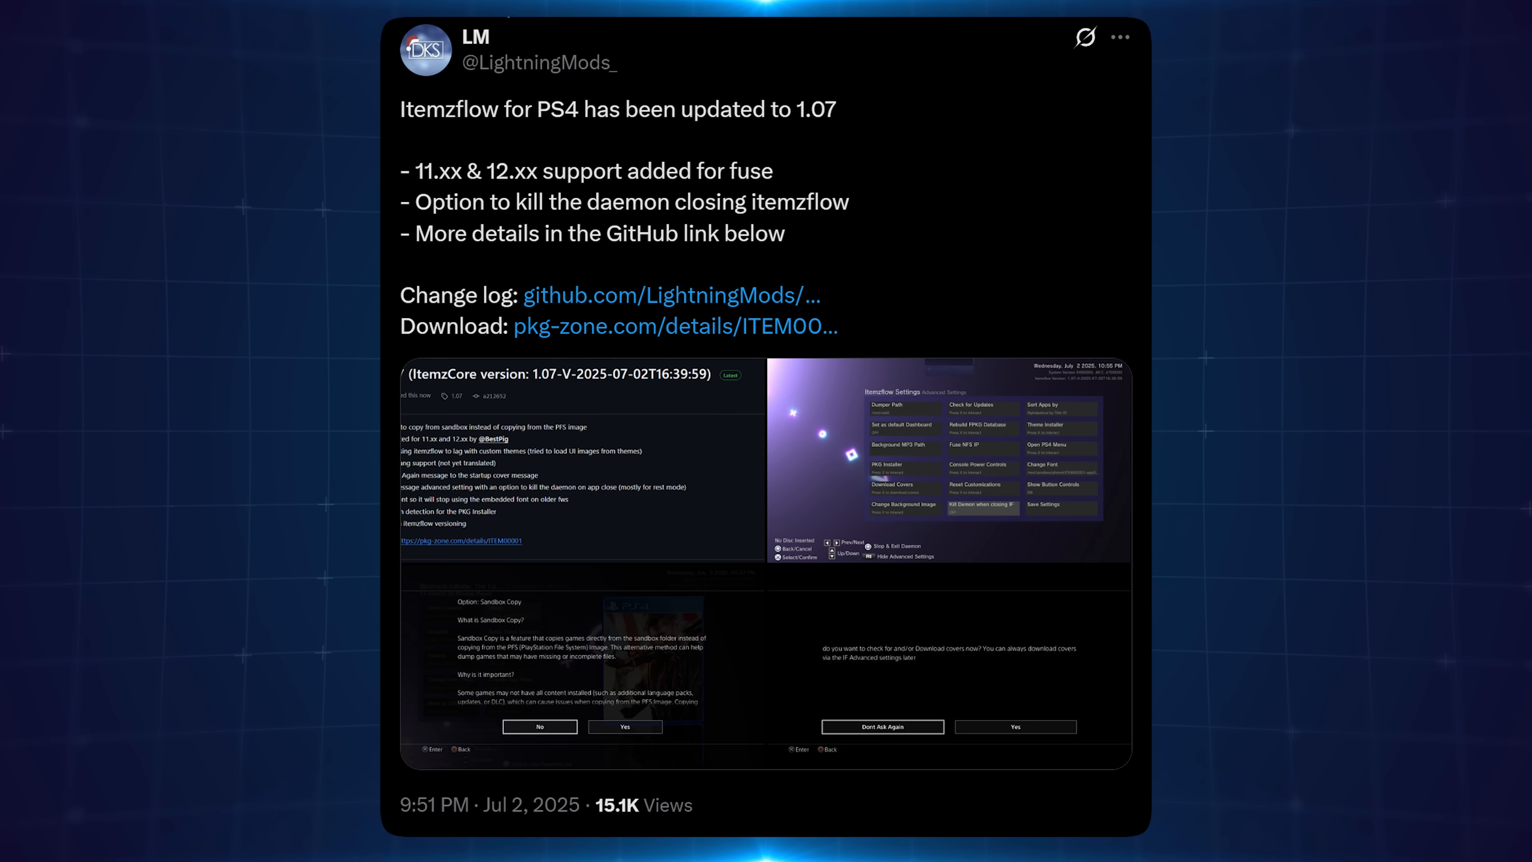
# Highlight the Itemzflow 1.07 changelog lines for sandbox copying, Ukrainian language and the Dont Ask Again message.
pyautogui.click(671, 294)
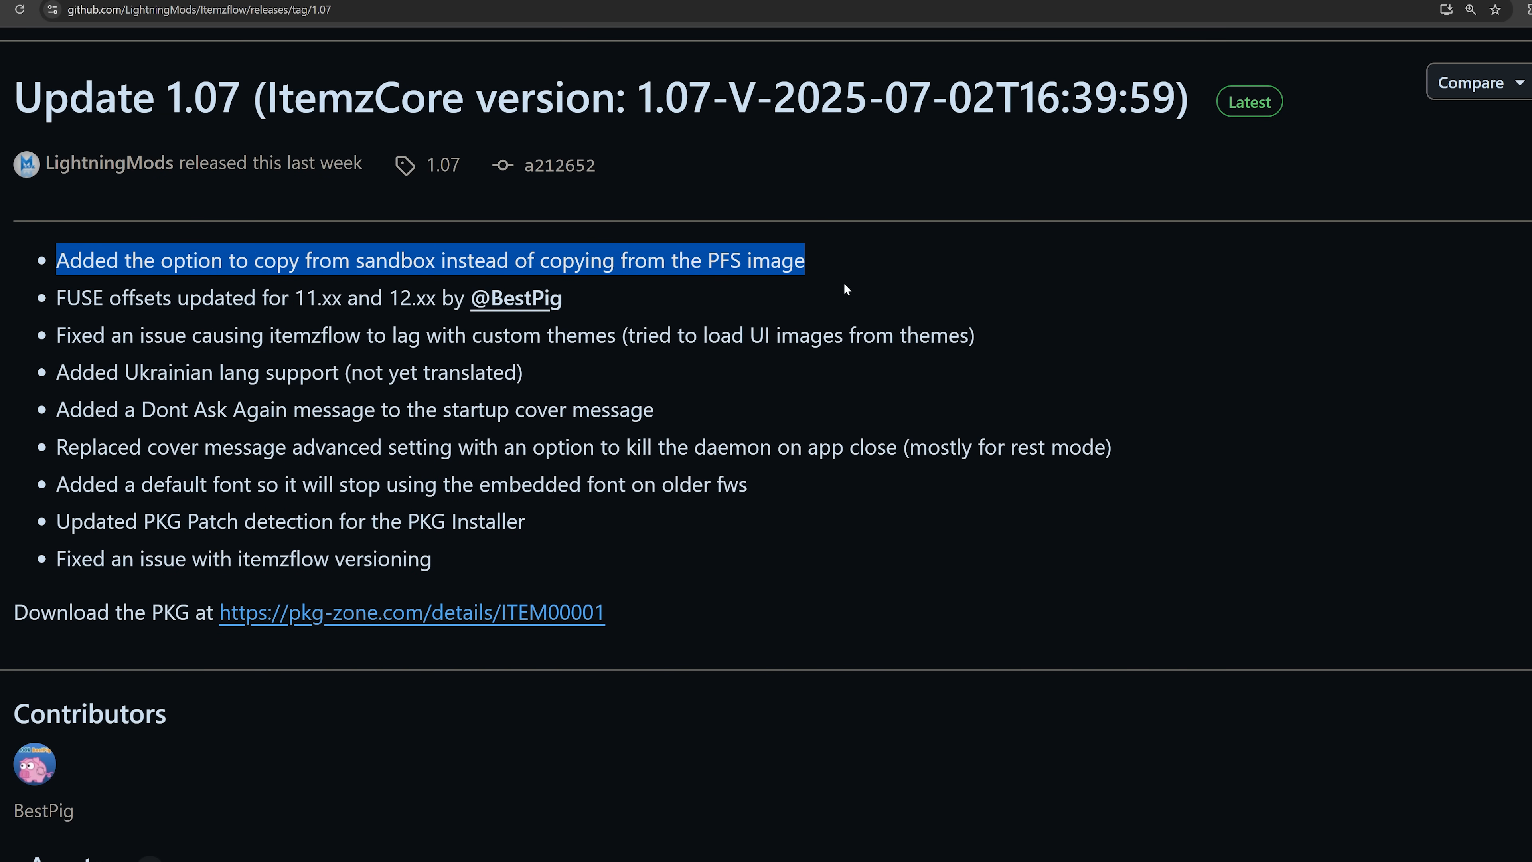
pyautogui.moveTo(833, 277)
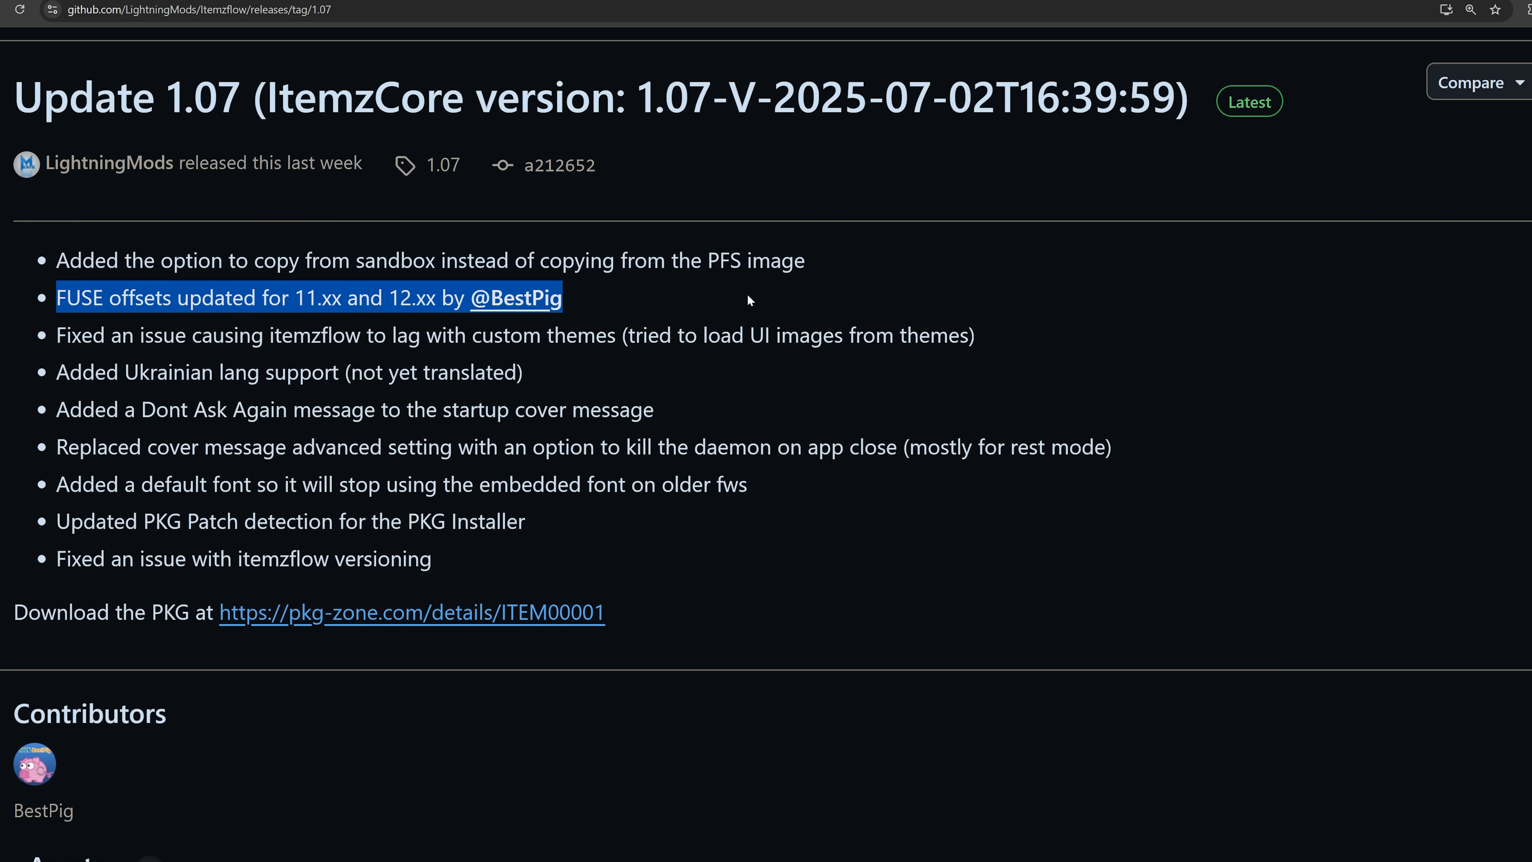
pyautogui.moveTo(748, 295)
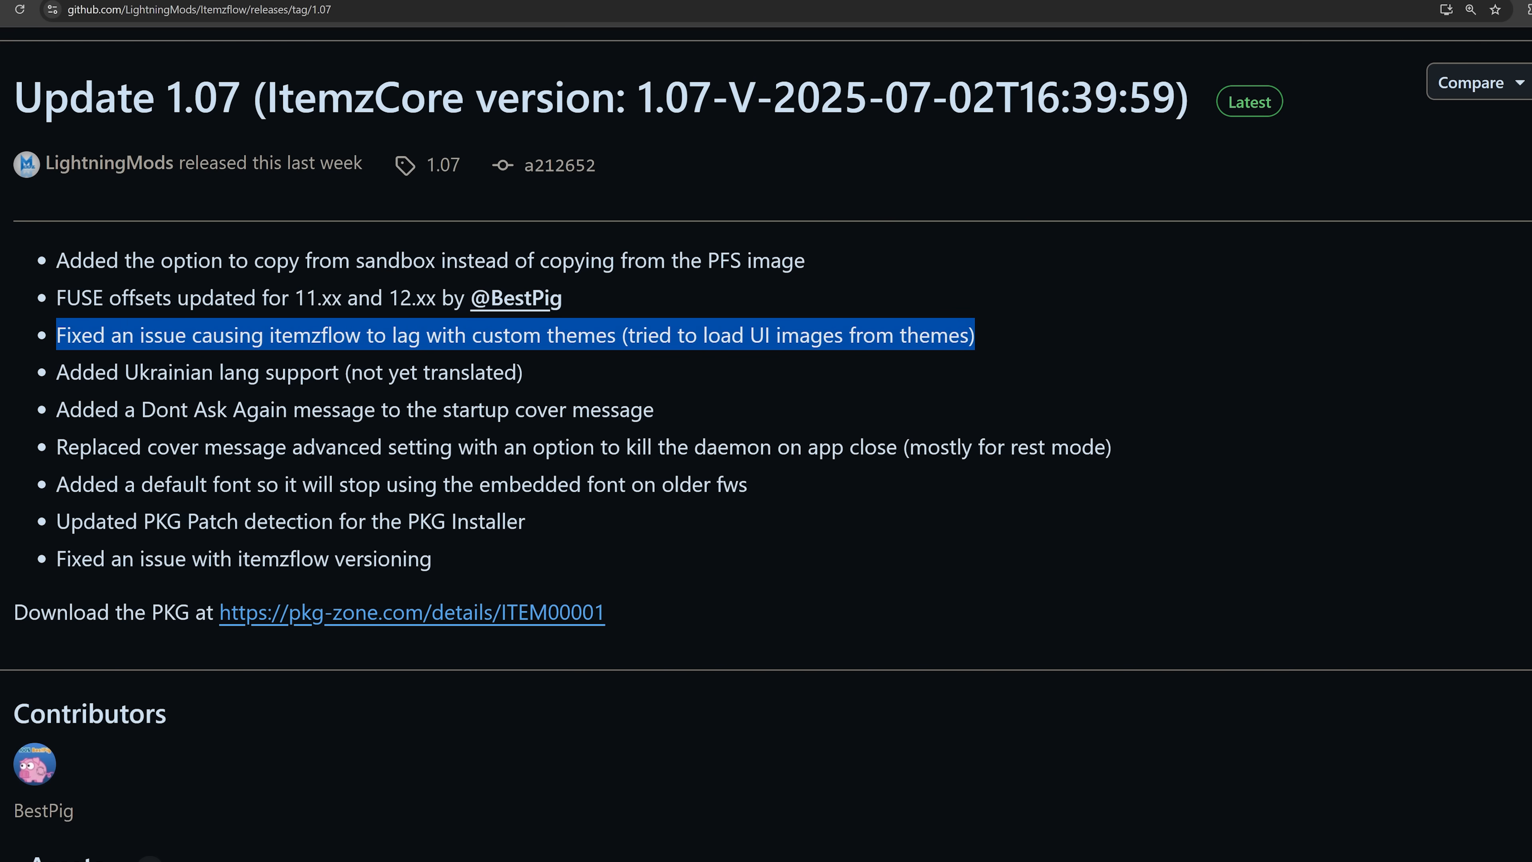
pyautogui.moveTo(165, 357)
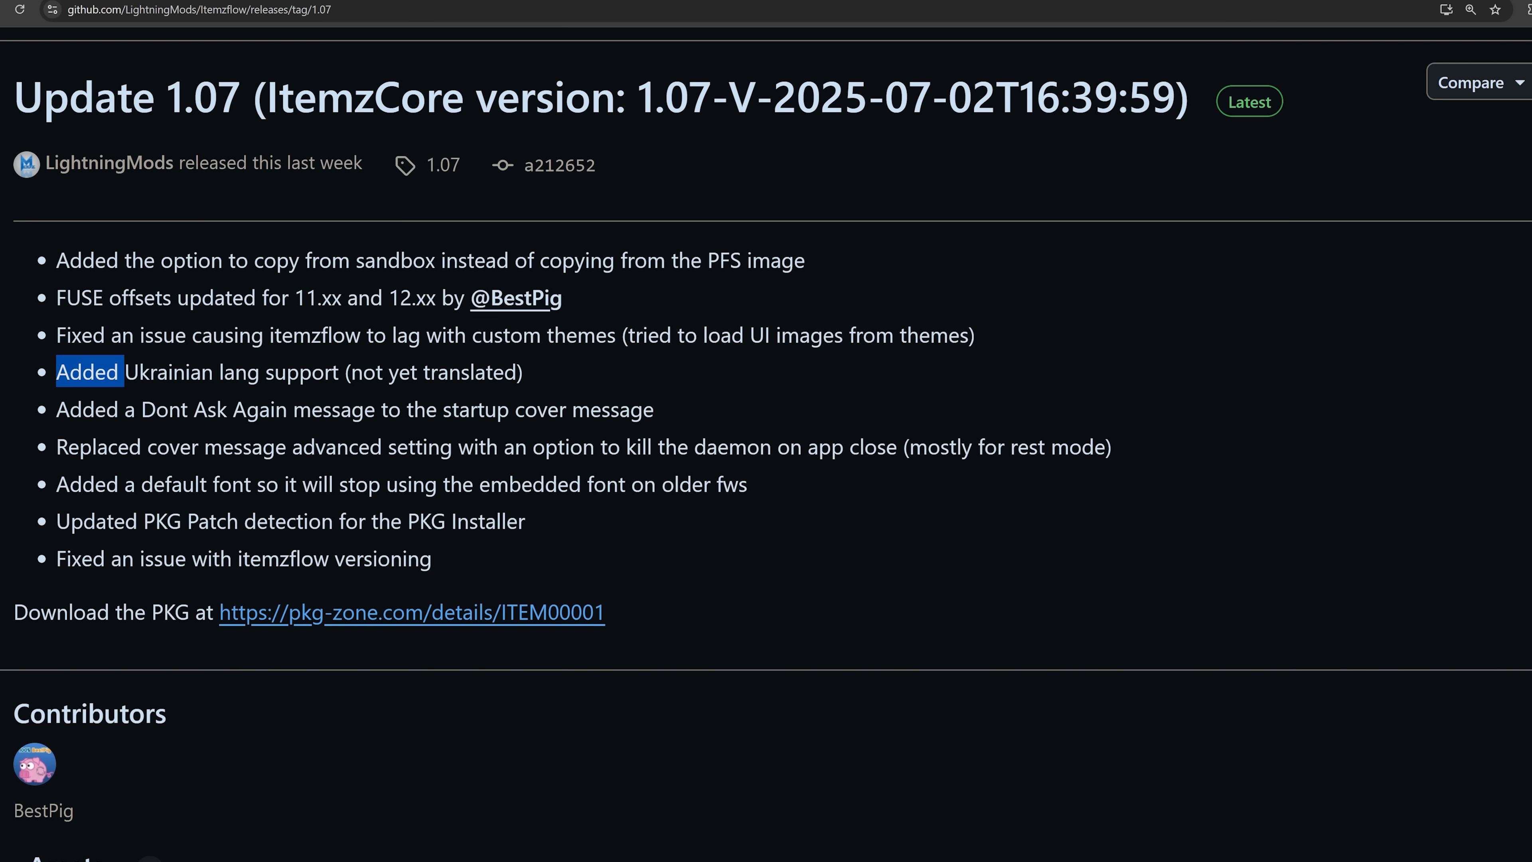
pyautogui.moveTo(88, 371); pyautogui.dragTo(523, 371)
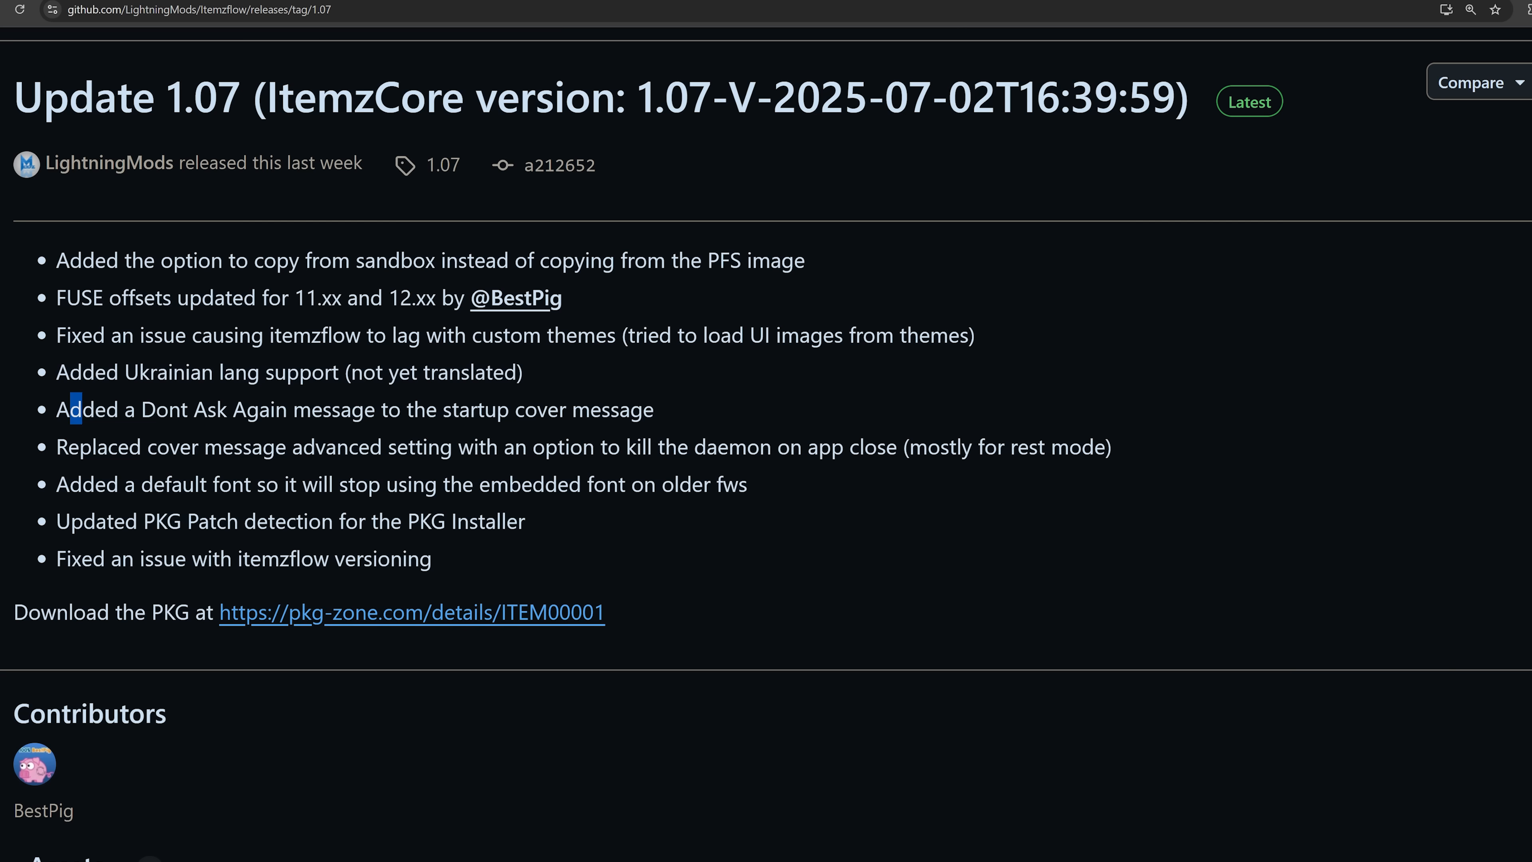
pyautogui.moveTo(74, 410); pyautogui.dragTo(653, 409)
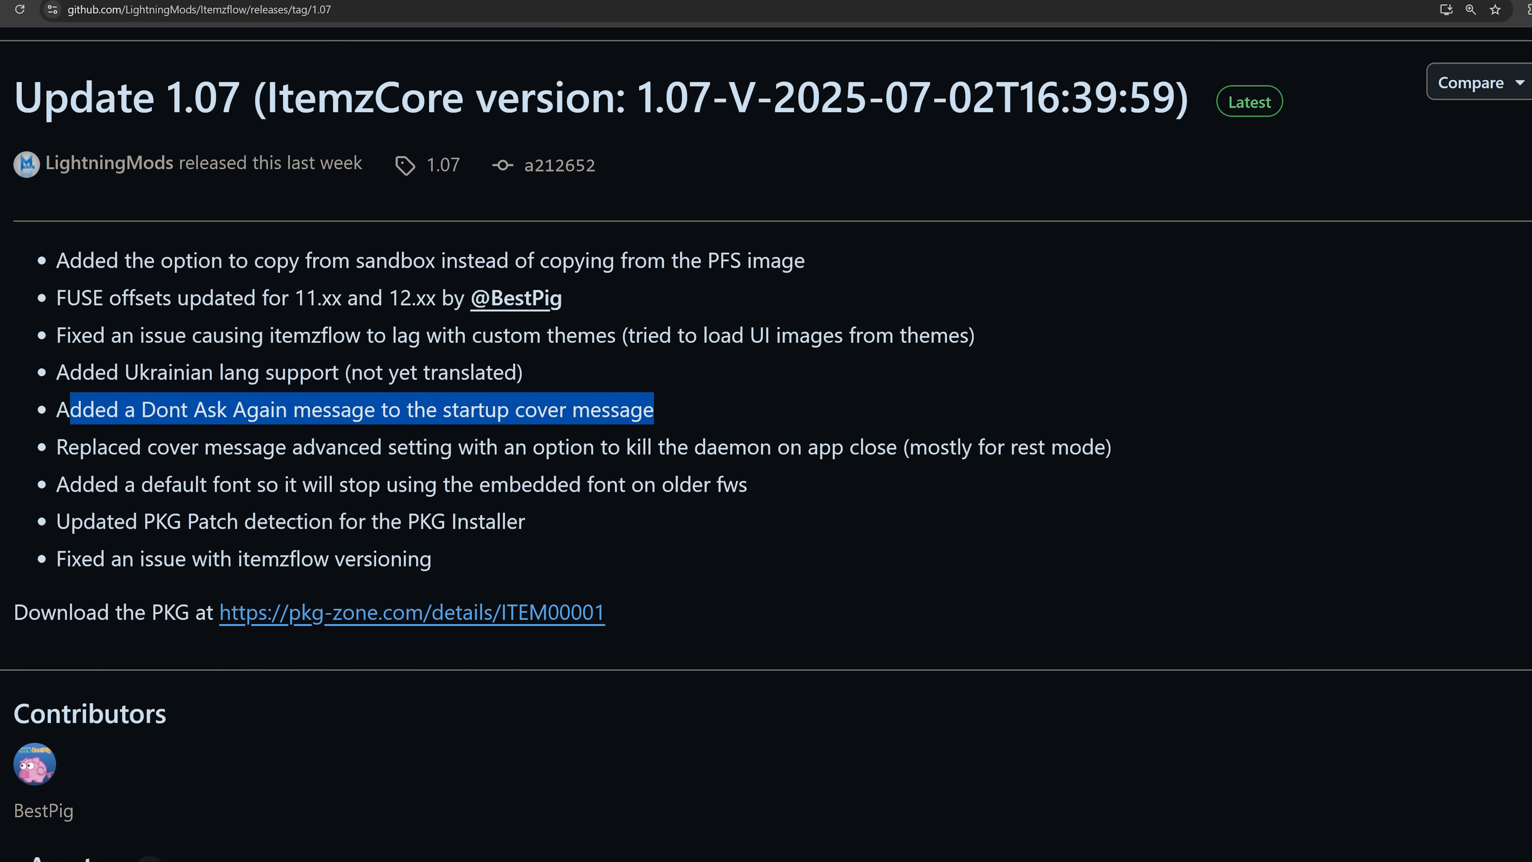
pyautogui.moveTo(698, 410)
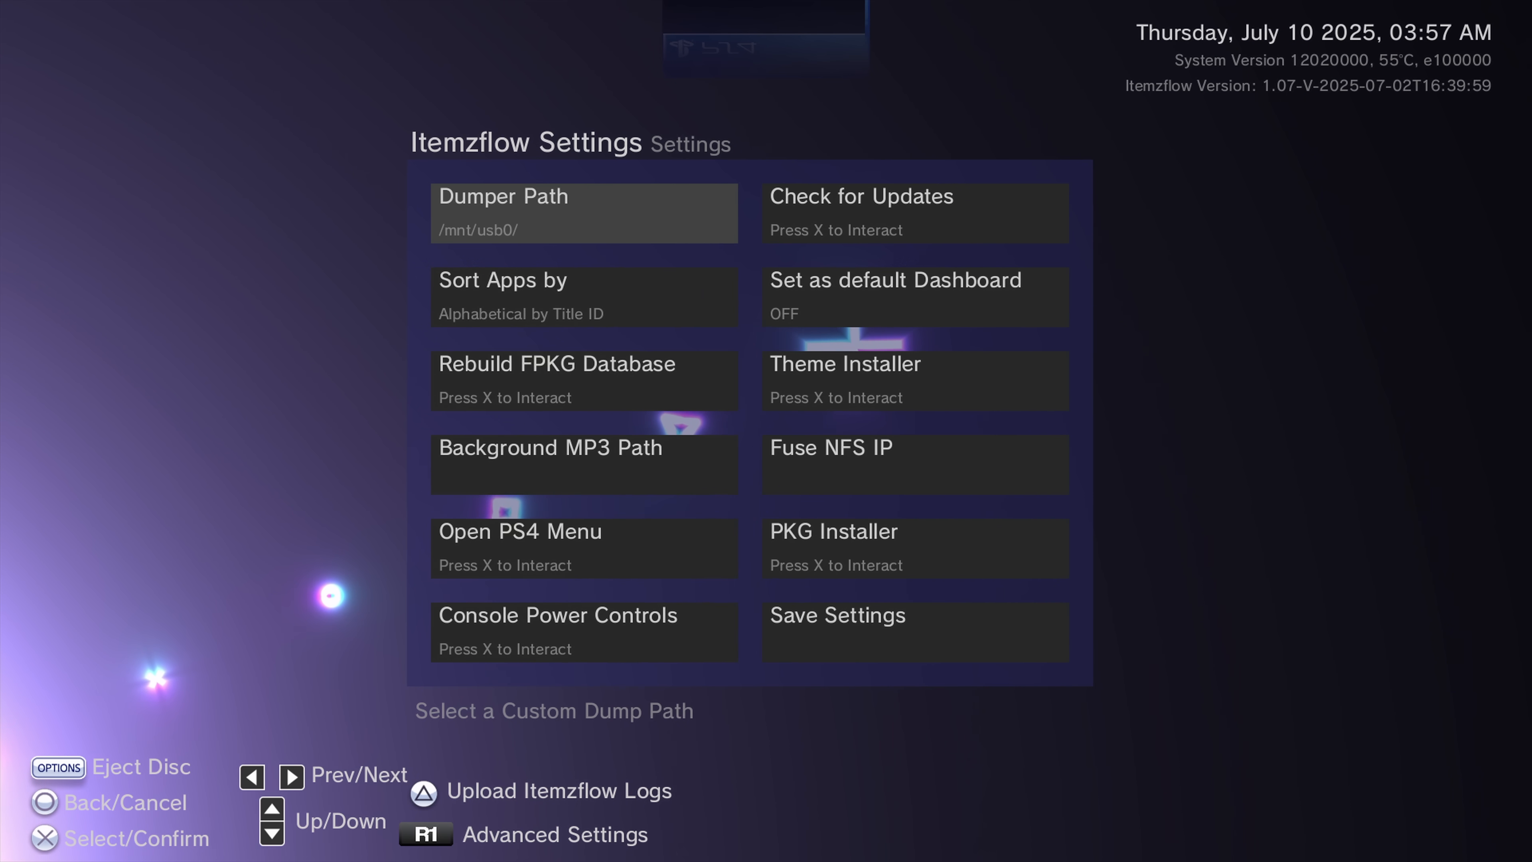
# In Itemzflow's advanced settings (R1), switch Kill Demon when closing IF to ON.
pyautogui.press('R1')
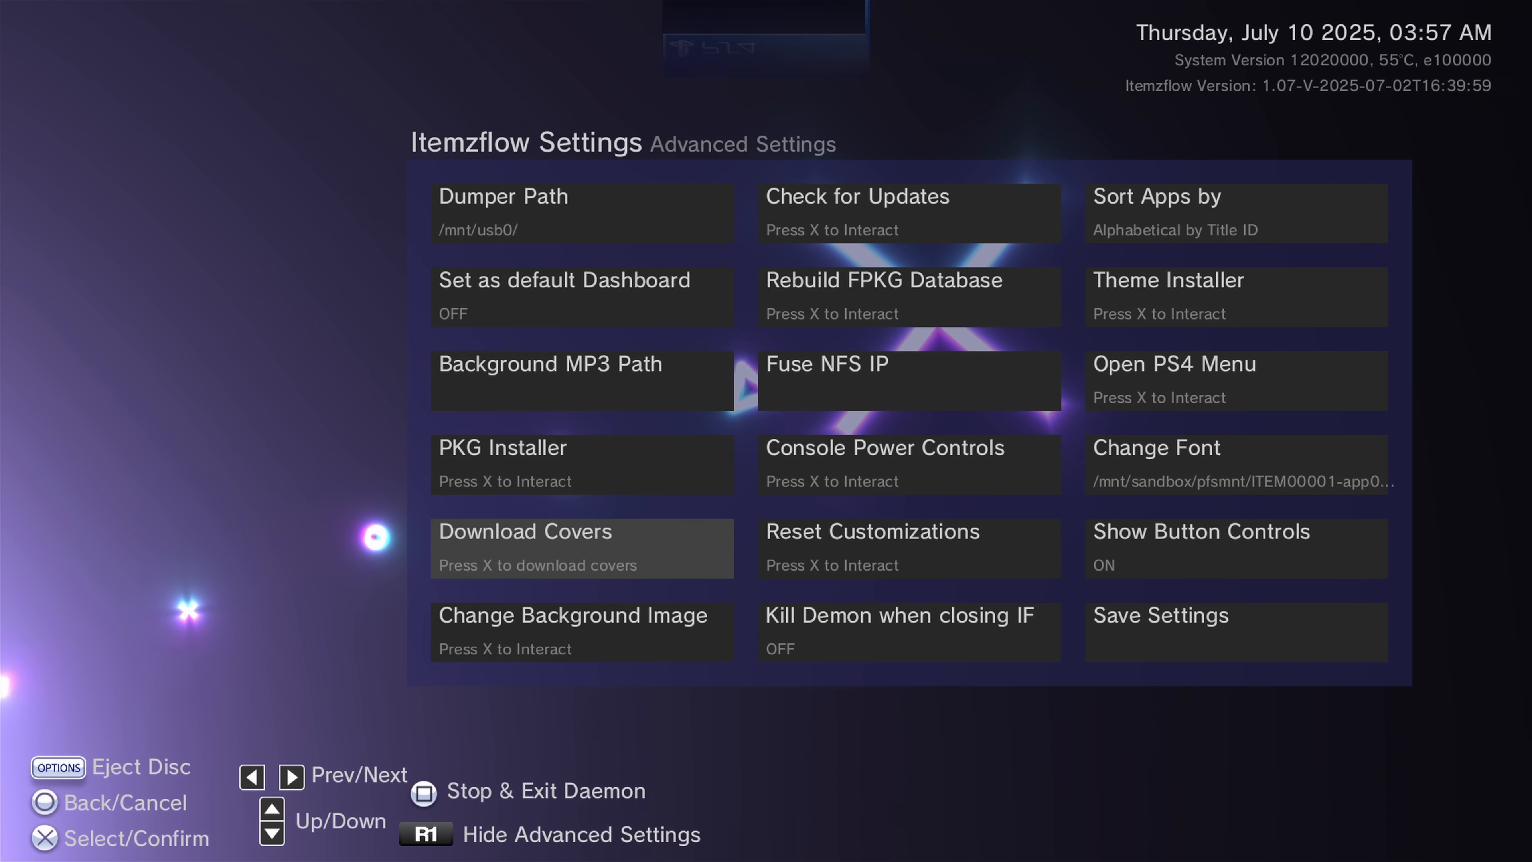
pyautogui.click(908, 631)
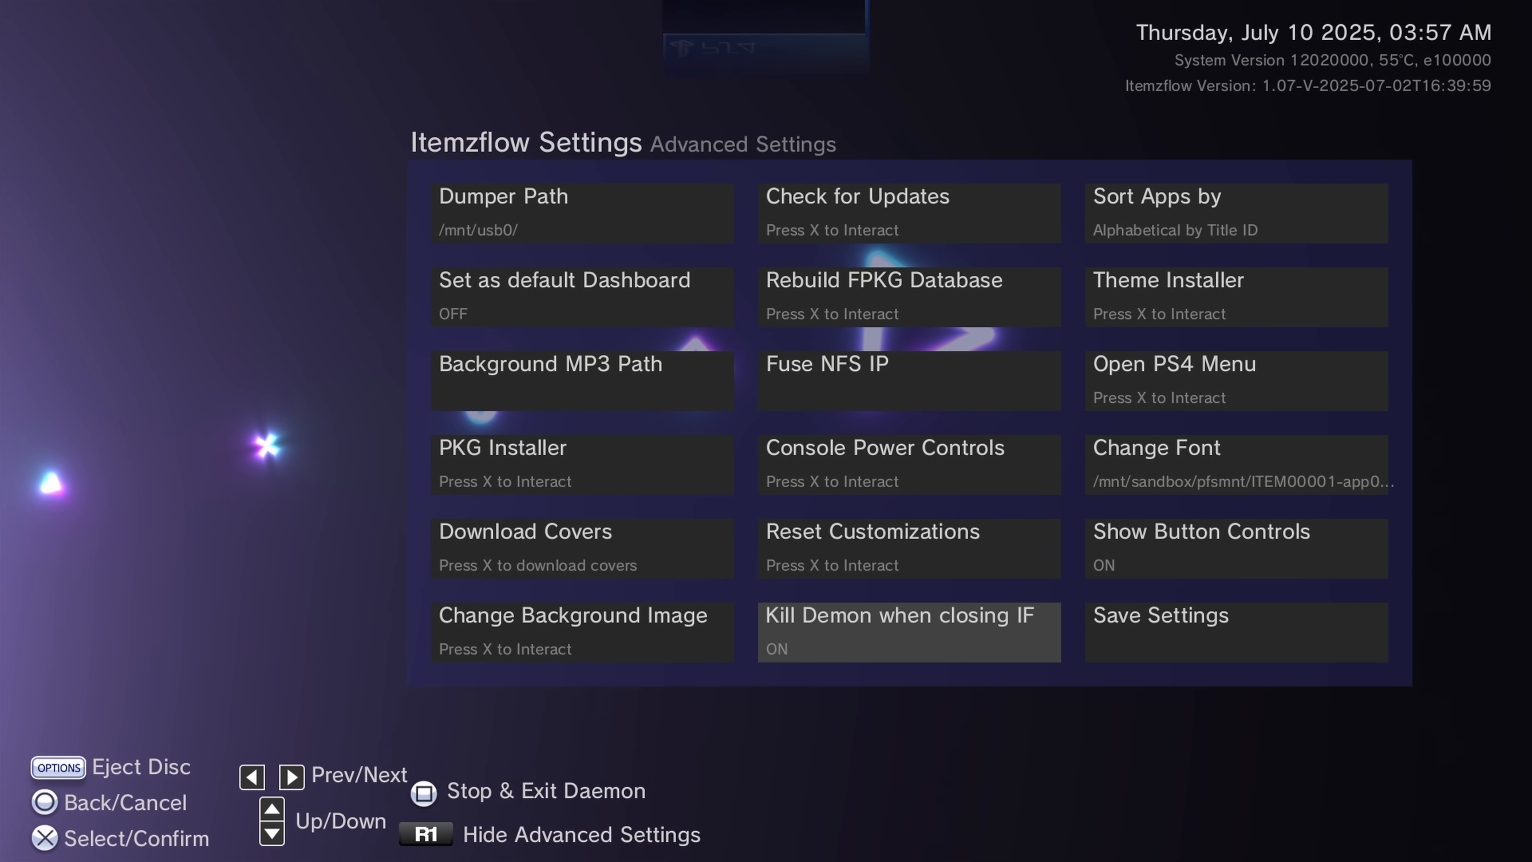
pyautogui.click(908, 632)
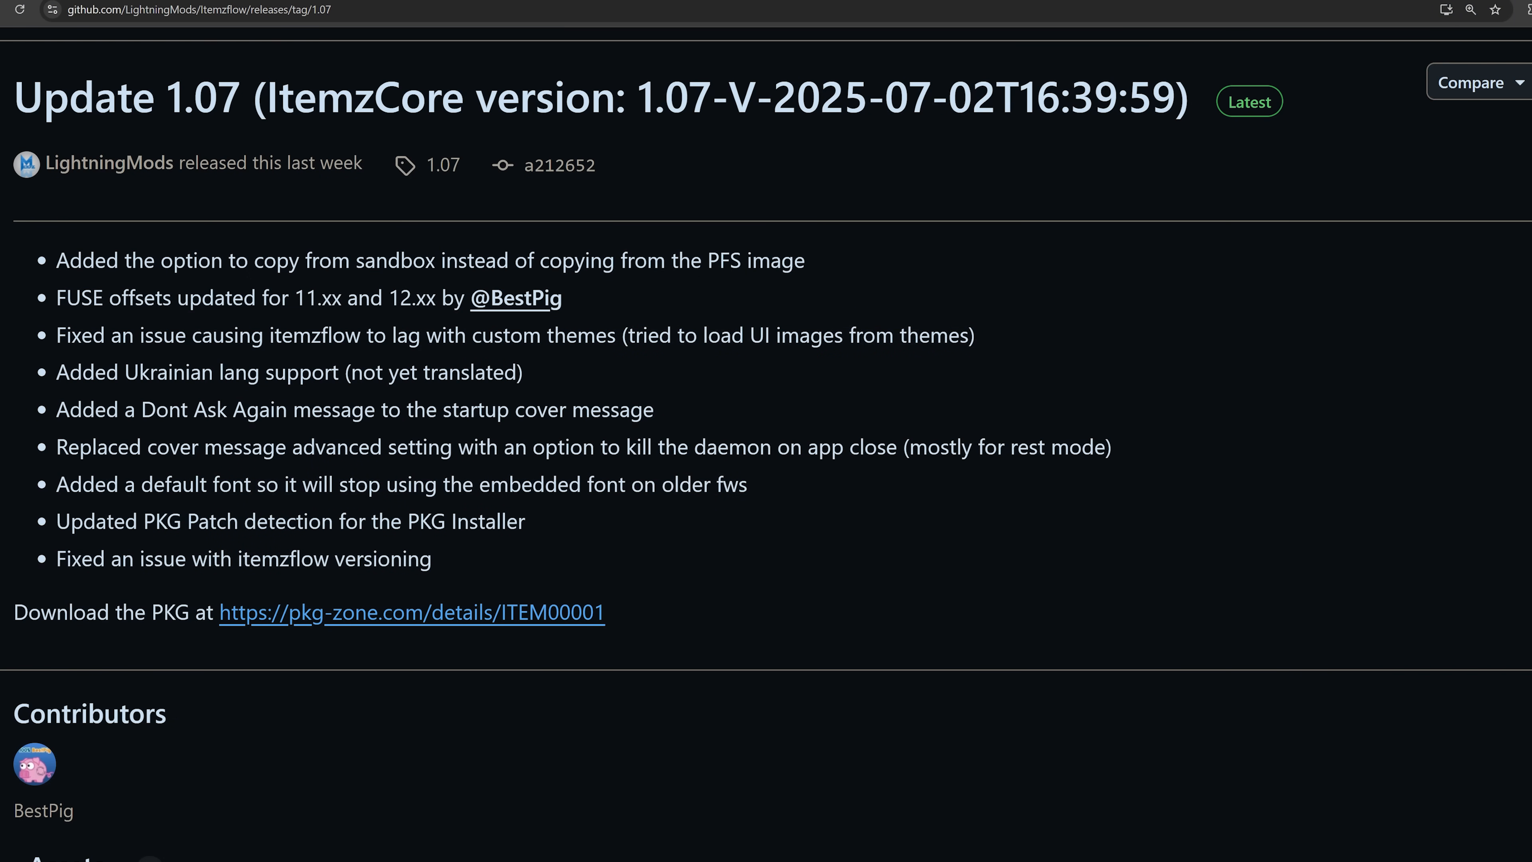
# Bring up the remote_lua_loader README and browse its supported-games list.
pyautogui.doubleClick(201, 96)
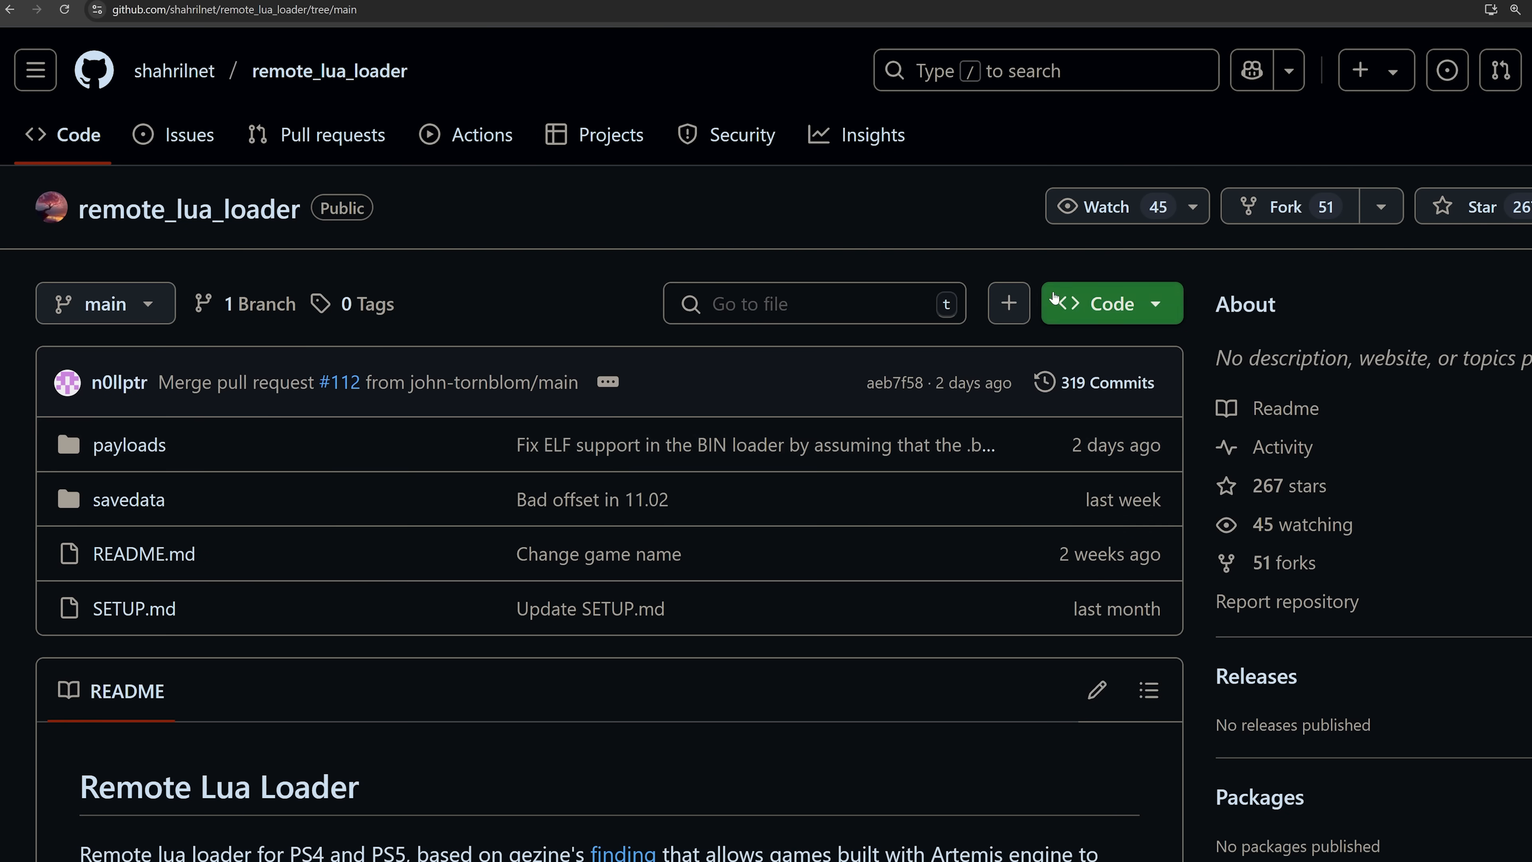
pyautogui.moveTo(730, 500)
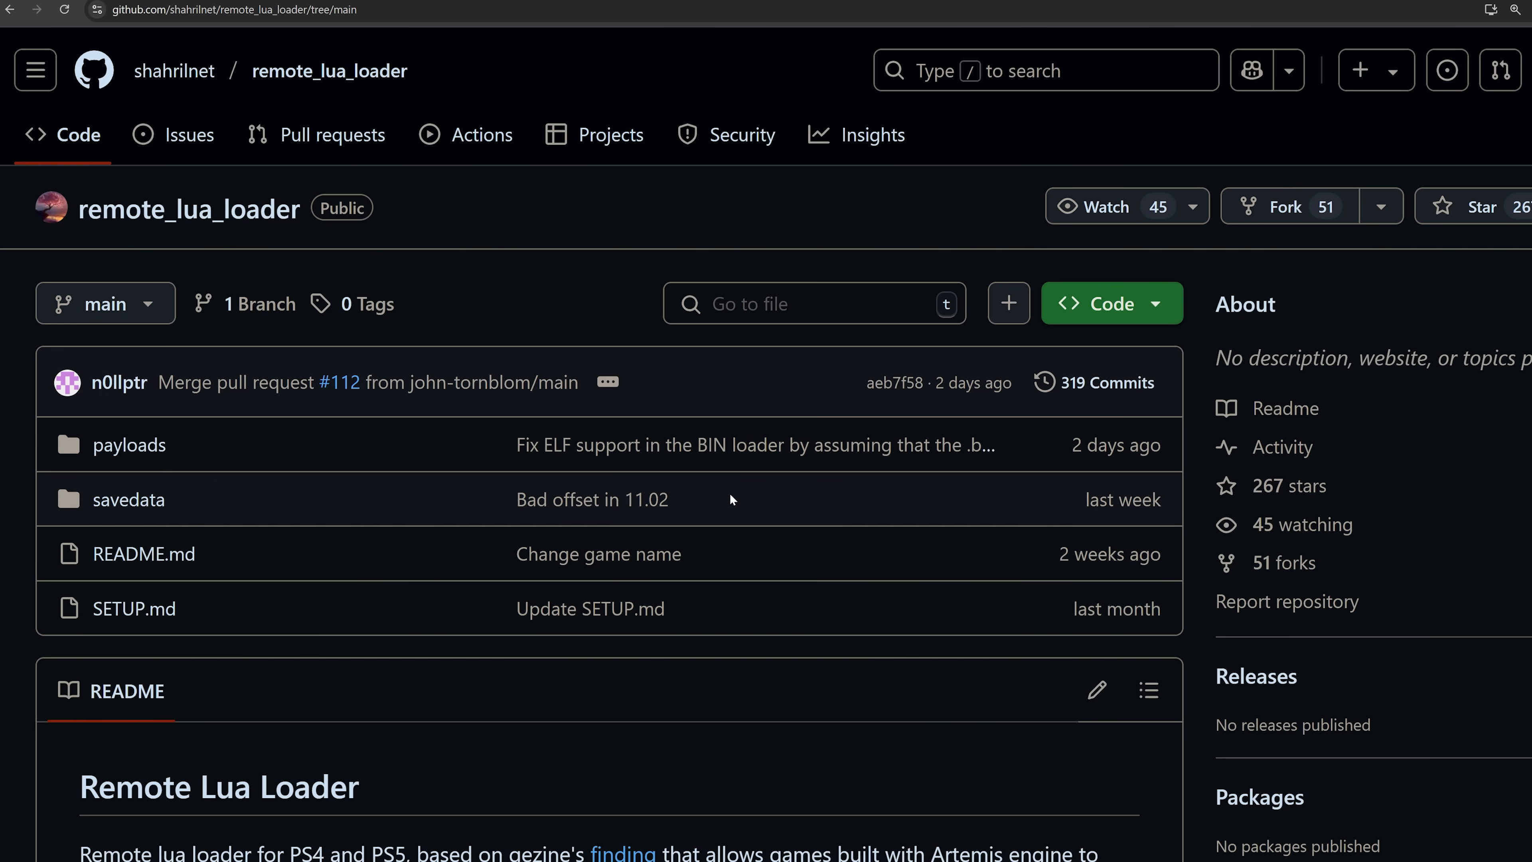
pyautogui.scroll(-3)
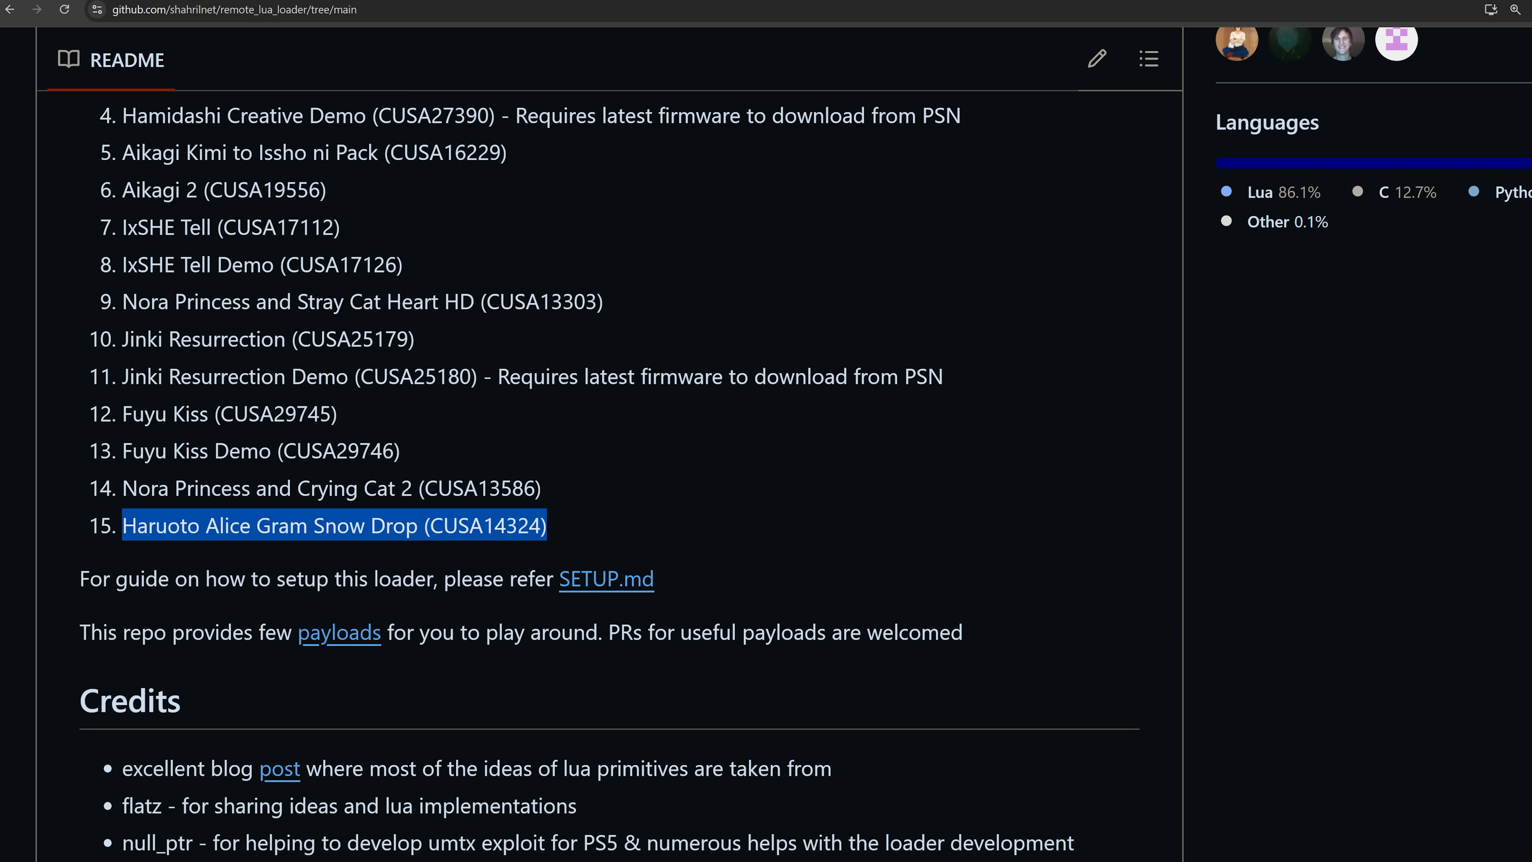
pyautogui.moveTo(554, 543)
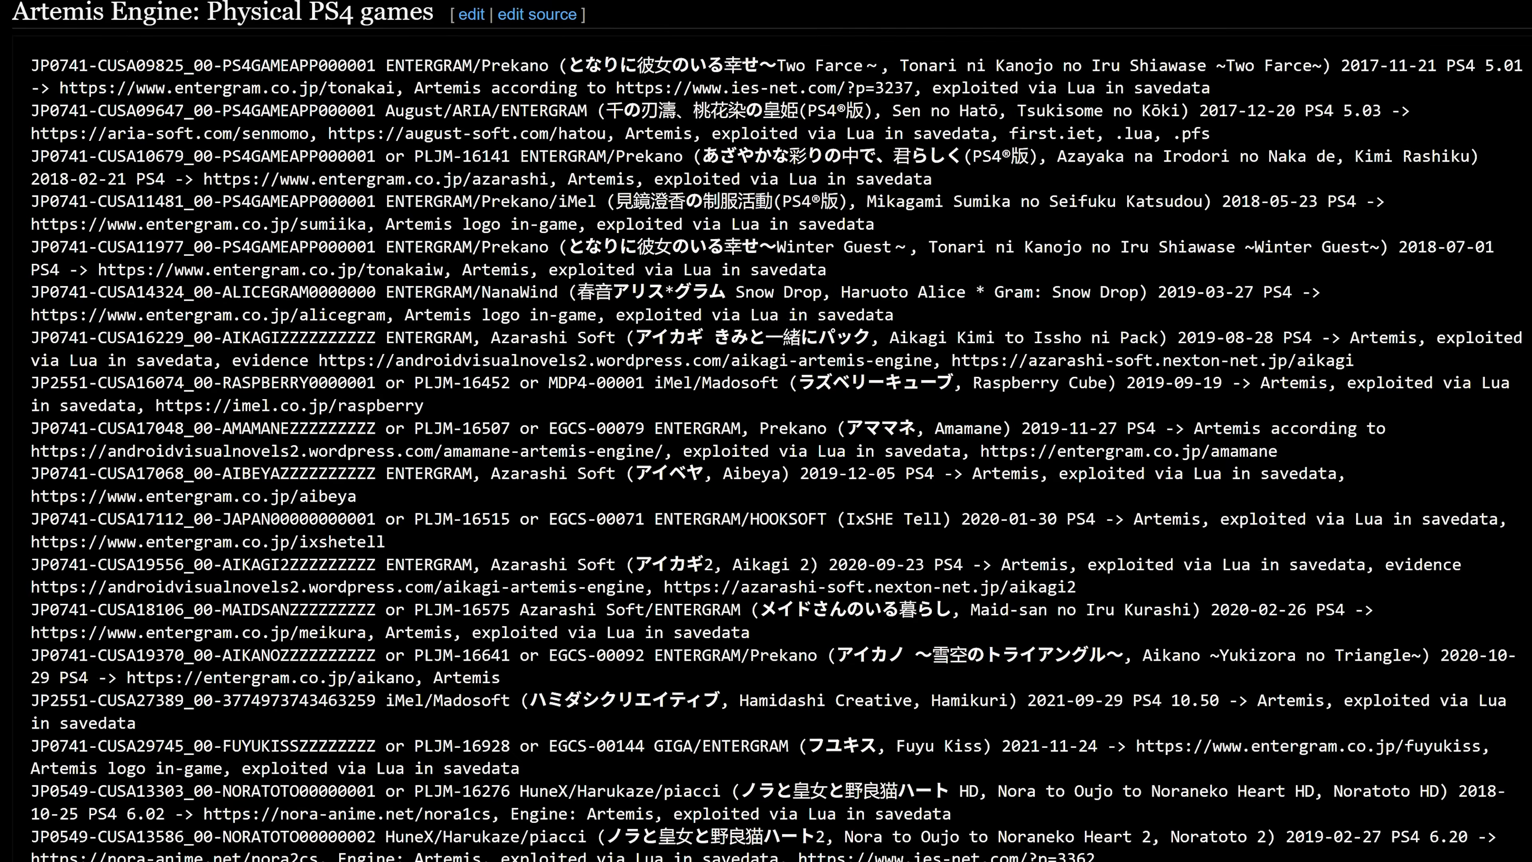
# Scroll the Lua loader CUSA game table down to row 17, Nora to Oujo to Noraneko Heart 2.
pyautogui.scroll(-3)
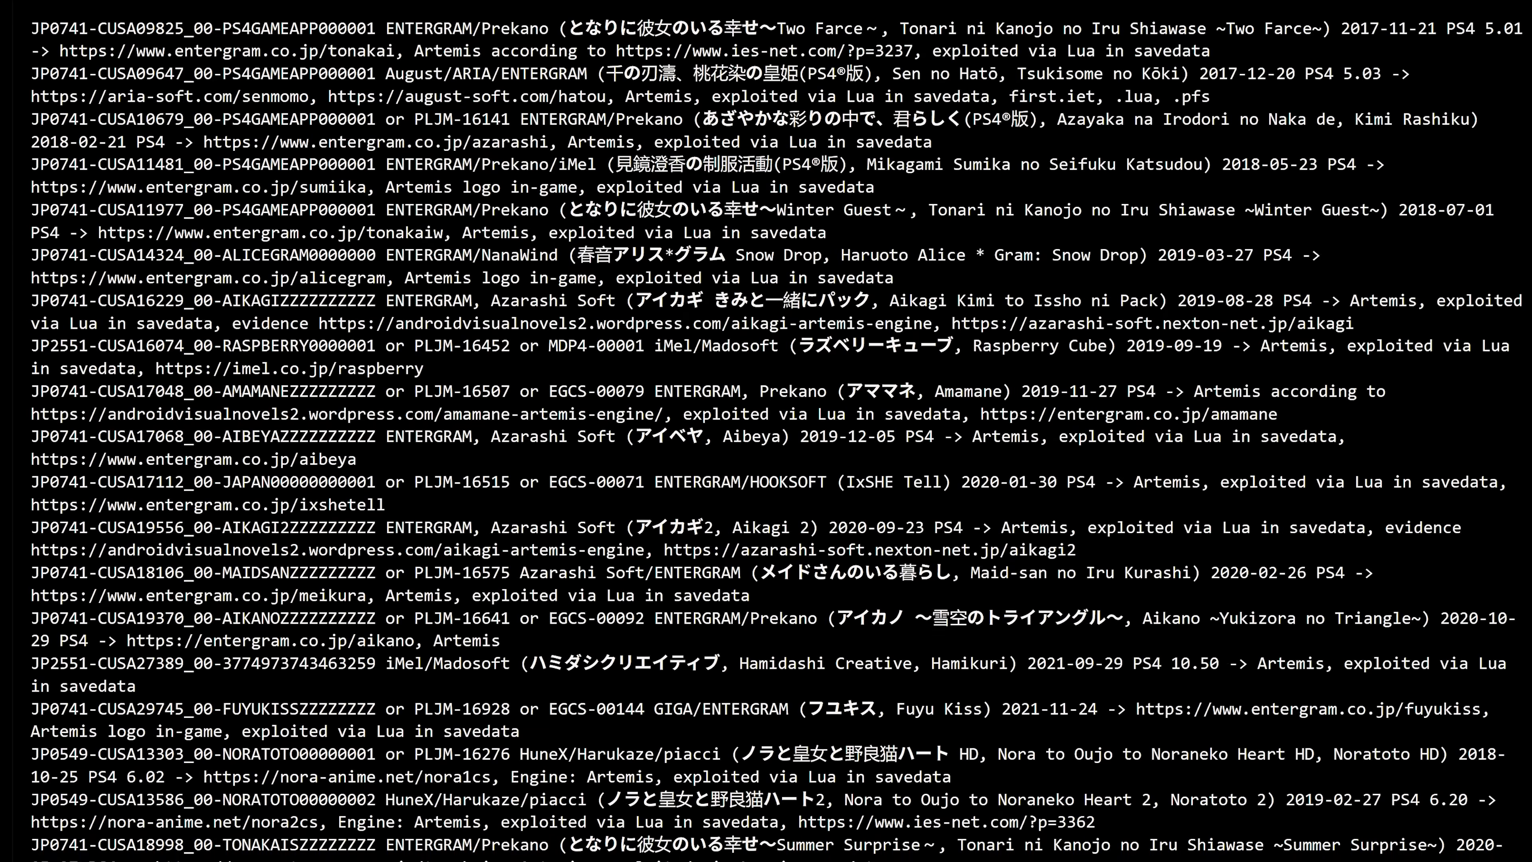
pyautogui.scroll(-3)
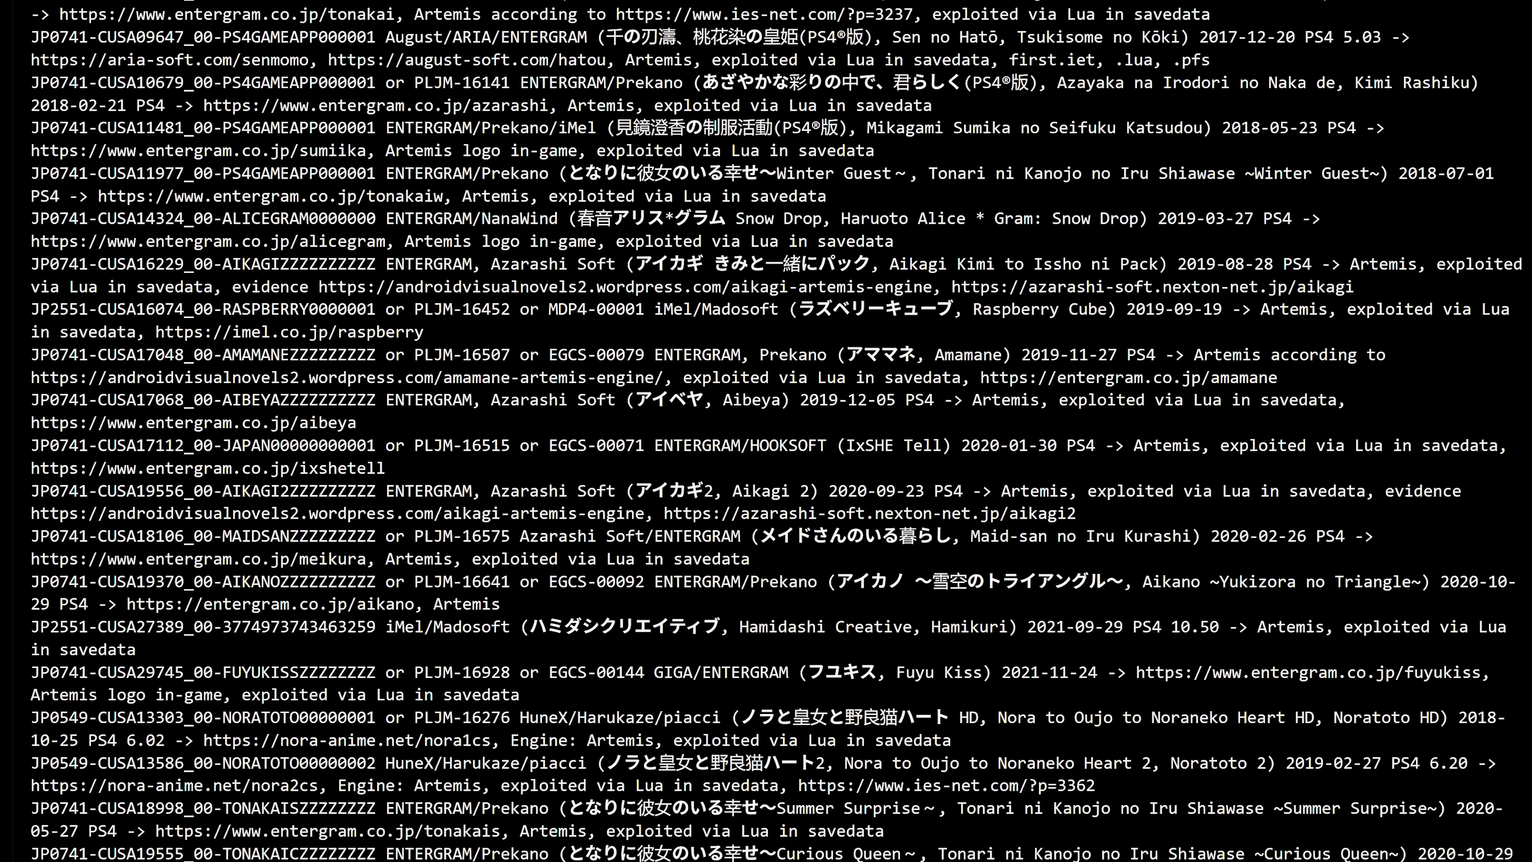
pyautogui.scroll(-3)
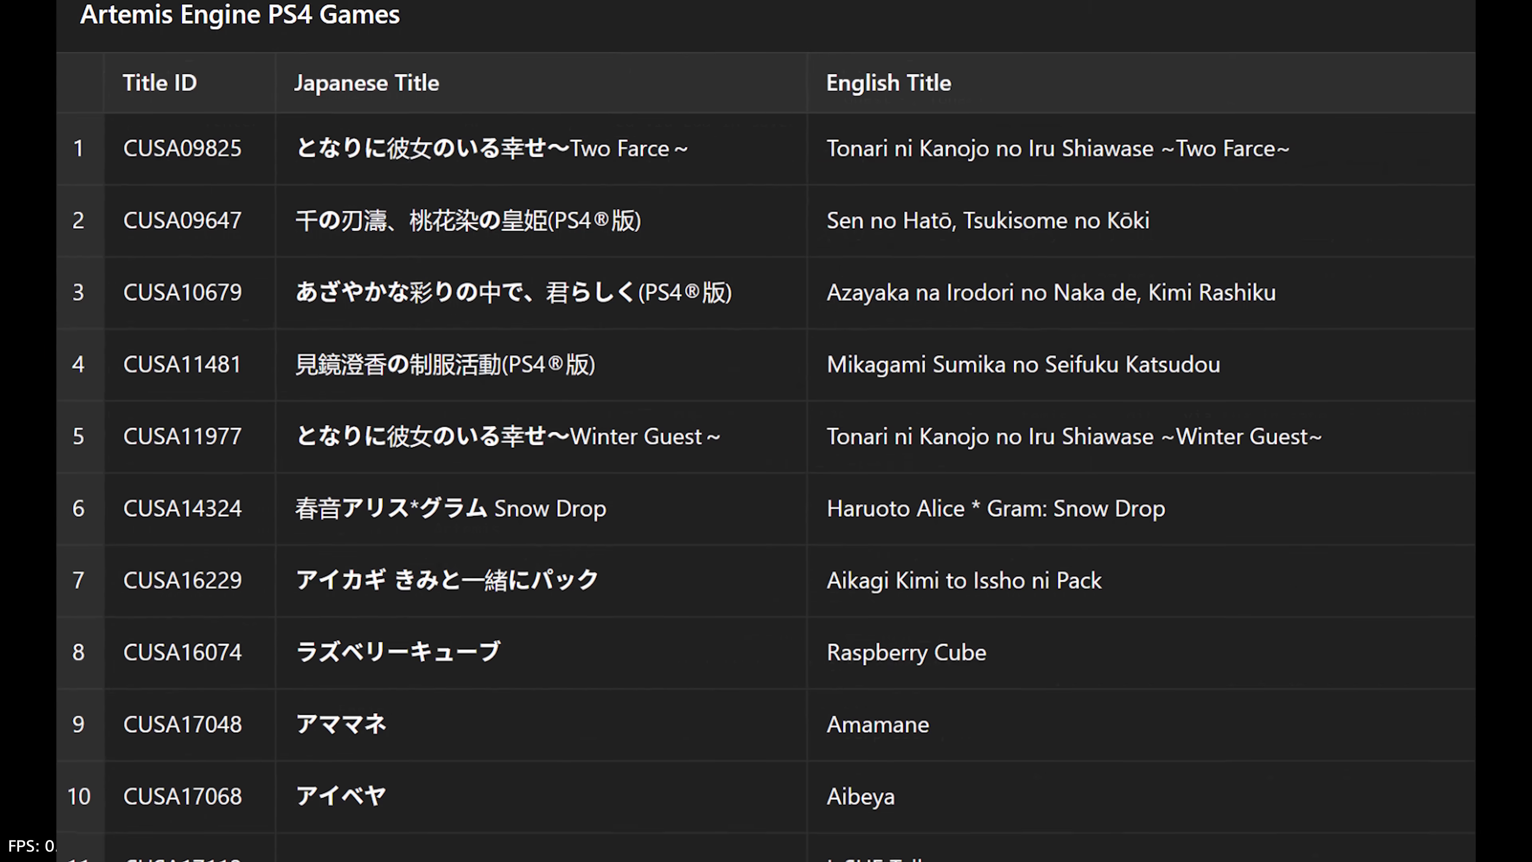
pyautogui.scroll(-3)
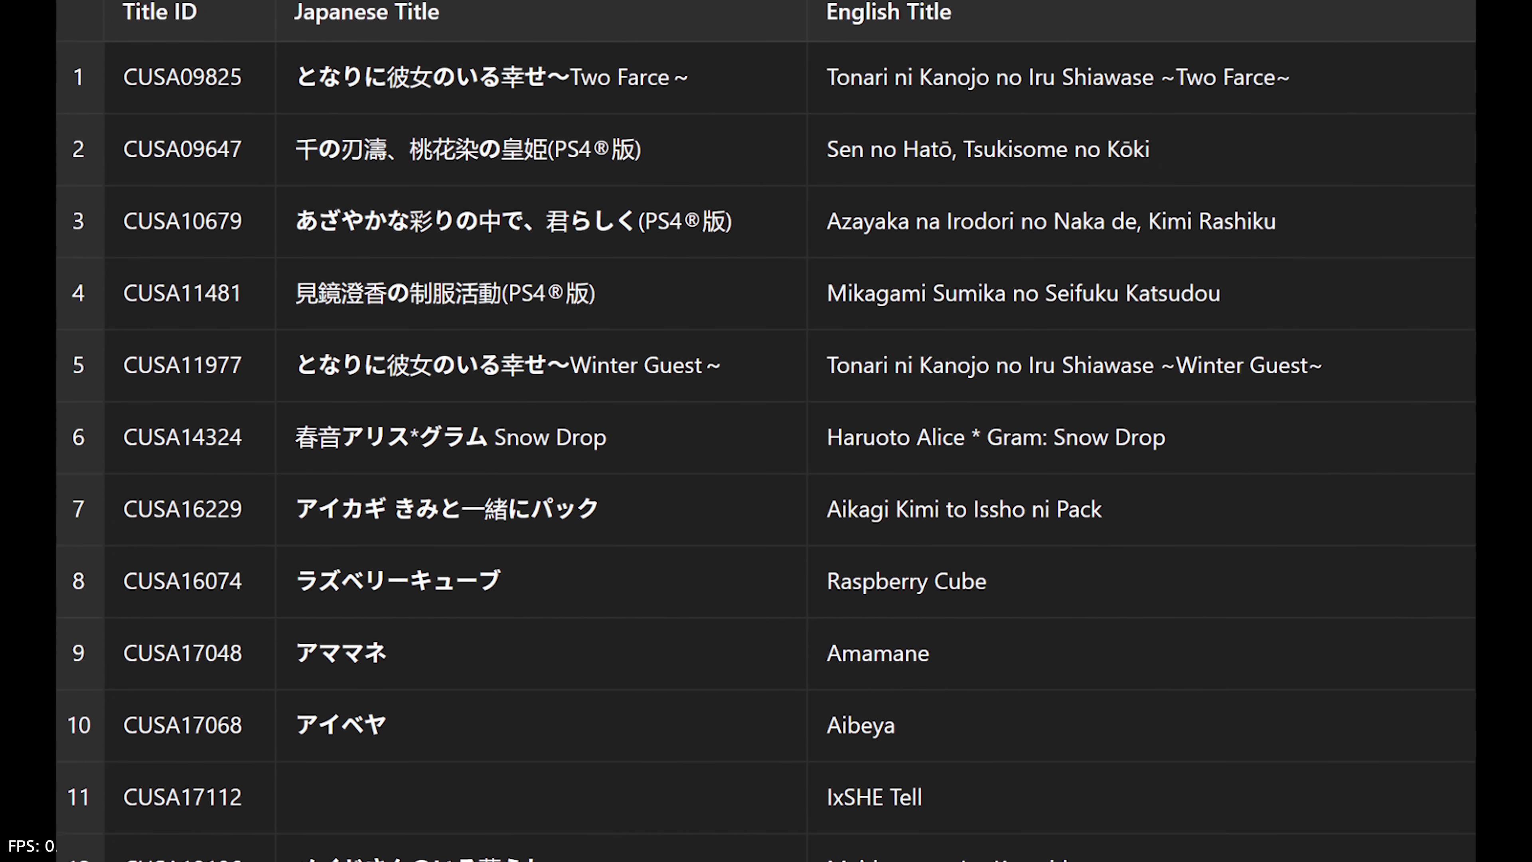
pyautogui.scroll(-3)
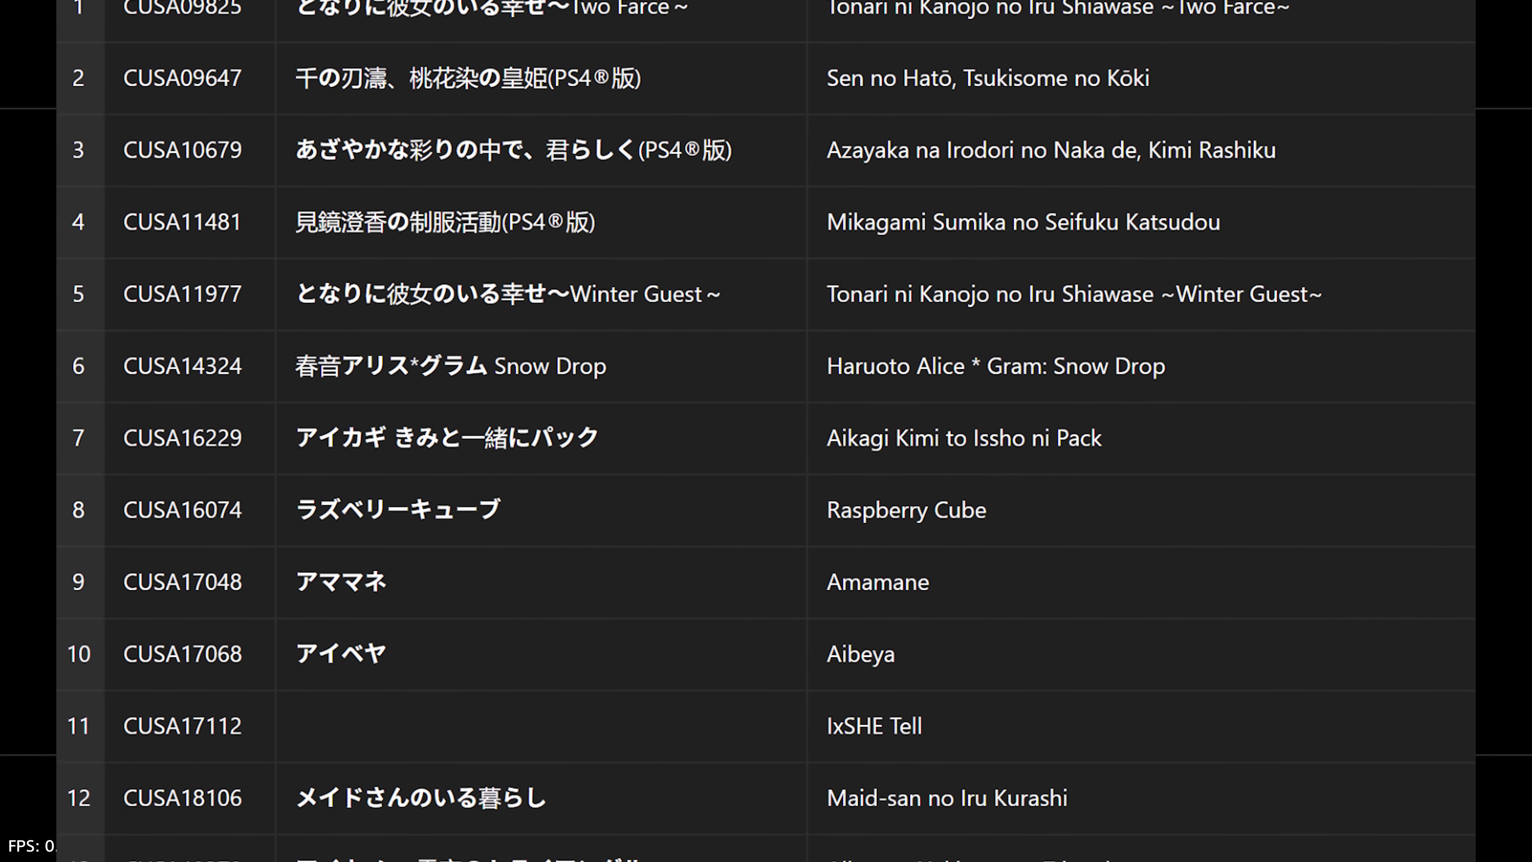
pyautogui.scroll(-3)
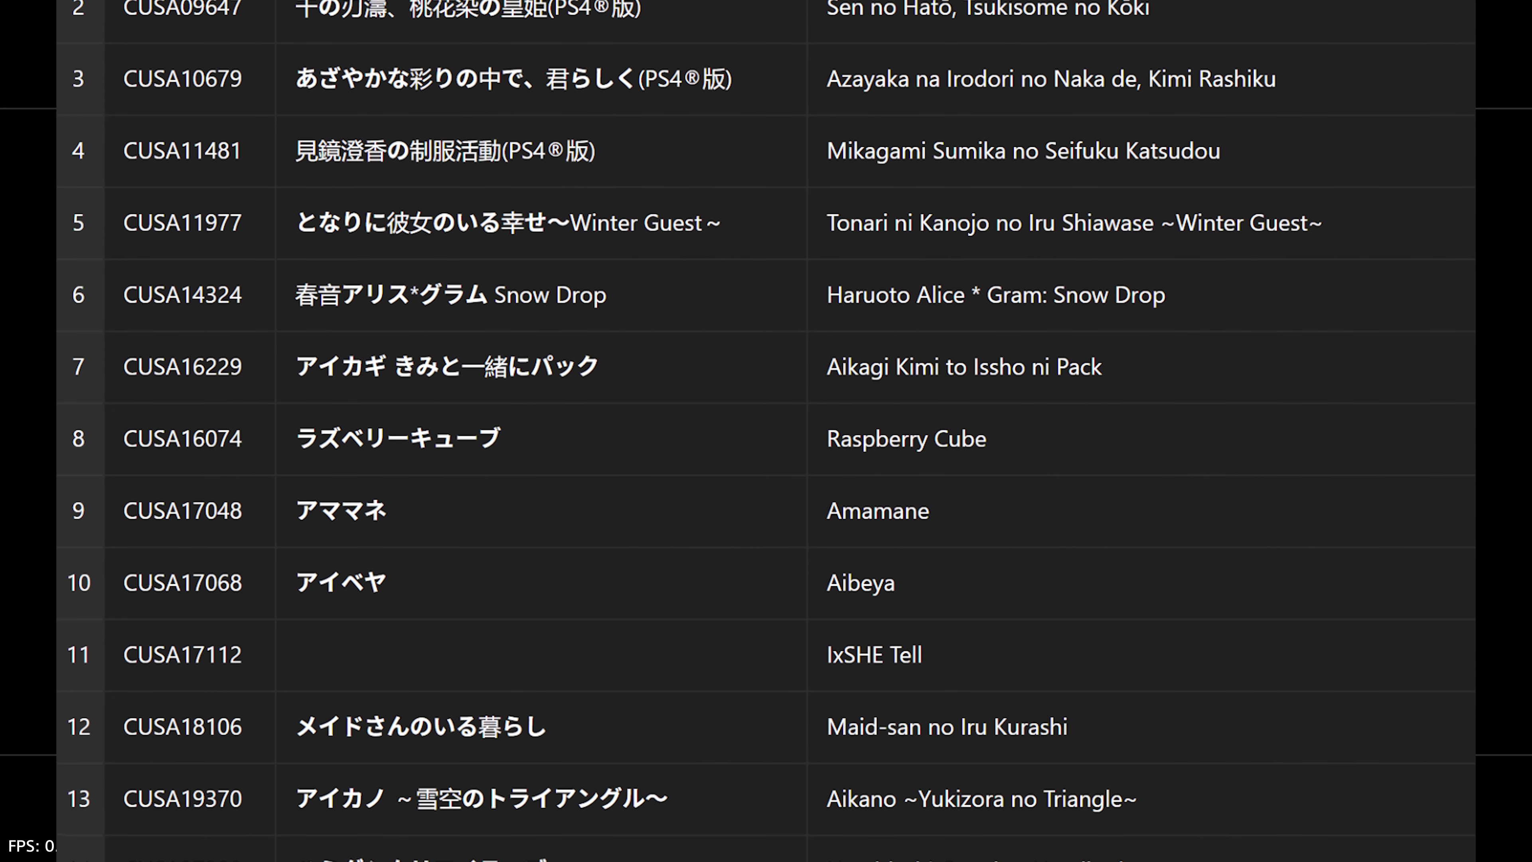
pyautogui.scroll(-3)
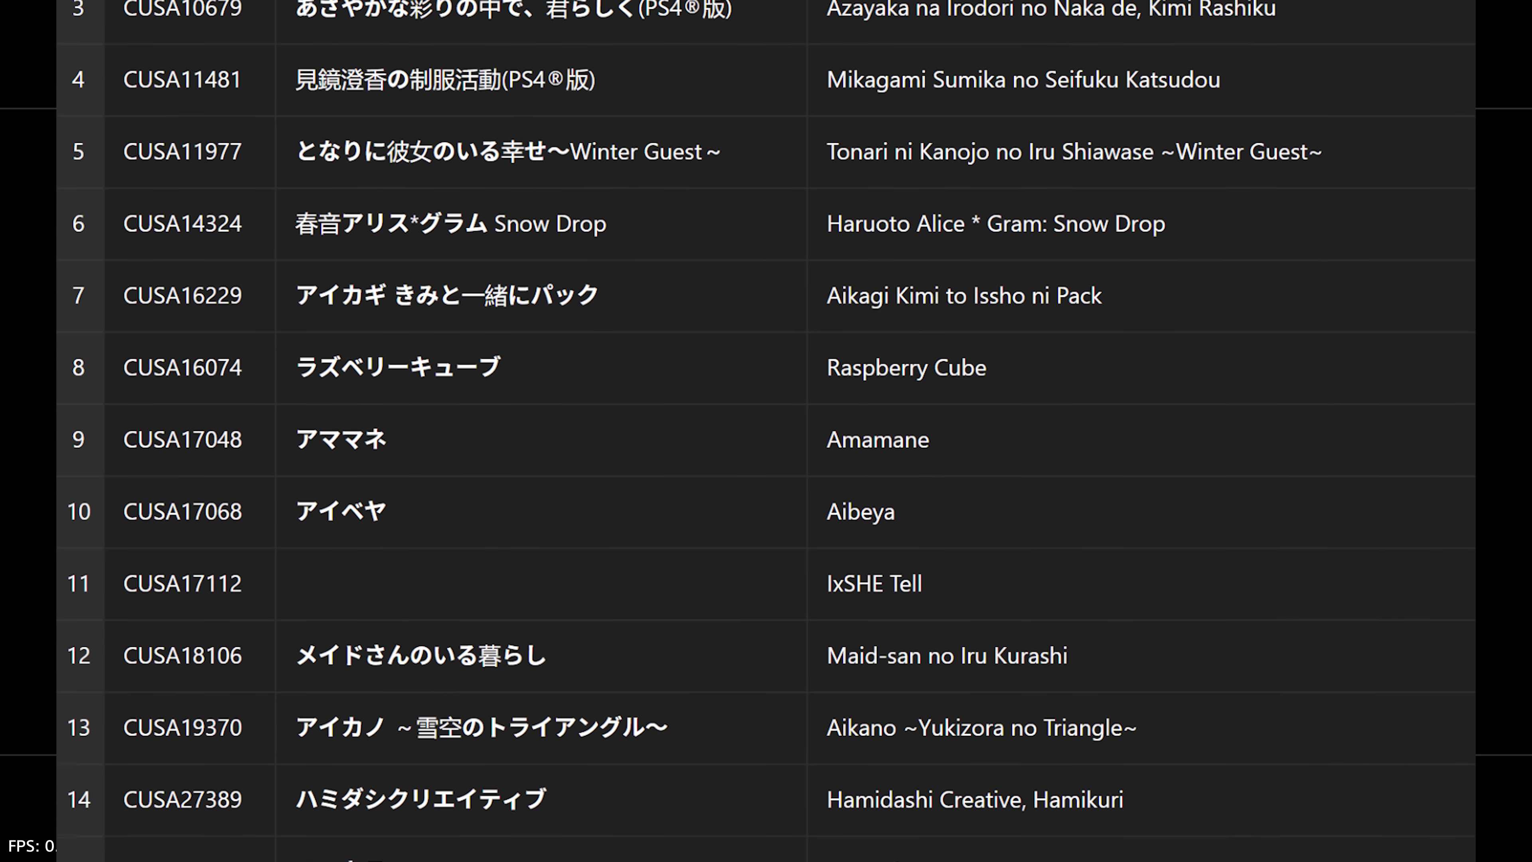
pyautogui.scroll(-3)
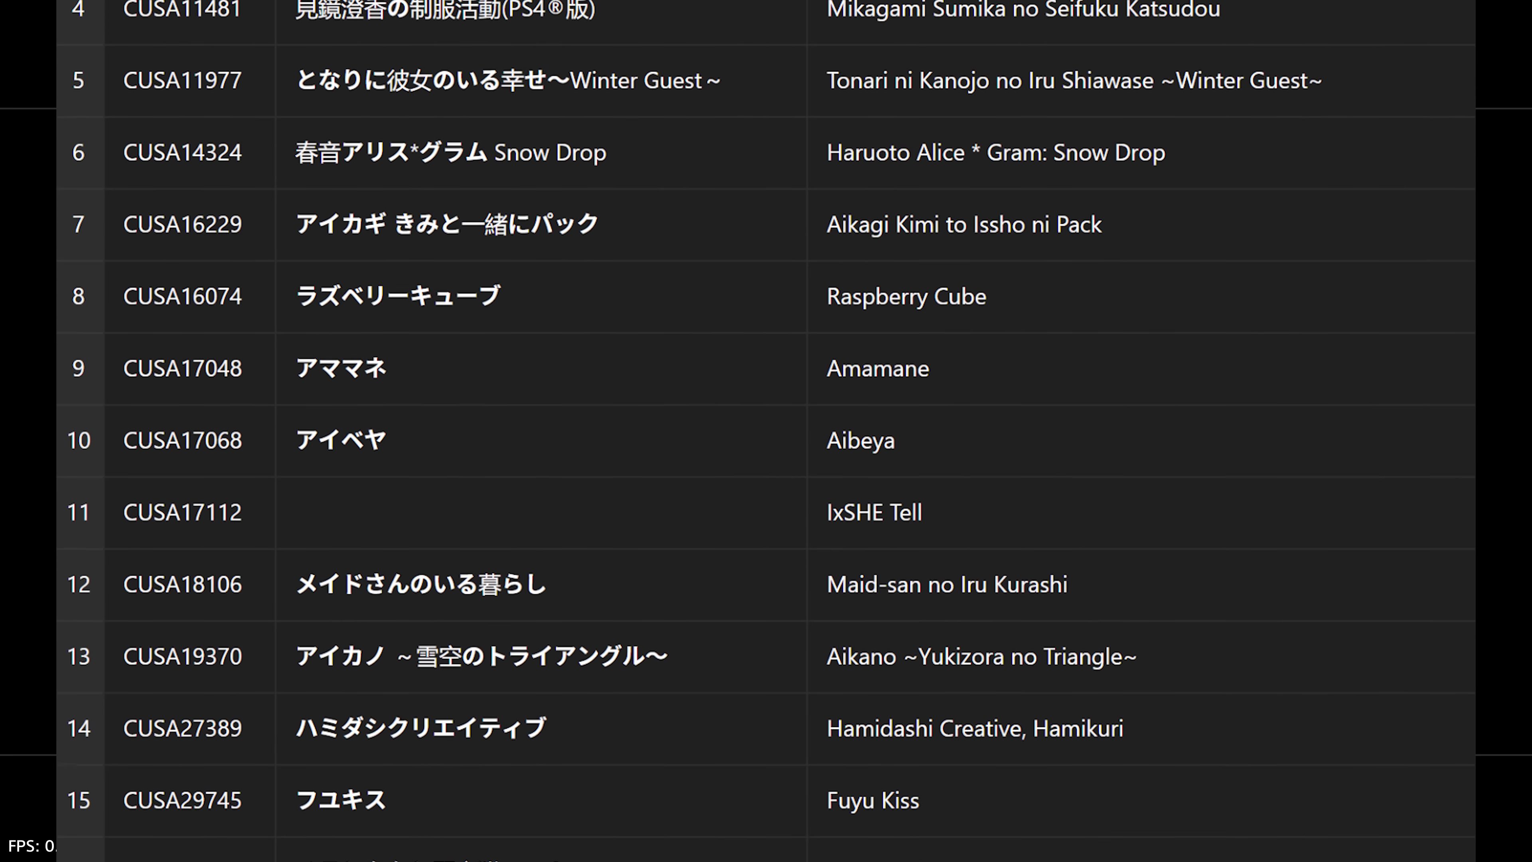
pyautogui.scroll(-3)
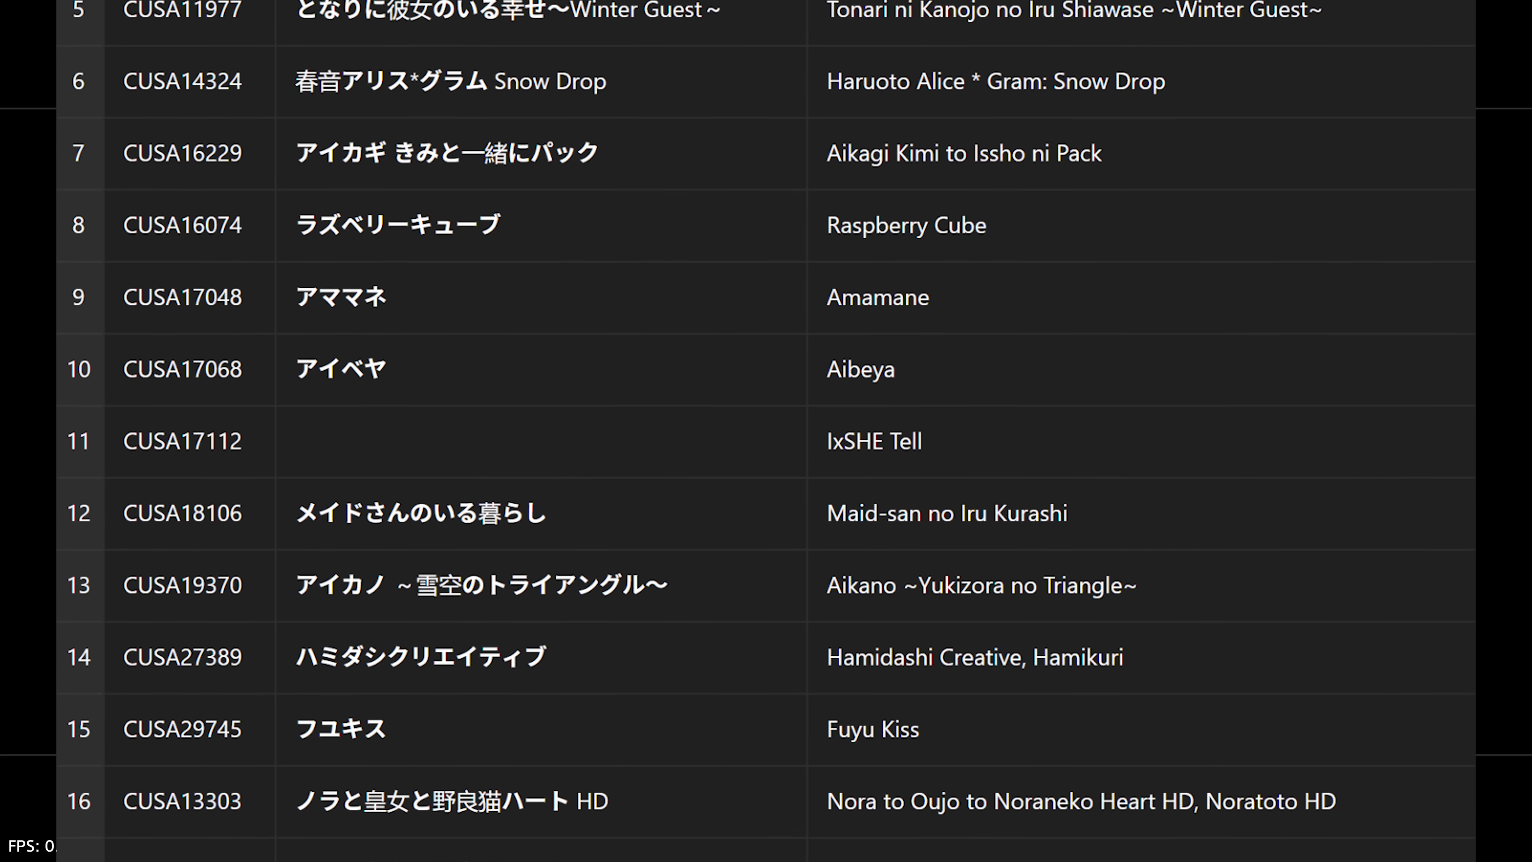
pyautogui.scroll(-3)
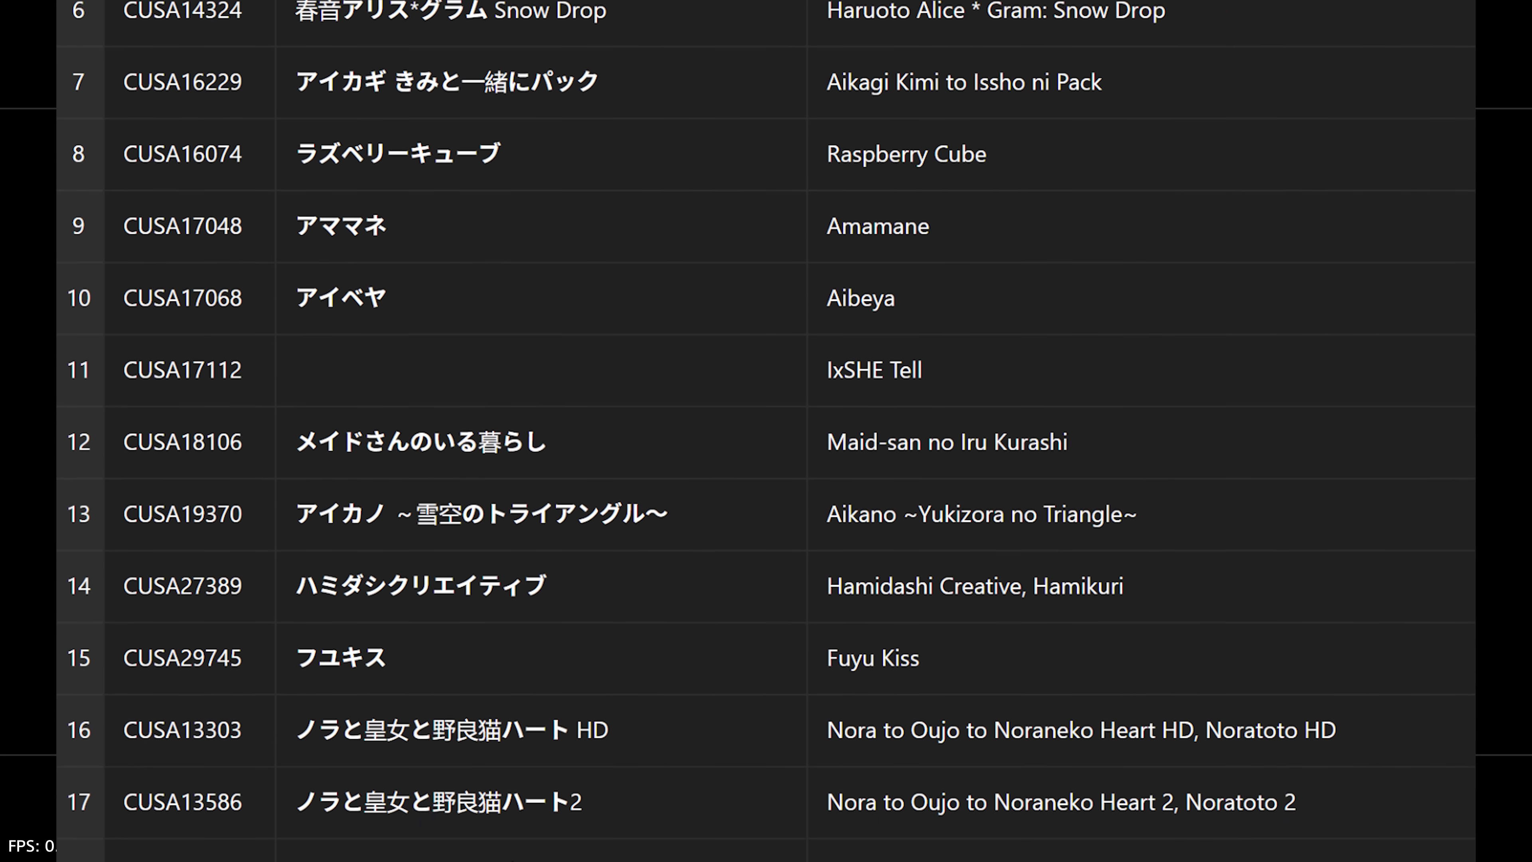
pyautogui.scroll(-3)
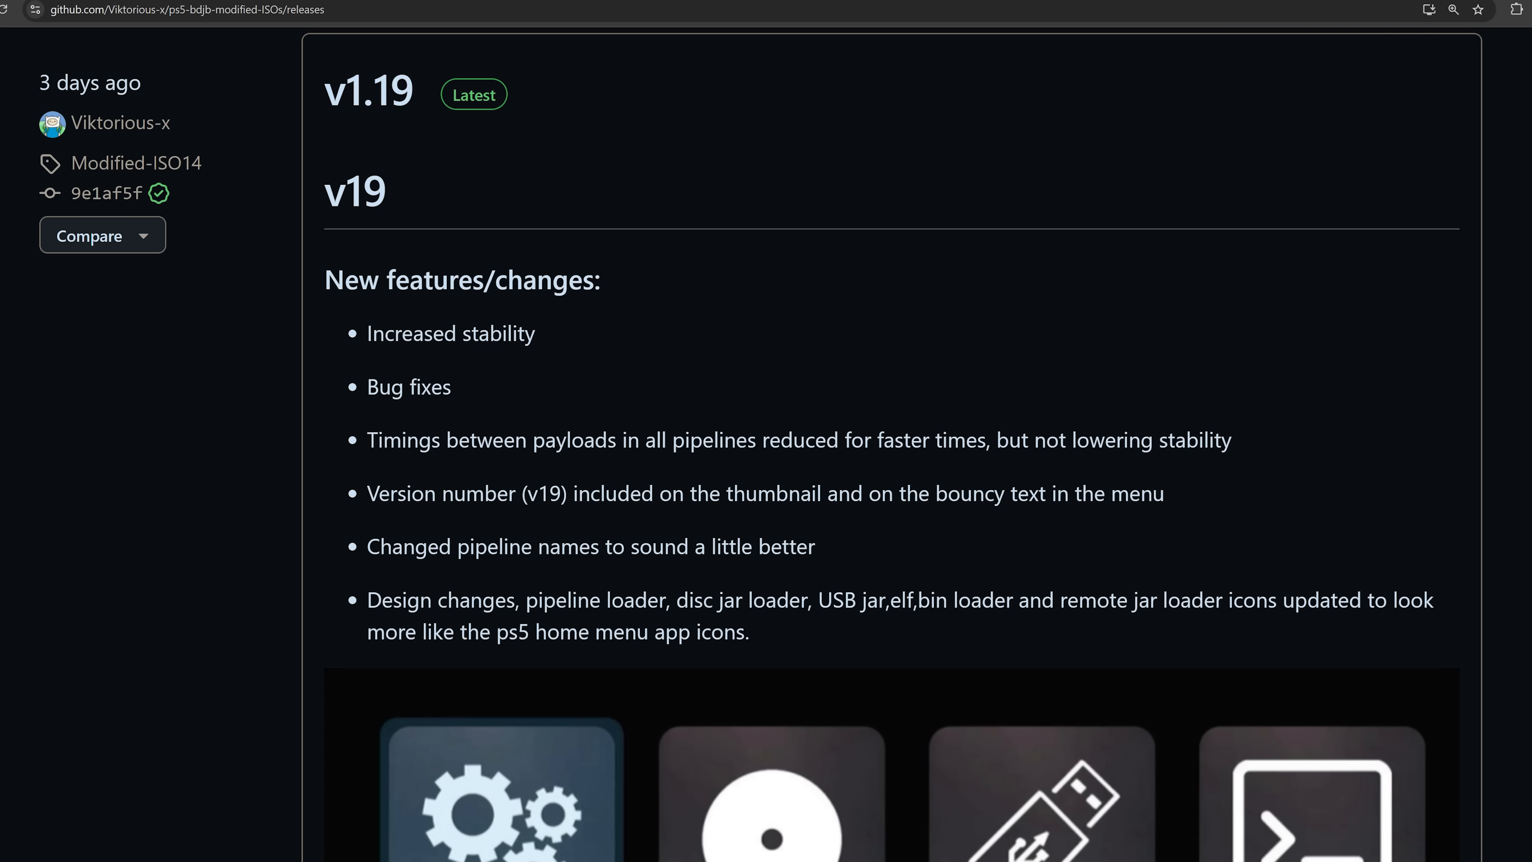
# Highlight the v19 release heading and read down to payload changes such as airpsx.elf and BD-J Henloader v2.2B.
pyautogui.doubleClick(353, 190)
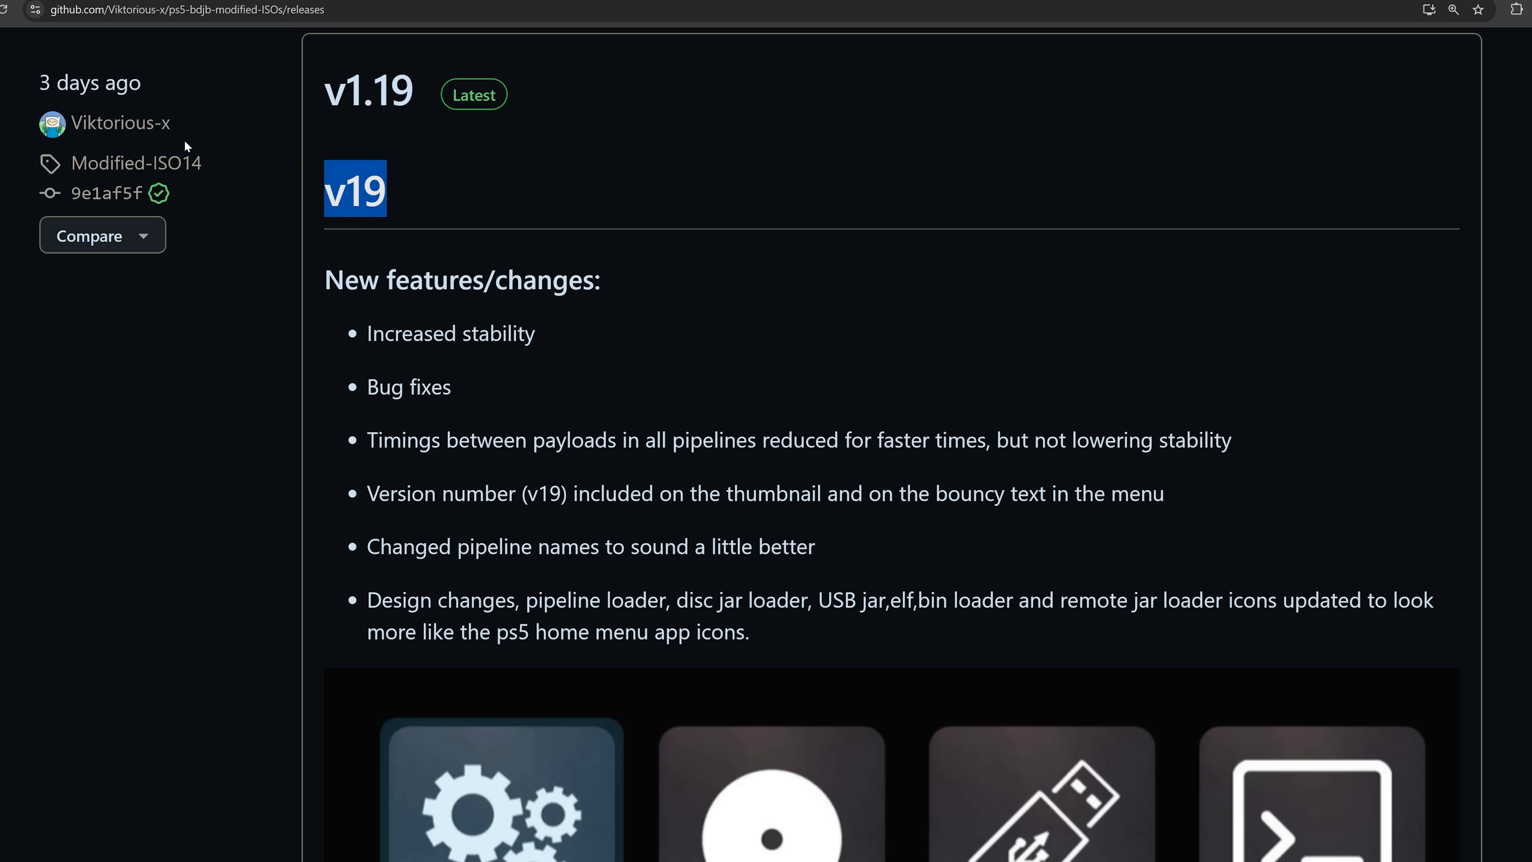
pyautogui.scroll(-3)
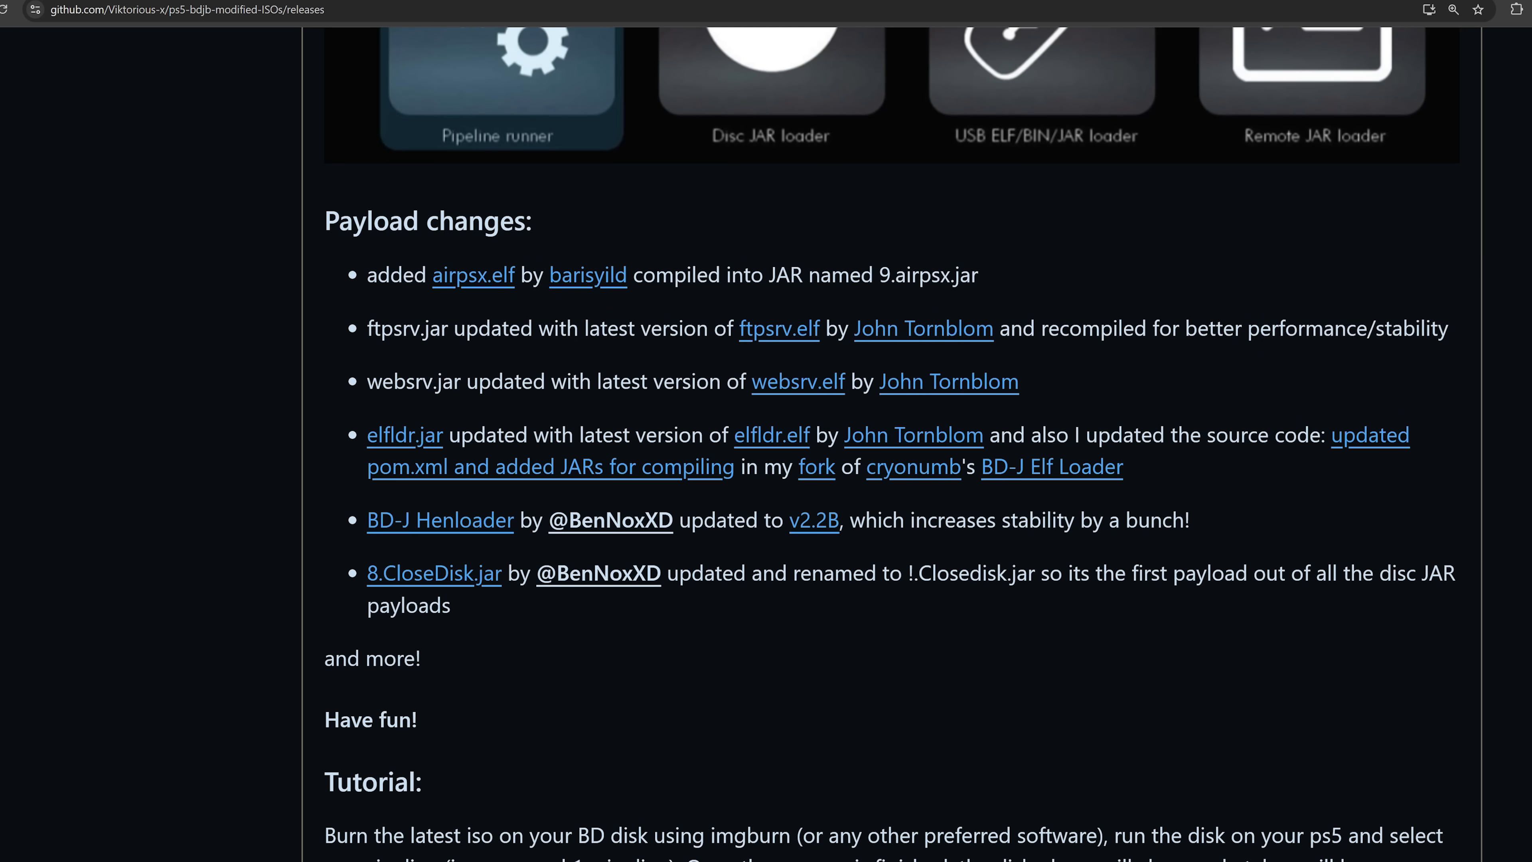
pyautogui.moveTo(519, 264)
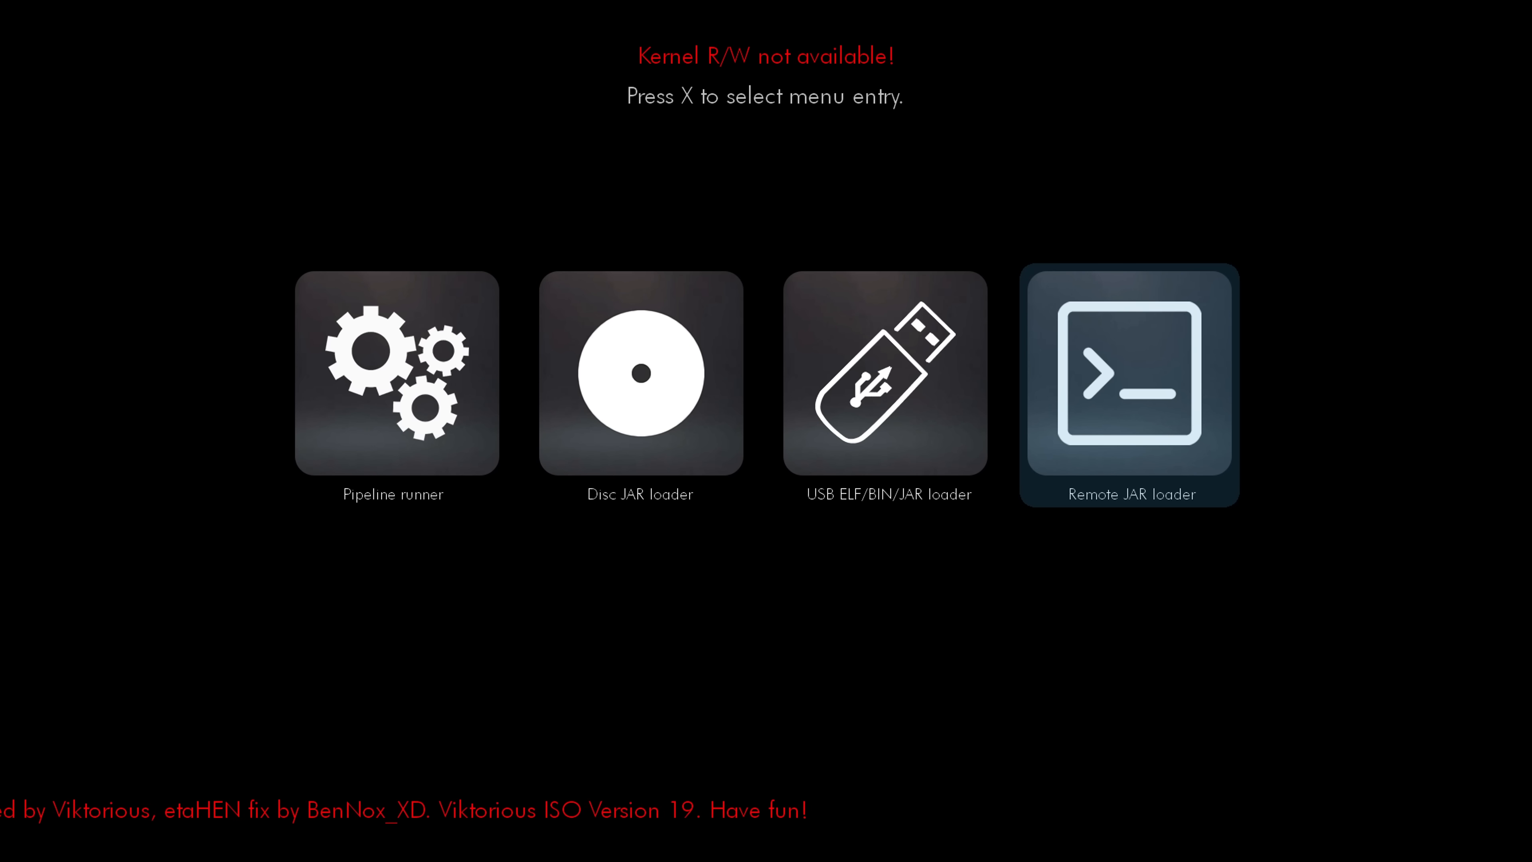
# Move past USB loader to Pipeline runner and run pipeline 4, NormalJailbreak-NOetaHEN.
pyautogui.press('Left')
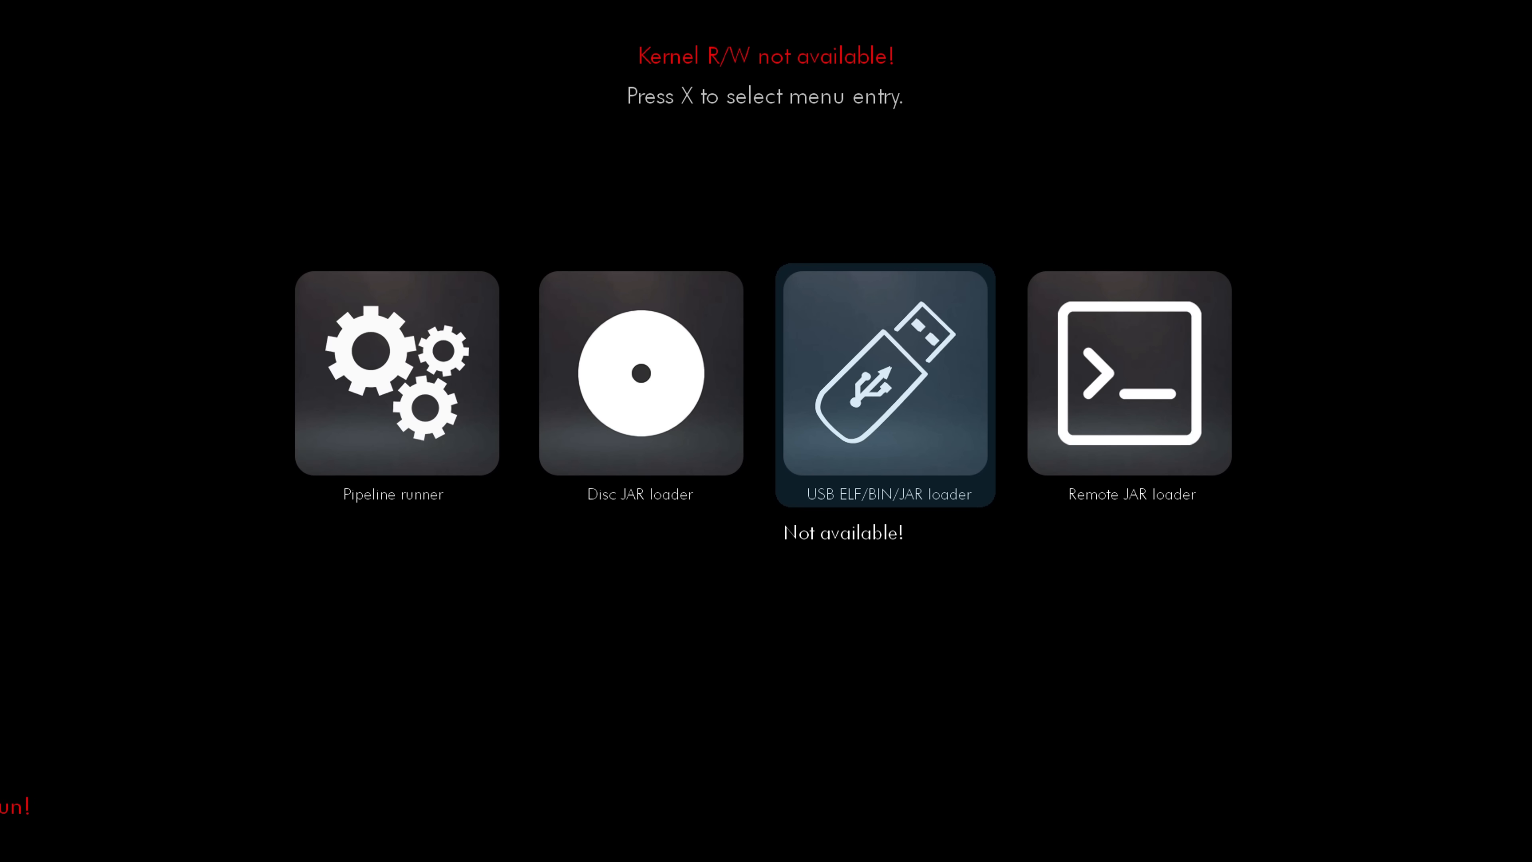
pyautogui.press('Left')
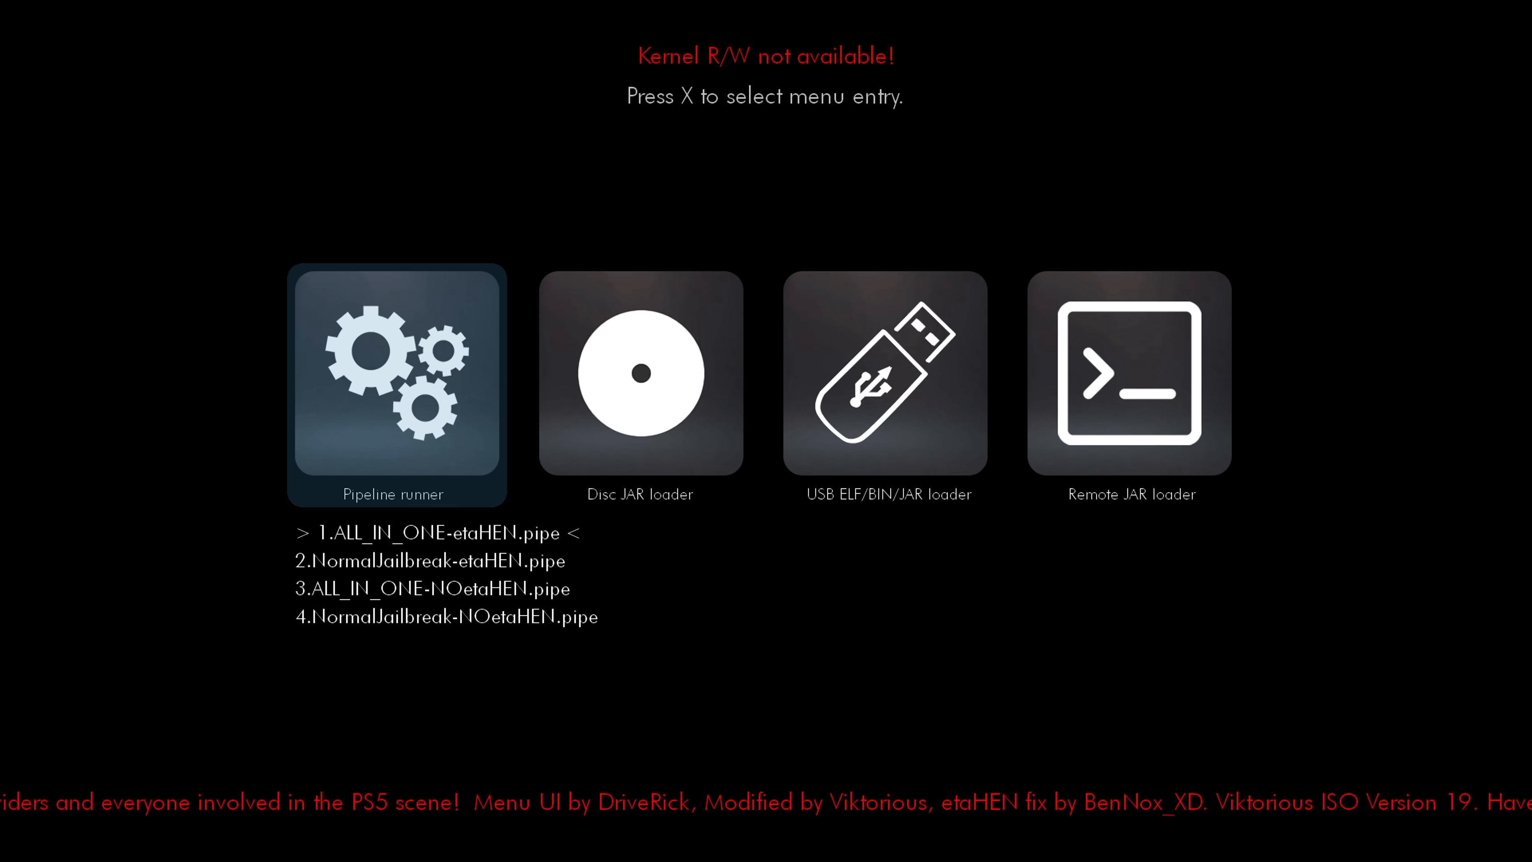
pyautogui.press('Down')
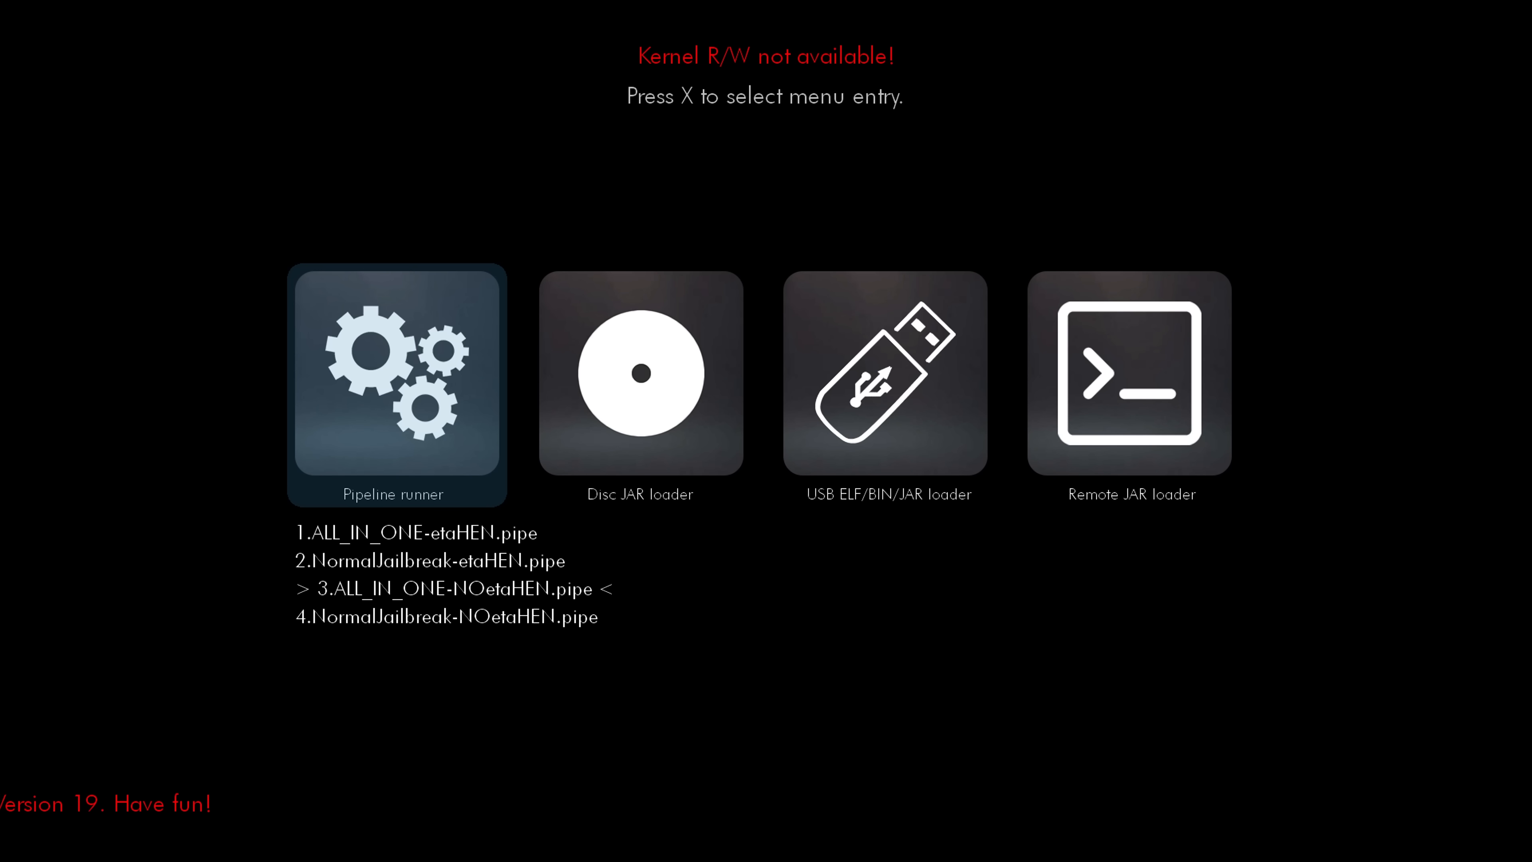
pyautogui.press('Down')
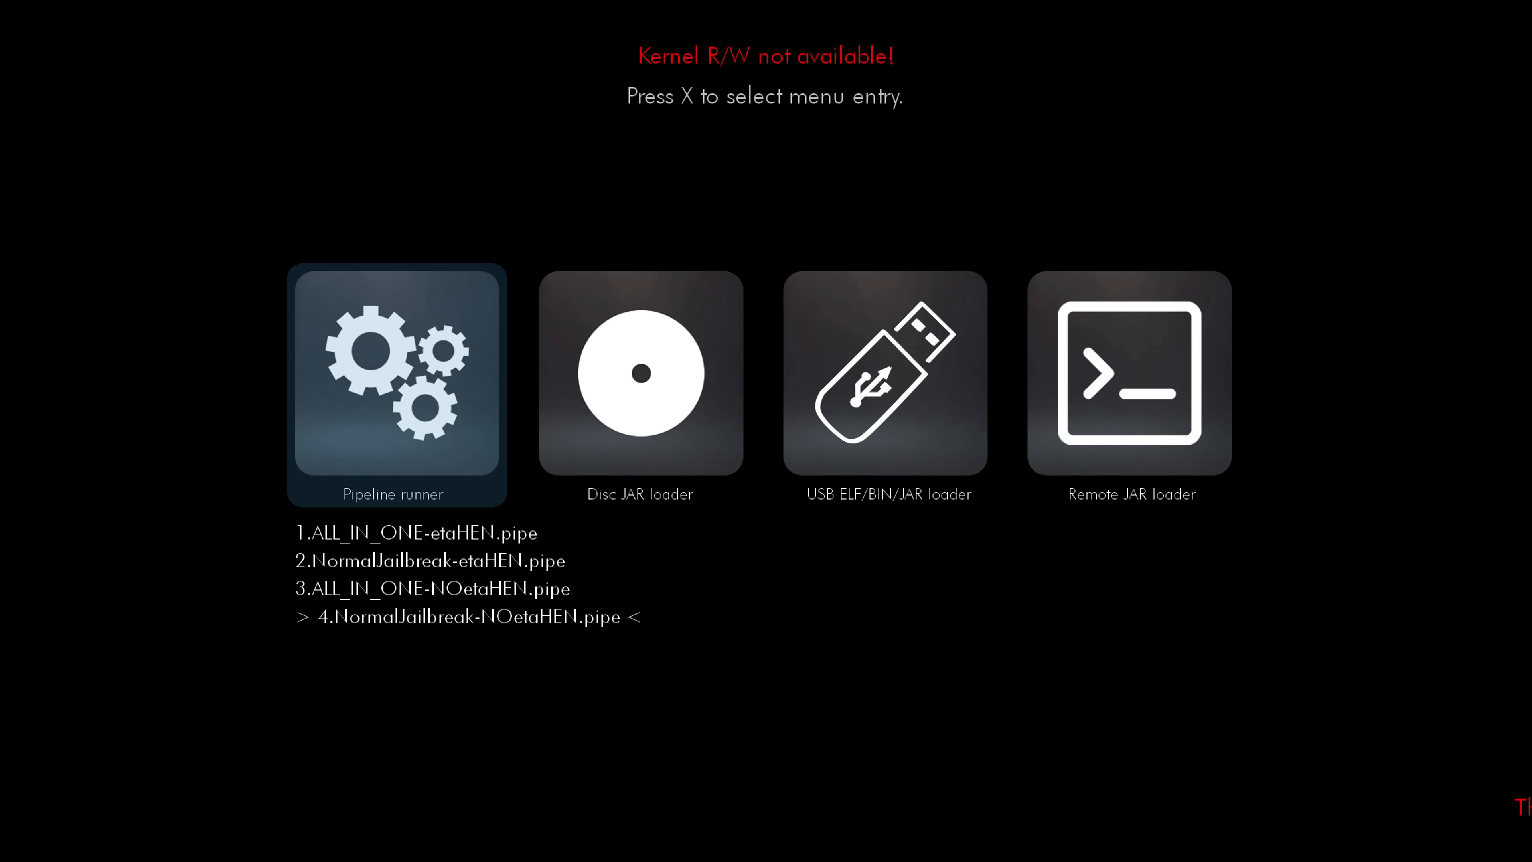
pyautogui.press('x')
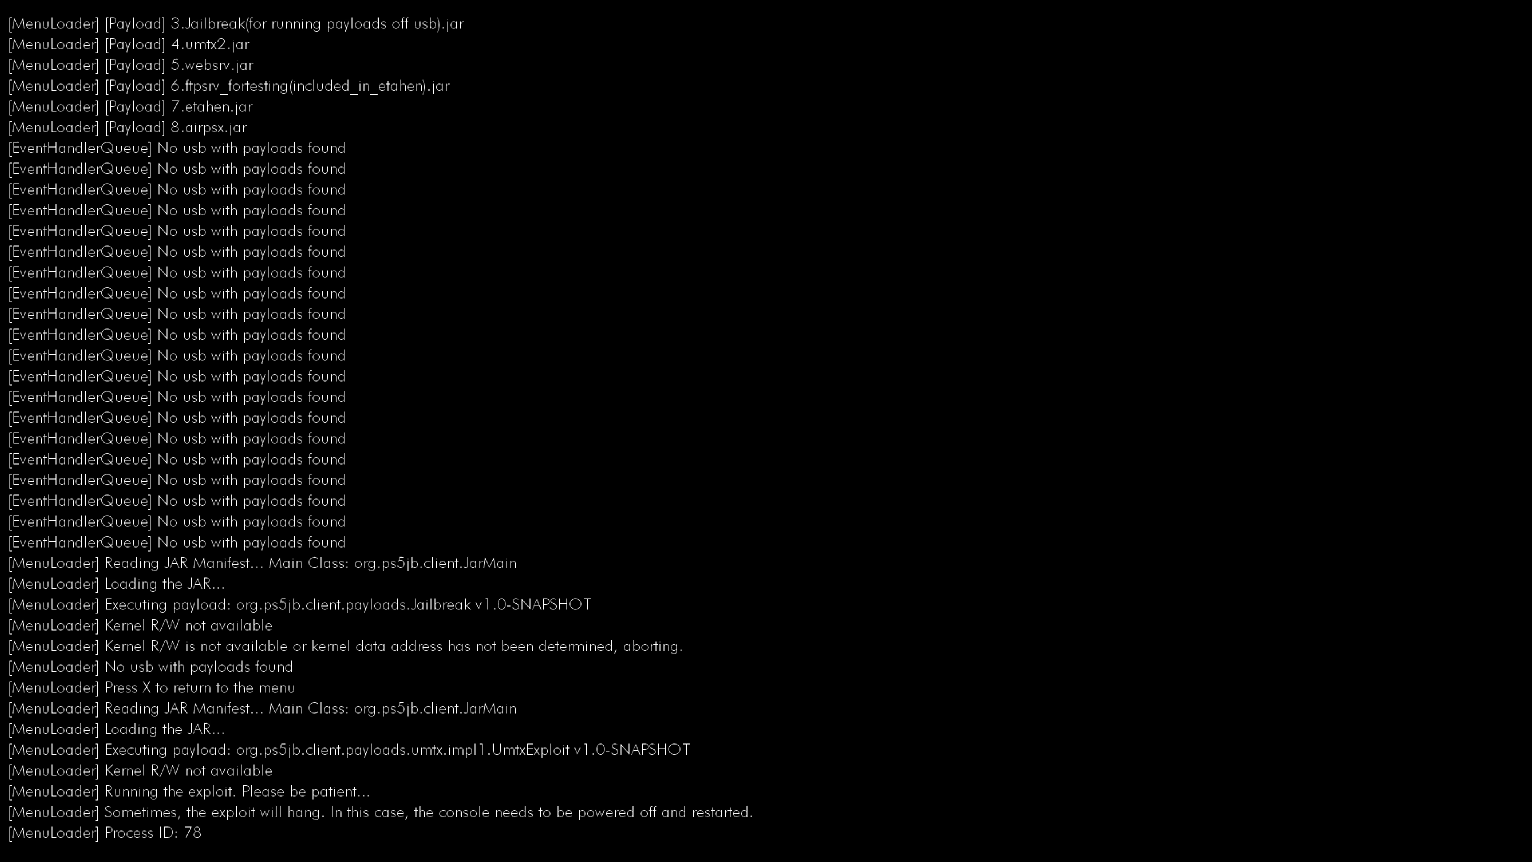
# Scroll through the payload log as repeated umtx exploit attempts fail the reclaim check.
pyautogui.scroll(-3)
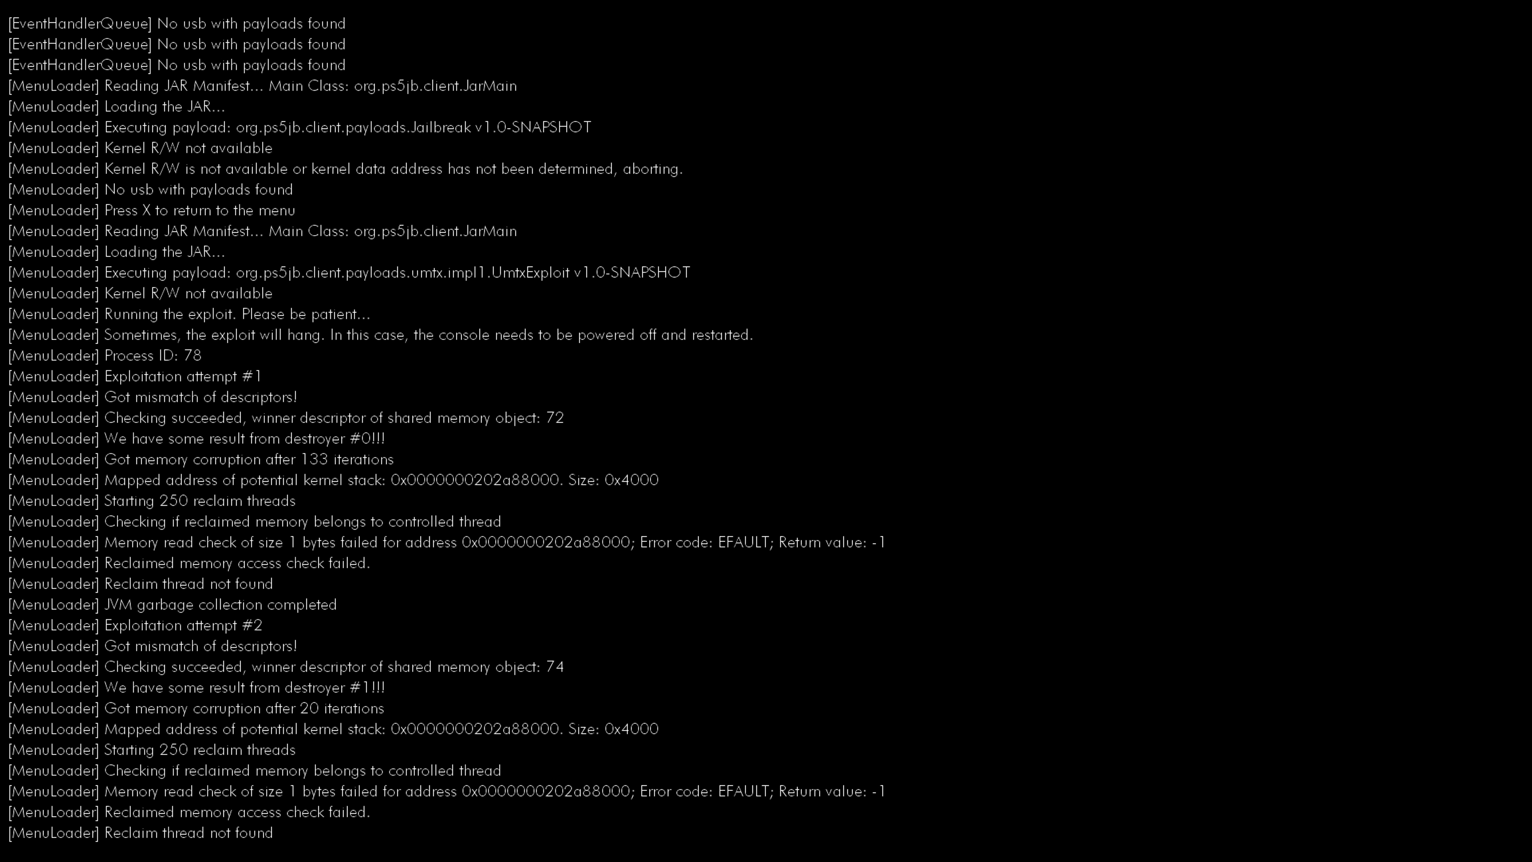
pyautogui.scroll(-3)
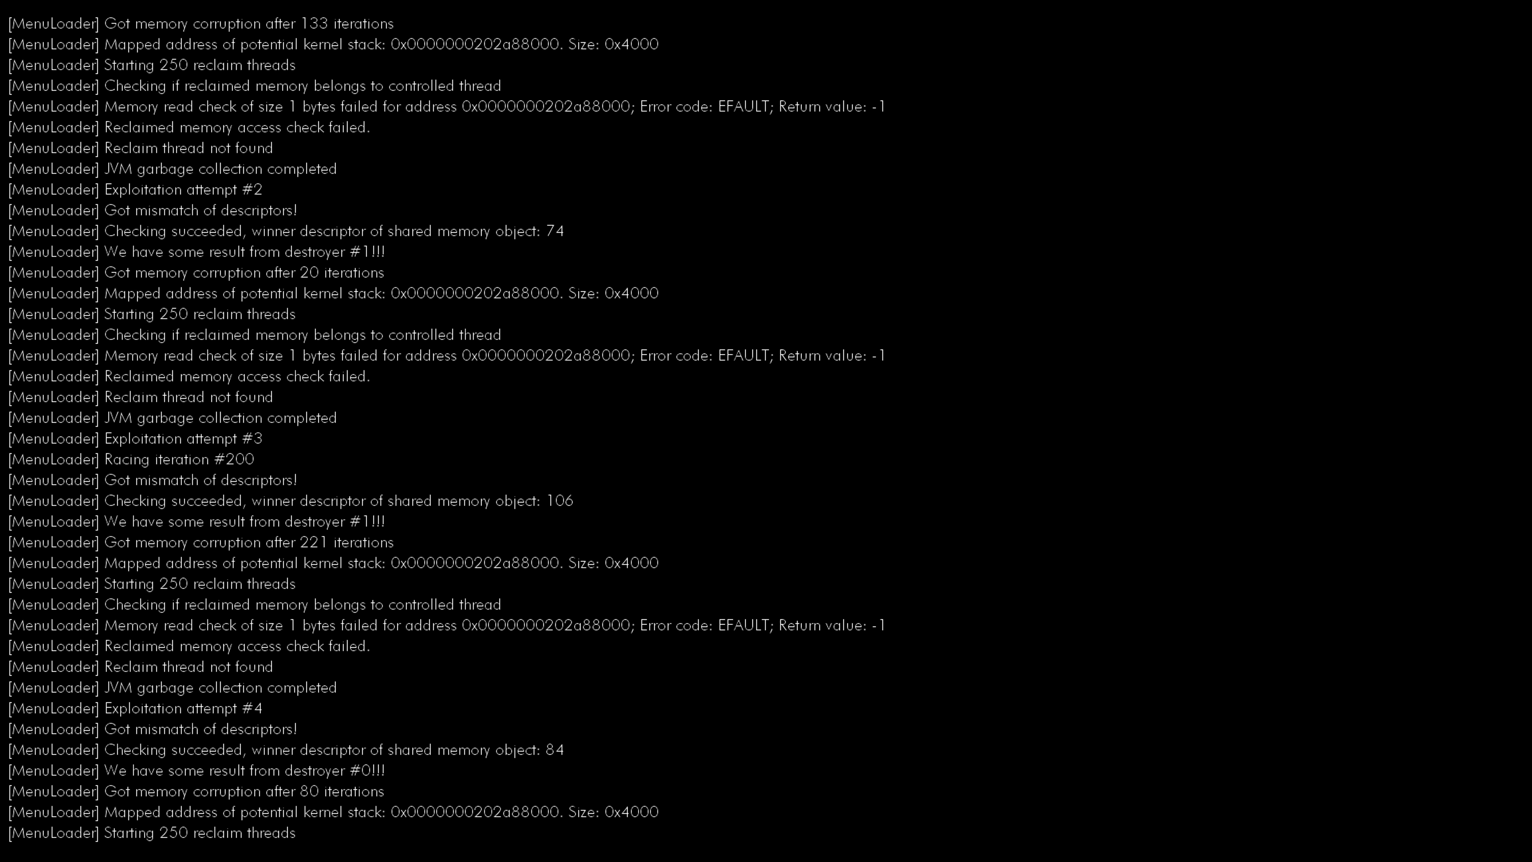
pyautogui.scroll(-3)
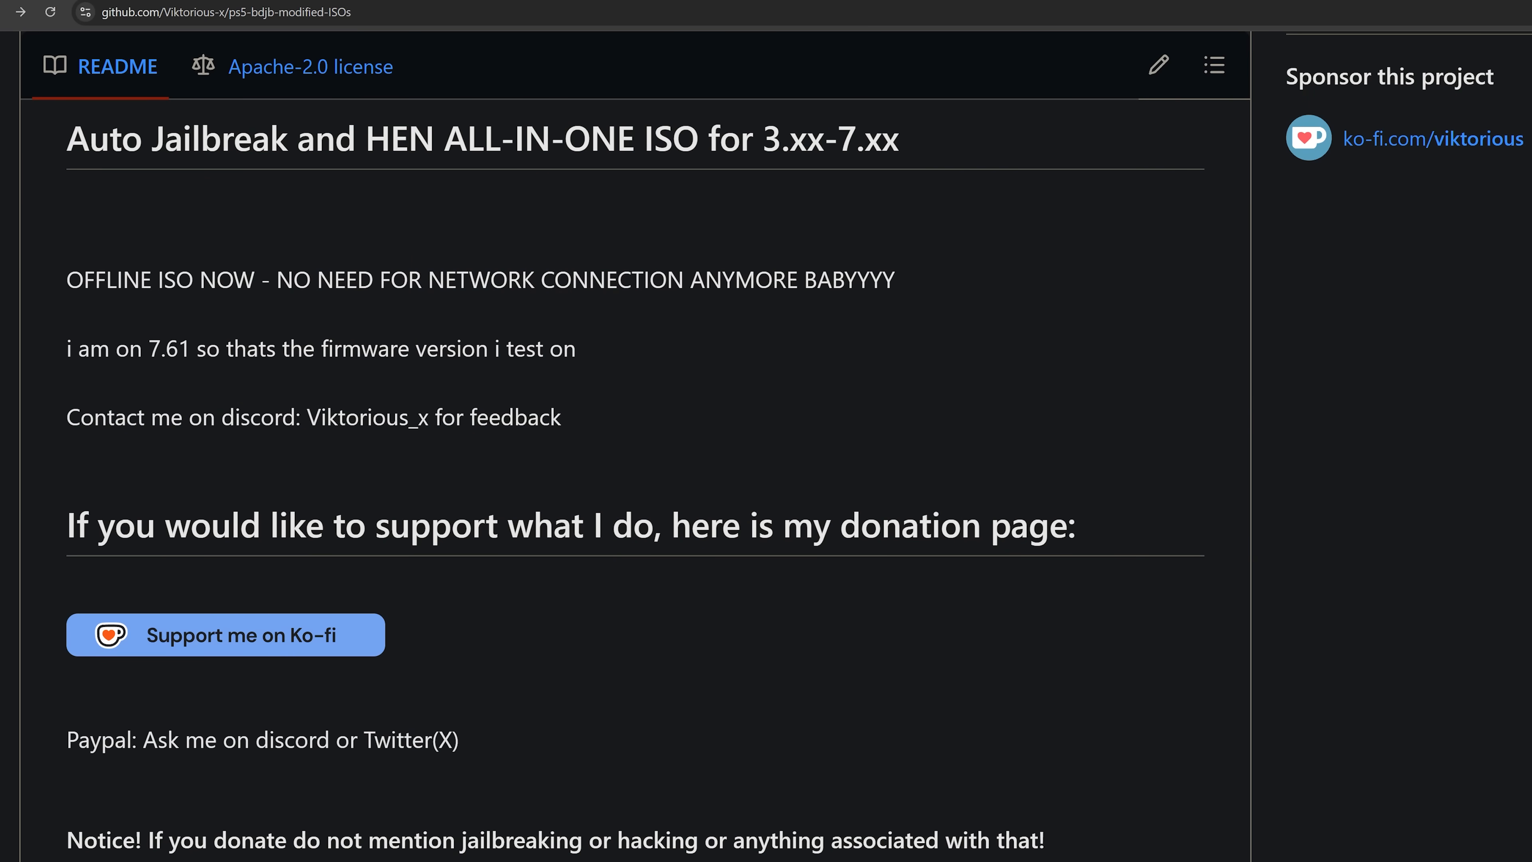
# Highlight the offline ISO announcement line, then browse the laps3c0re README on GitHub.
pyautogui.moveTo(66, 279); pyautogui.dragTo(217, 279)
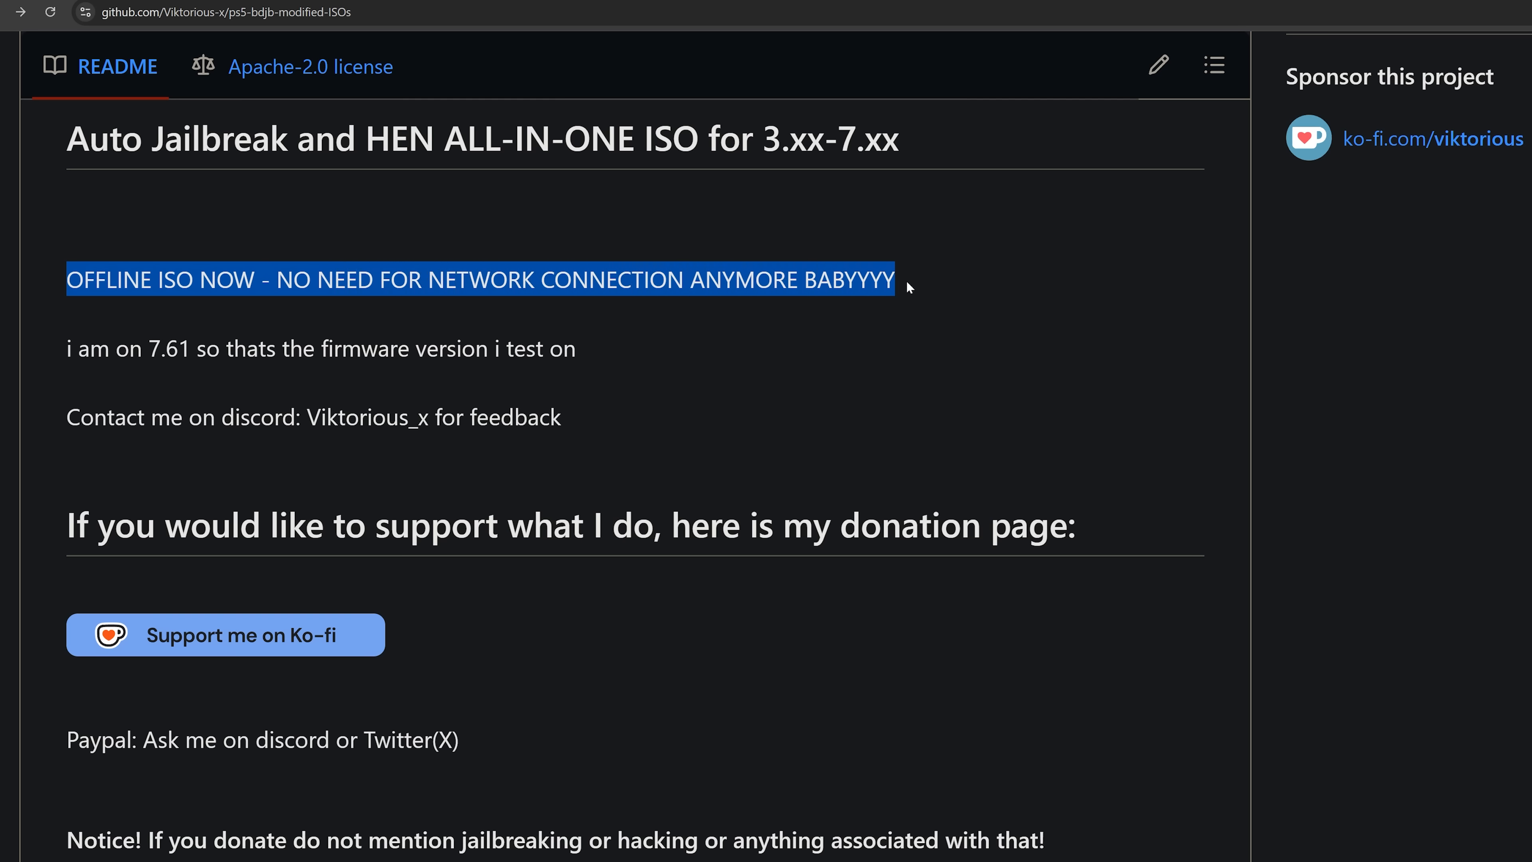
pyautogui.moveTo(693, 453)
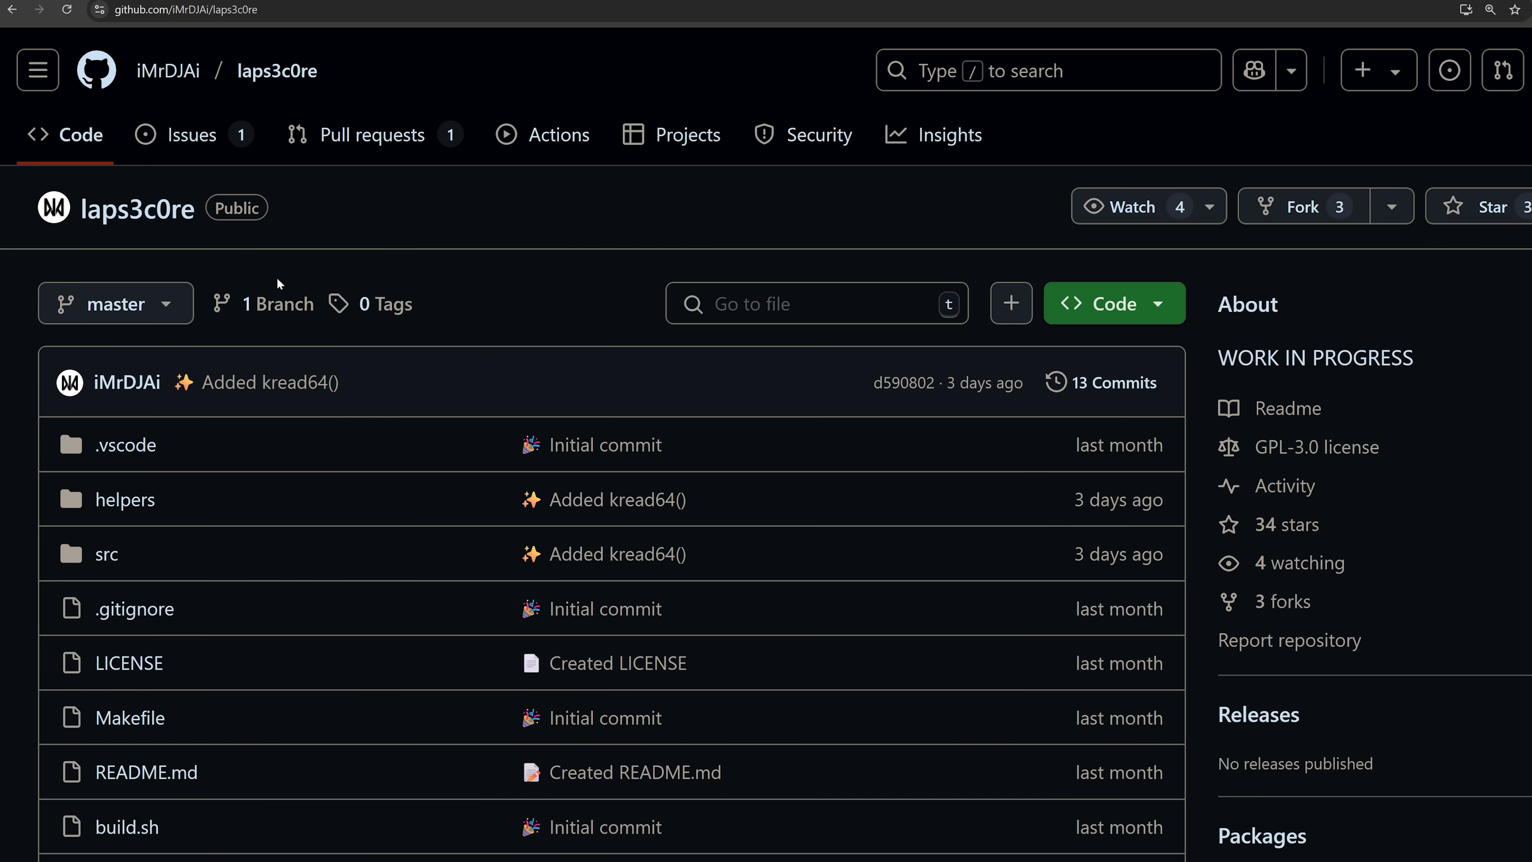
pyautogui.scroll(-3)
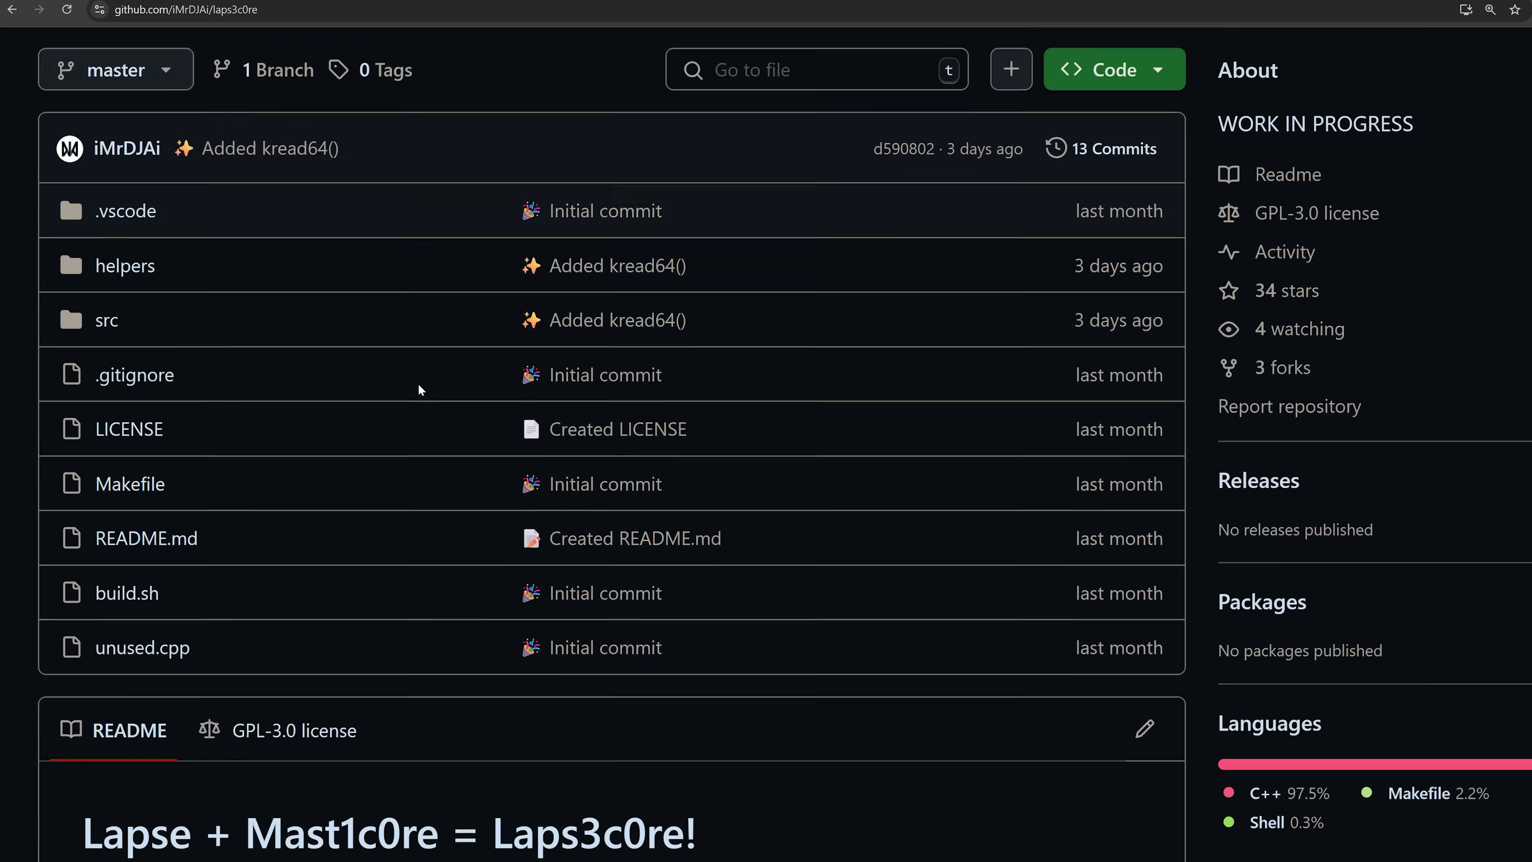
pyautogui.scroll(-3)
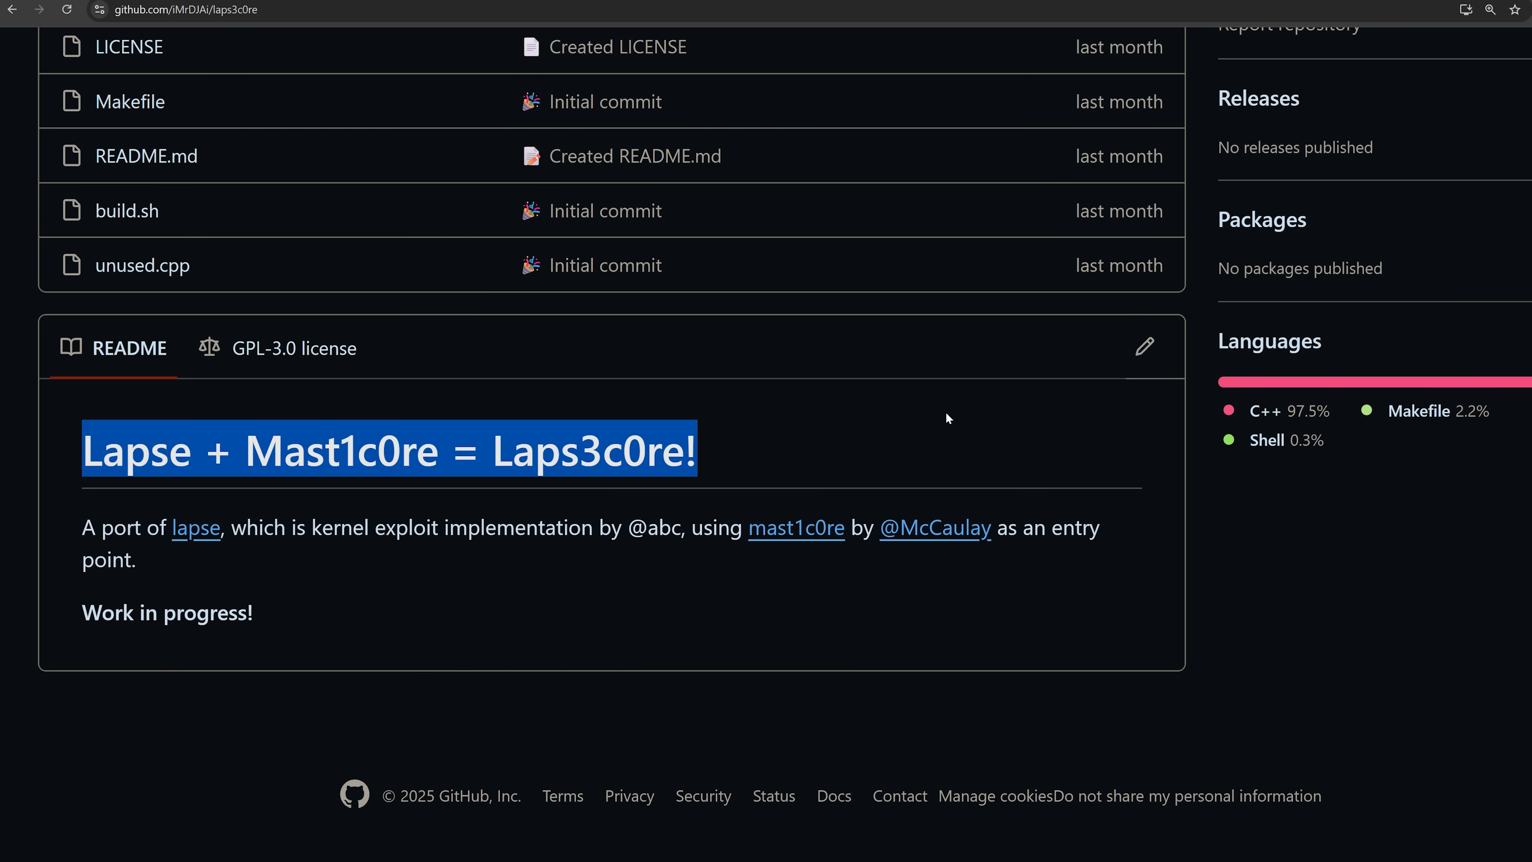
pyautogui.scroll(3)
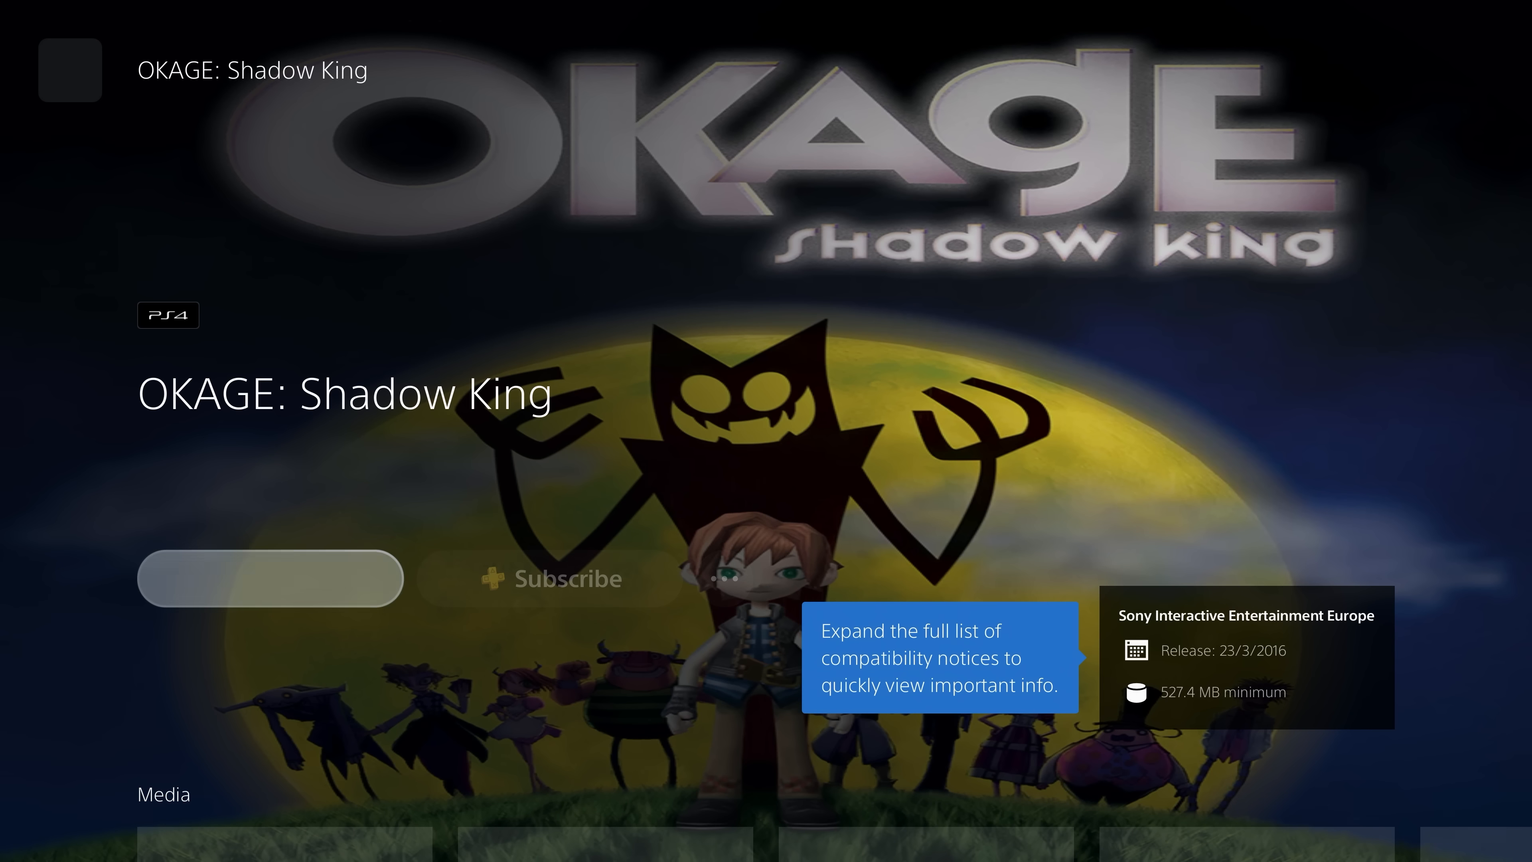
# Return to the home screen game row and start OKAGE: Shadow King.
pyautogui.click(270, 578)
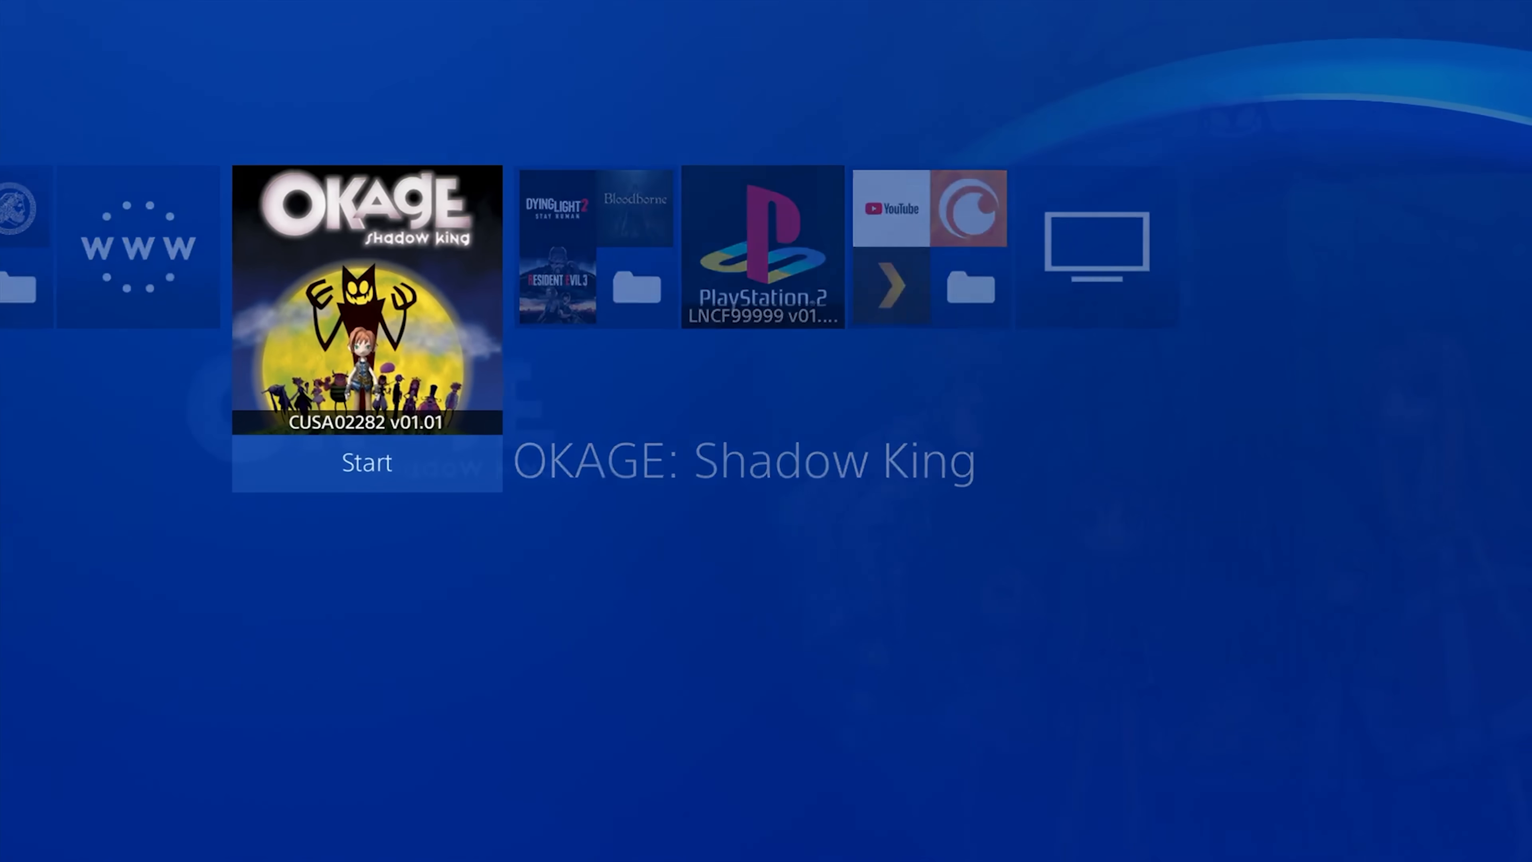
pyautogui.click(366, 461)
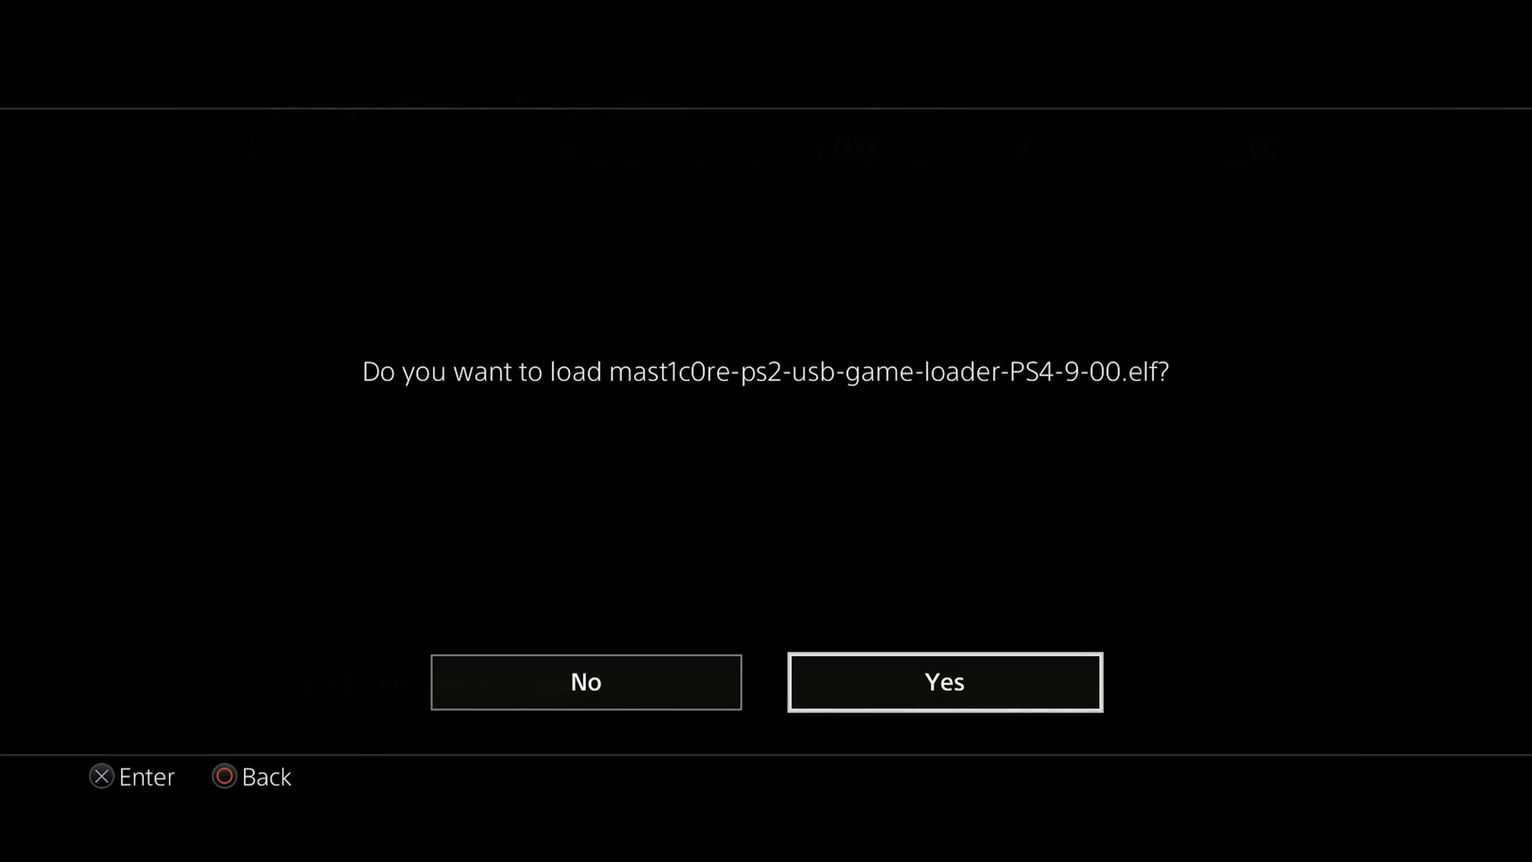
# Accept loading the mast1c0re PS2 USB loader, answer the Klonoa 2 prompt, and go to Network settings.
pyautogui.click(944, 681)
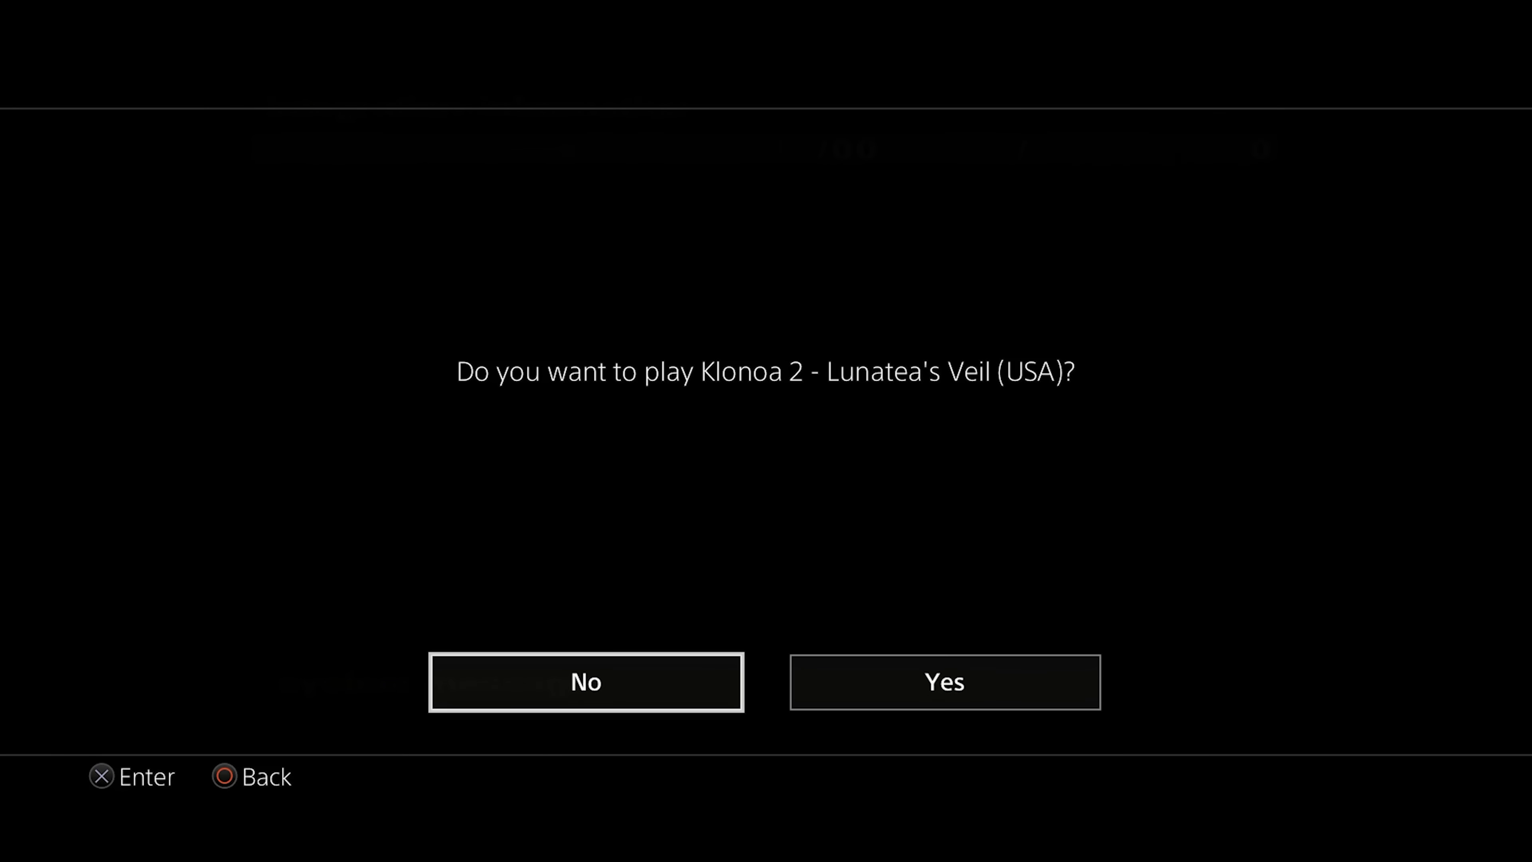
pyautogui.click(943, 681)
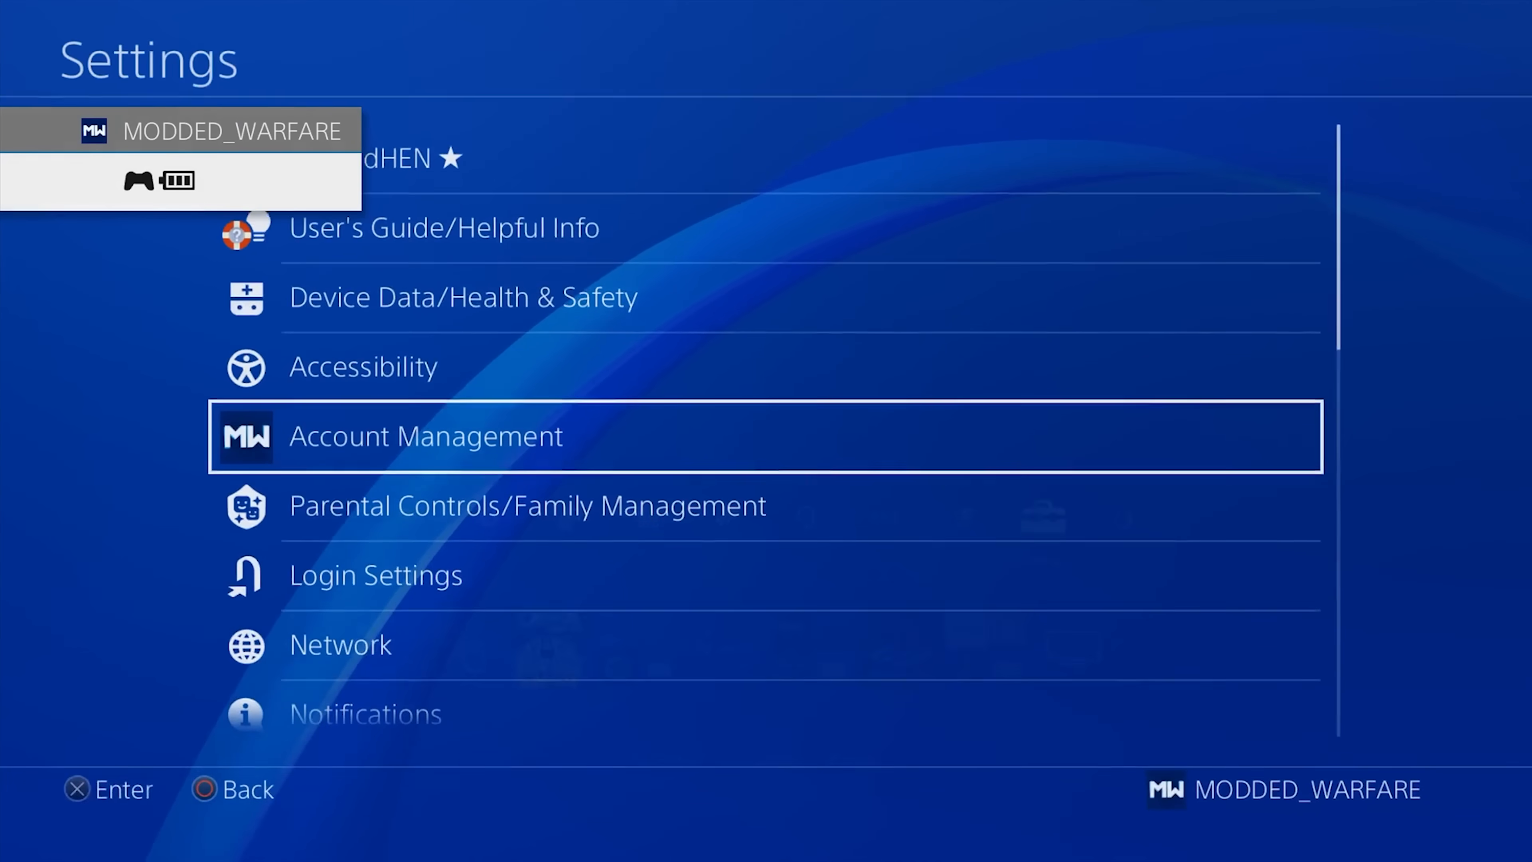
pyautogui.click(340, 644)
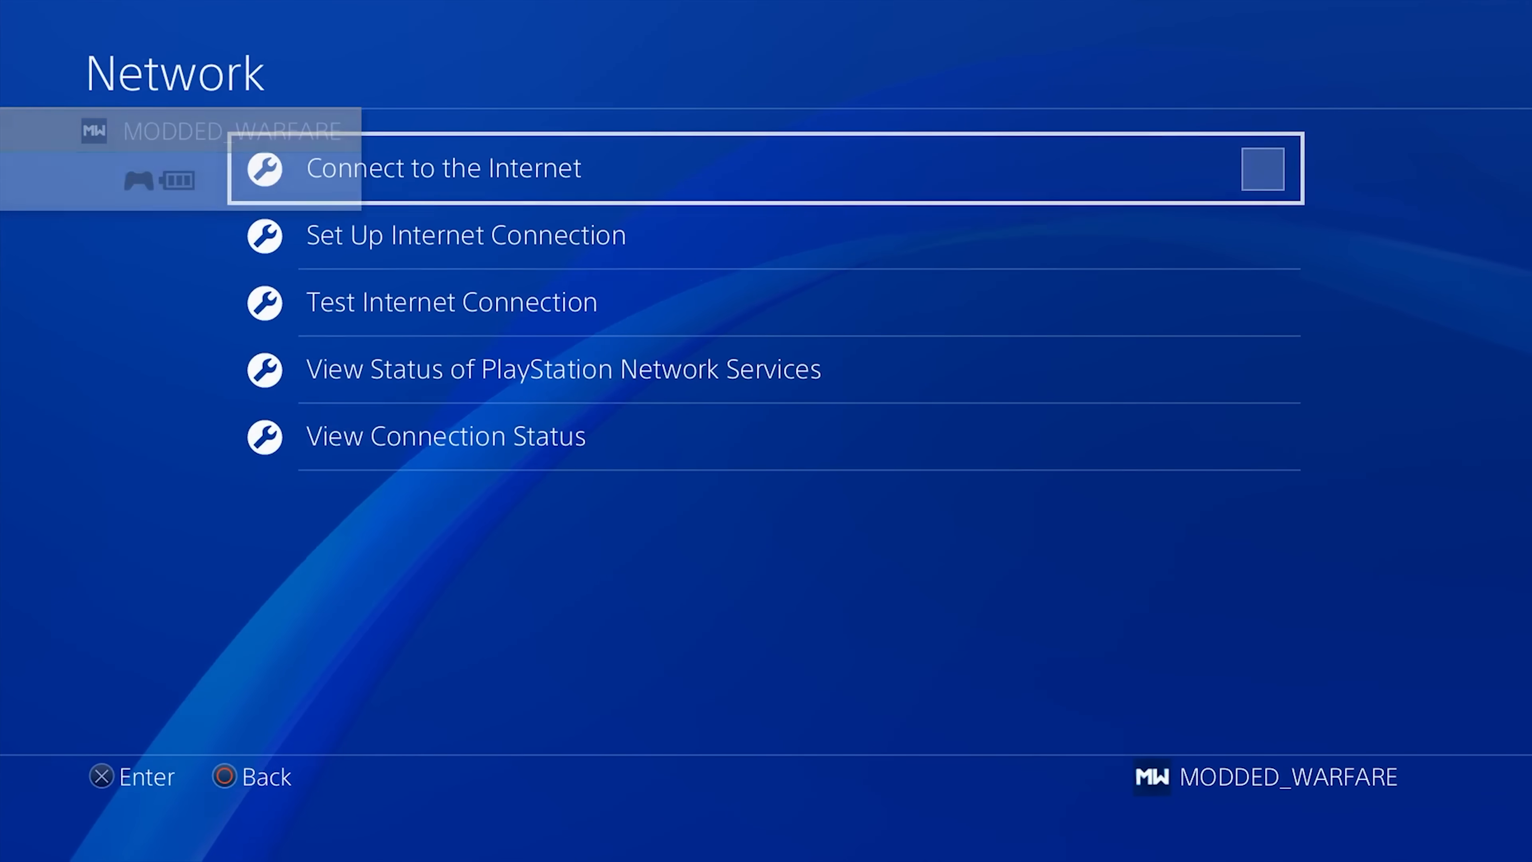